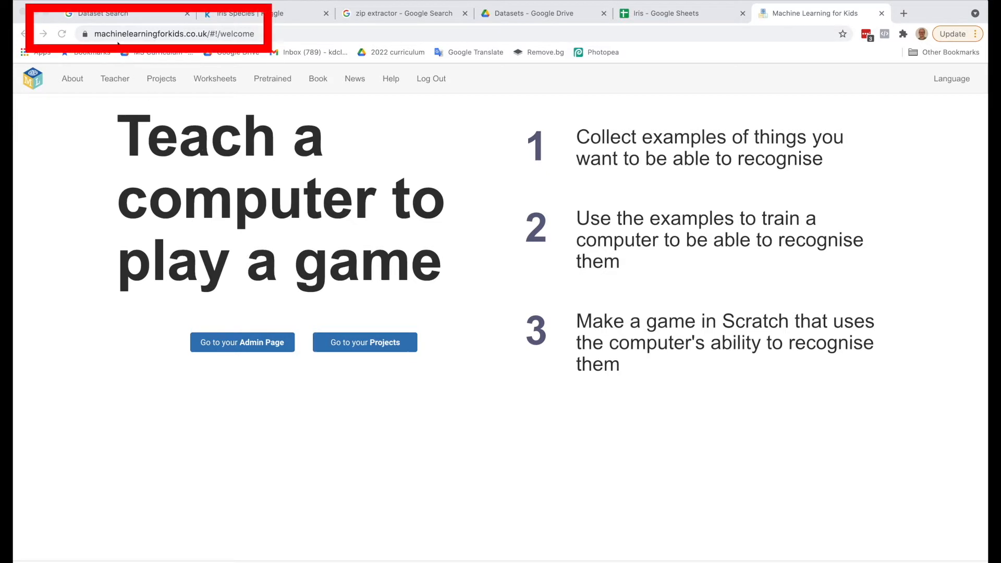
{"action": "mouse_move", "coordinate": [71, 205]}
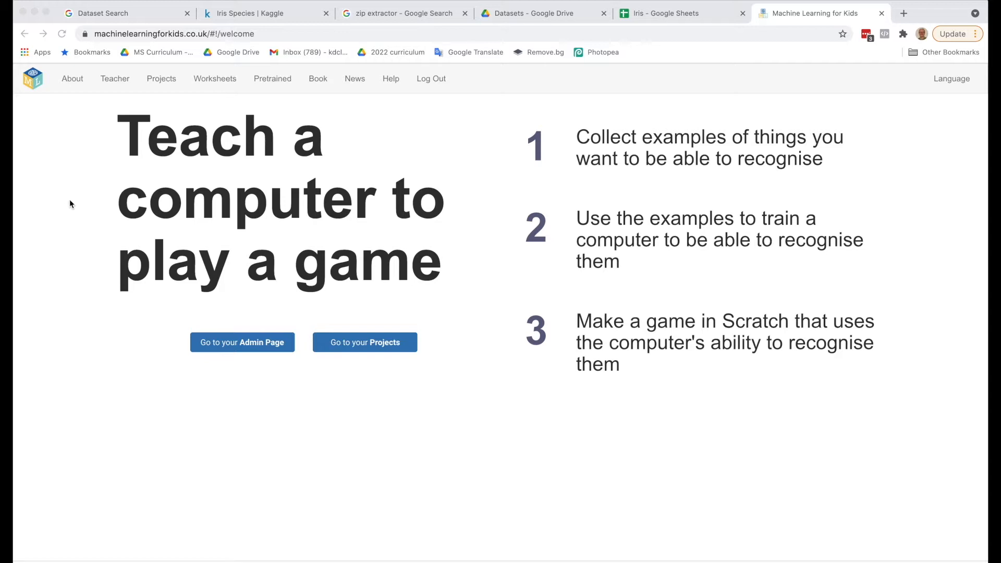
{"action": "mouse_move", "coordinate": [13, 194]}
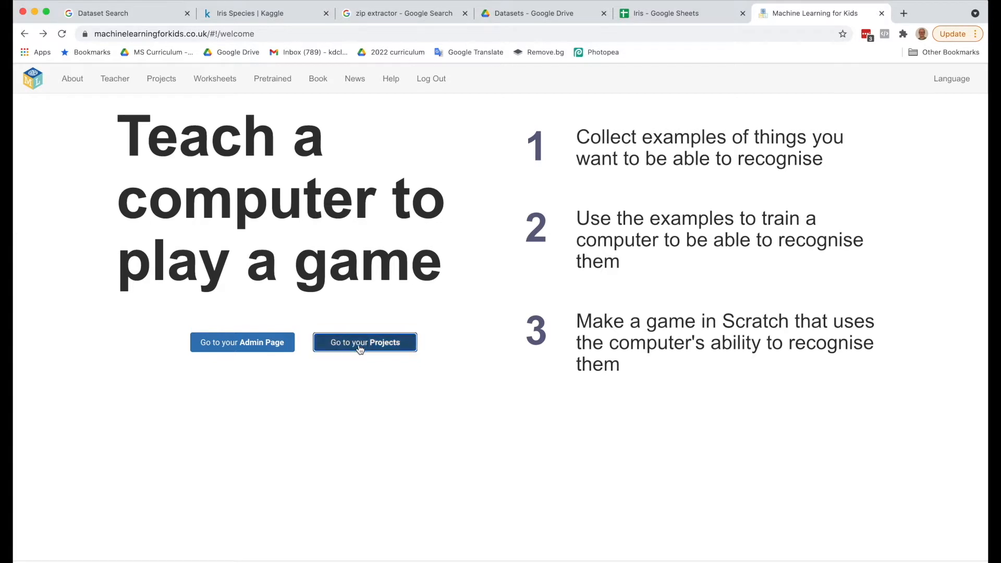
Start a new project named 'Iris Predictor' set to recognise numbers
{"action": "left_click", "coordinate": [365, 342]}
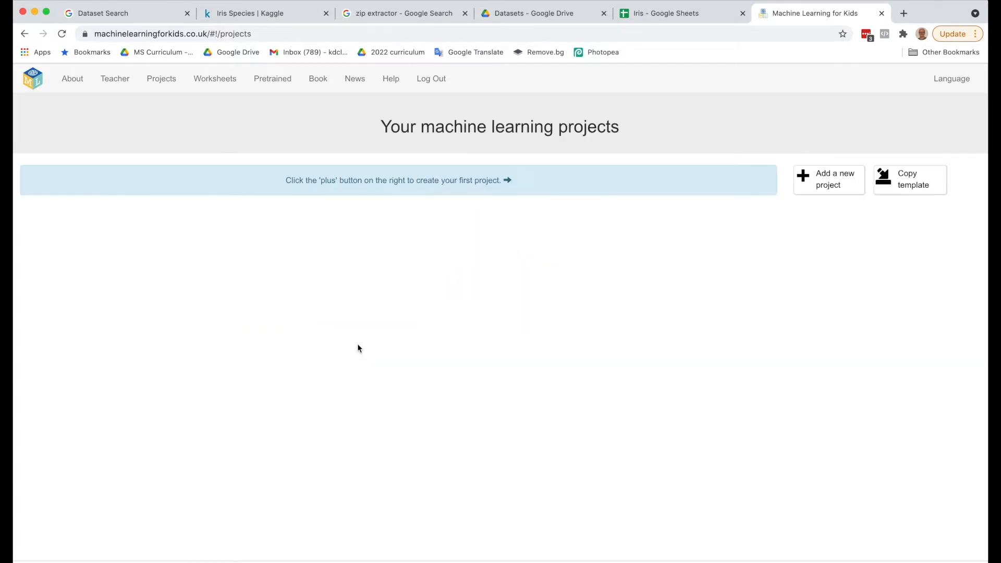
{"action": "mouse_move", "coordinate": [677, 237]}
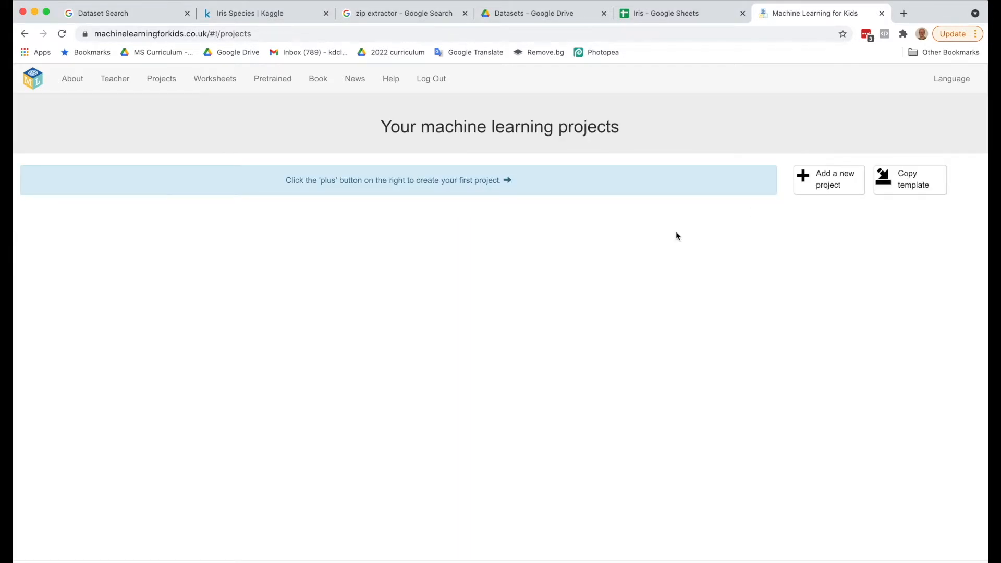
{"action": "left_click", "coordinate": [828, 179]}
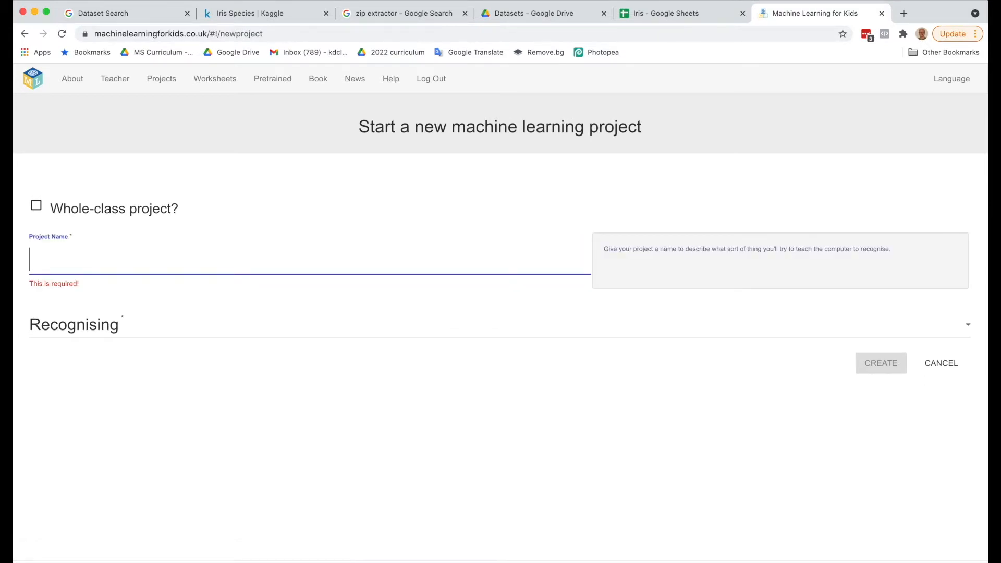
{"action": "type", "text": "Iris P"}
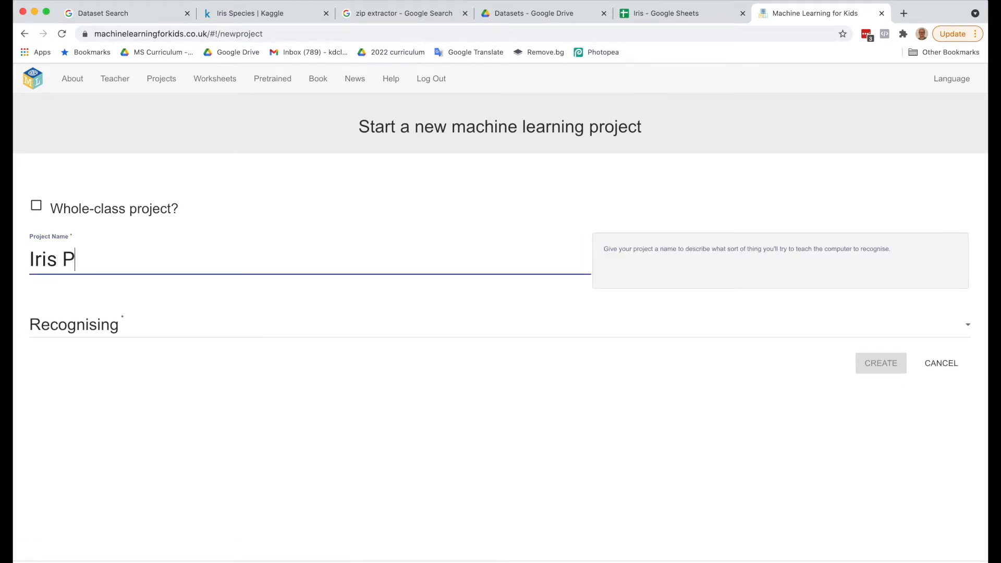
{"action": "type", "text": "redictor"}
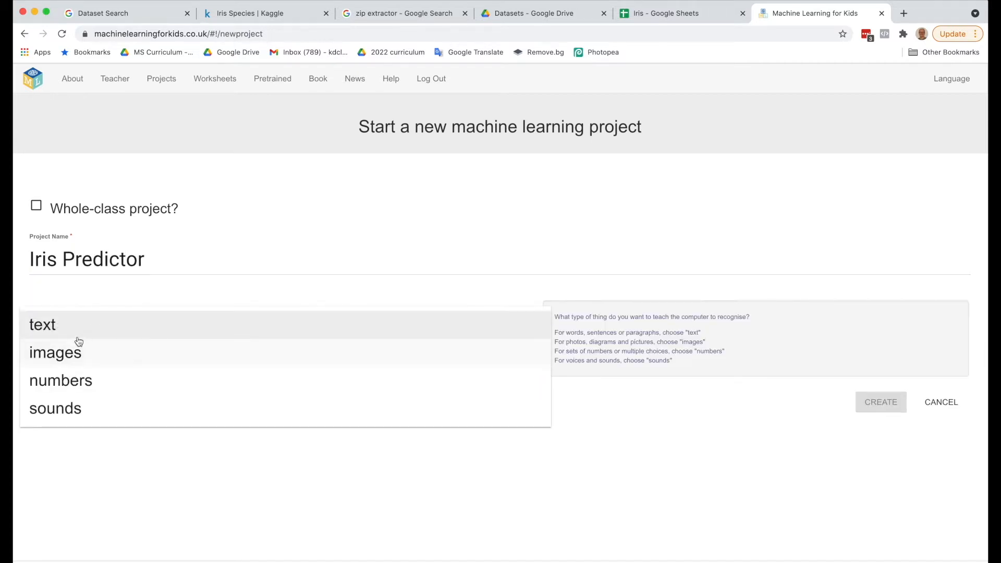
{"action": "left_click", "coordinate": [60, 380]}
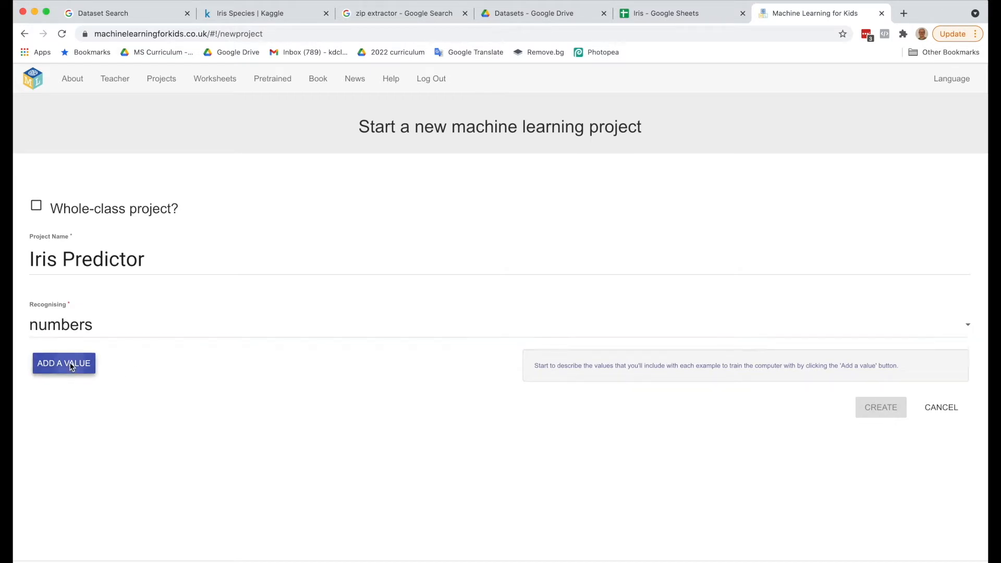
Add number values Sepal Length and Sepal Width, checking names against the Iris spreadsheet
{"action": "left_click", "coordinate": [64, 363]}
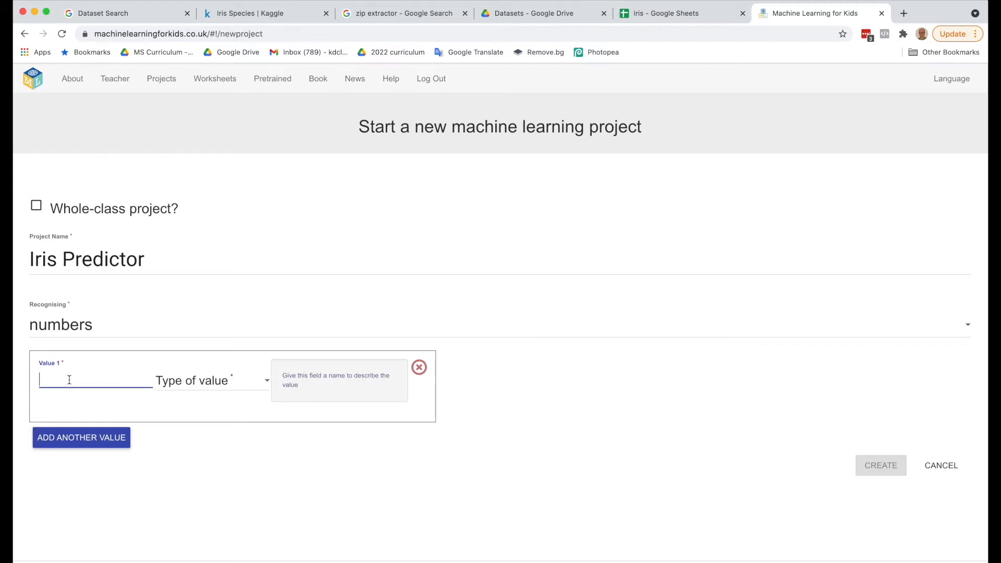
{"action": "type", "text": "Sepal"}
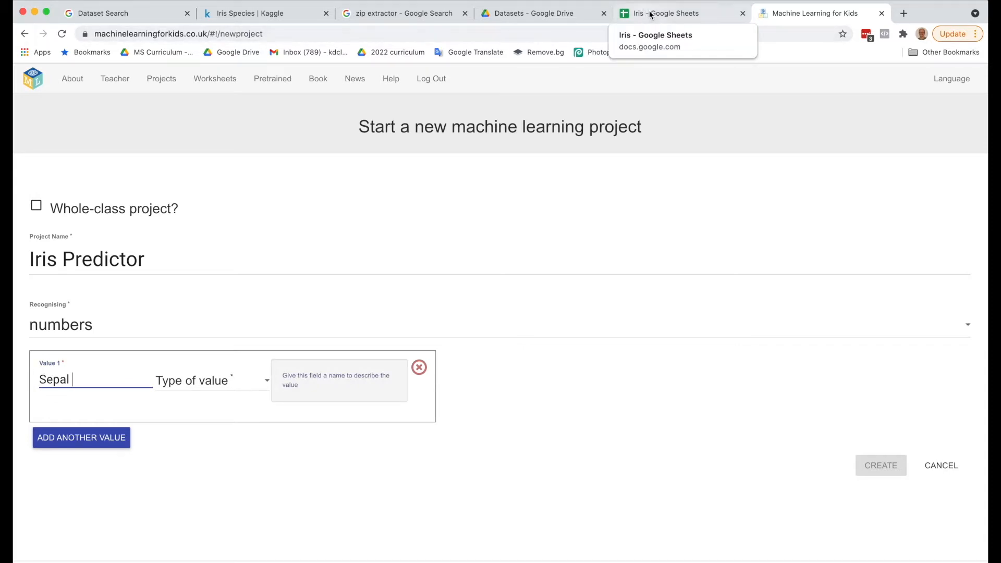
{"action": "left_click", "coordinate": [664, 13]}
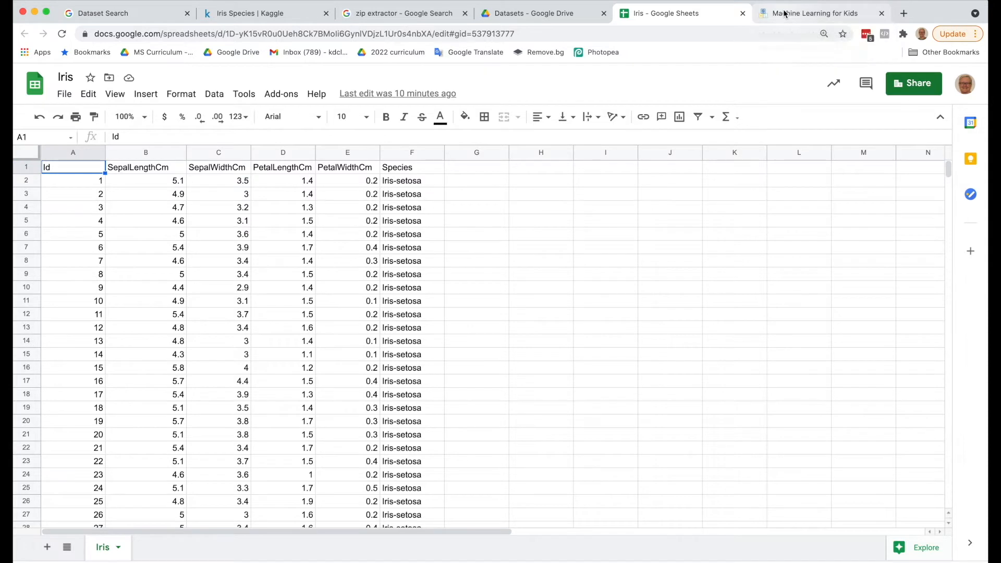
{"action": "left_click", "coordinate": [814, 12]}
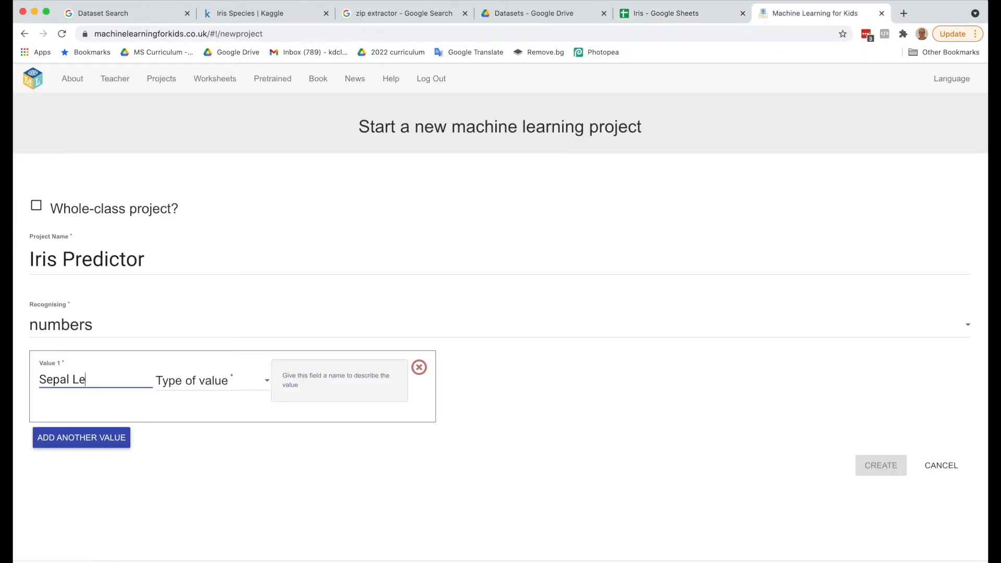
{"action": "type", "text": "ngth"}
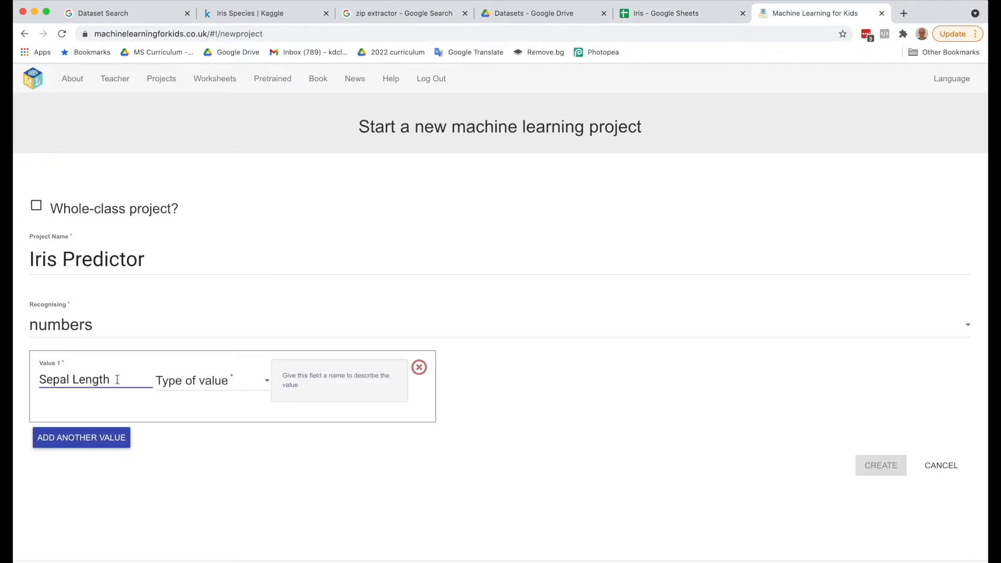
{"action": "left_click", "coordinate": [211, 380]}
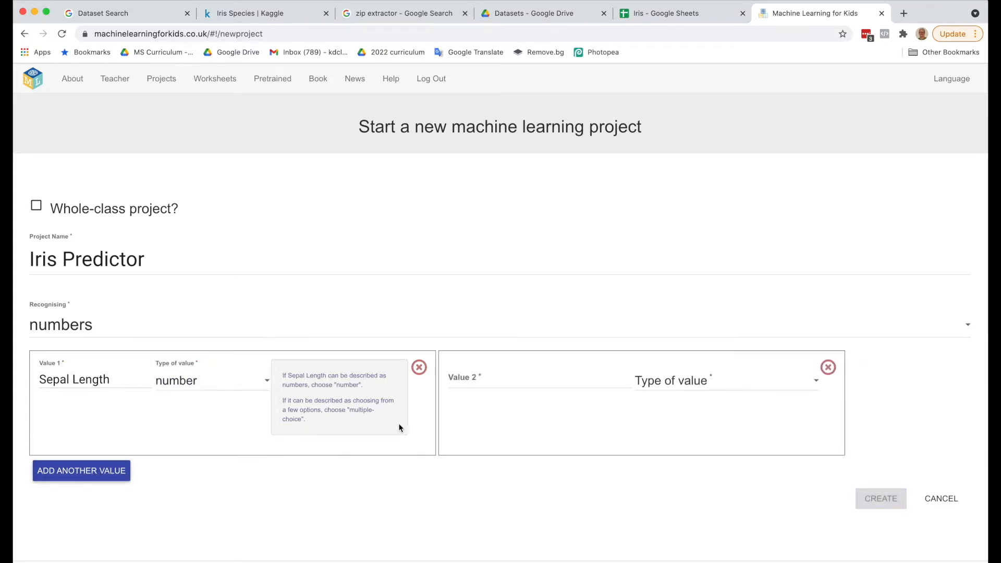
{"action": "type", "text": "Sepal Width"}
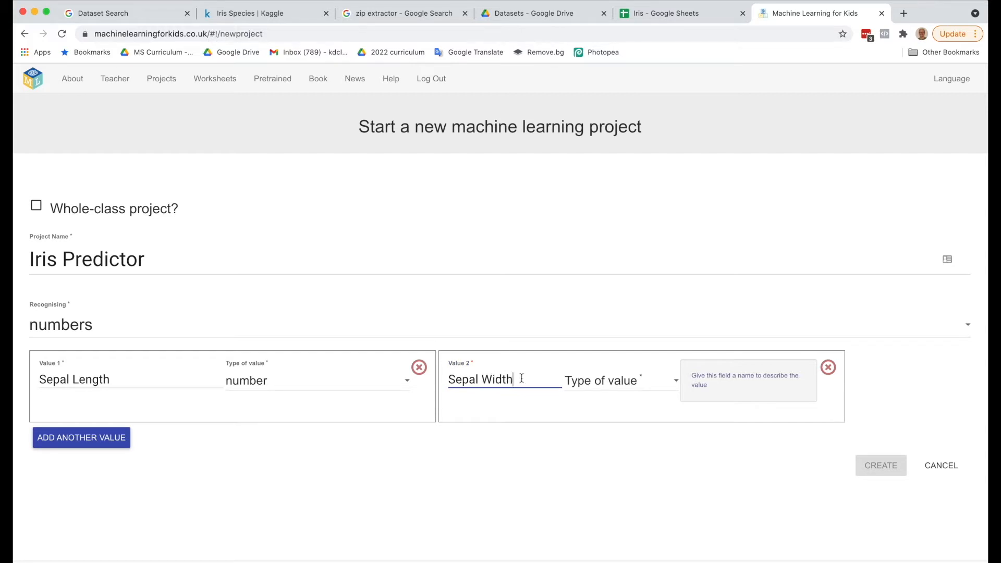
{"action": "left_click", "coordinate": [619, 379]}
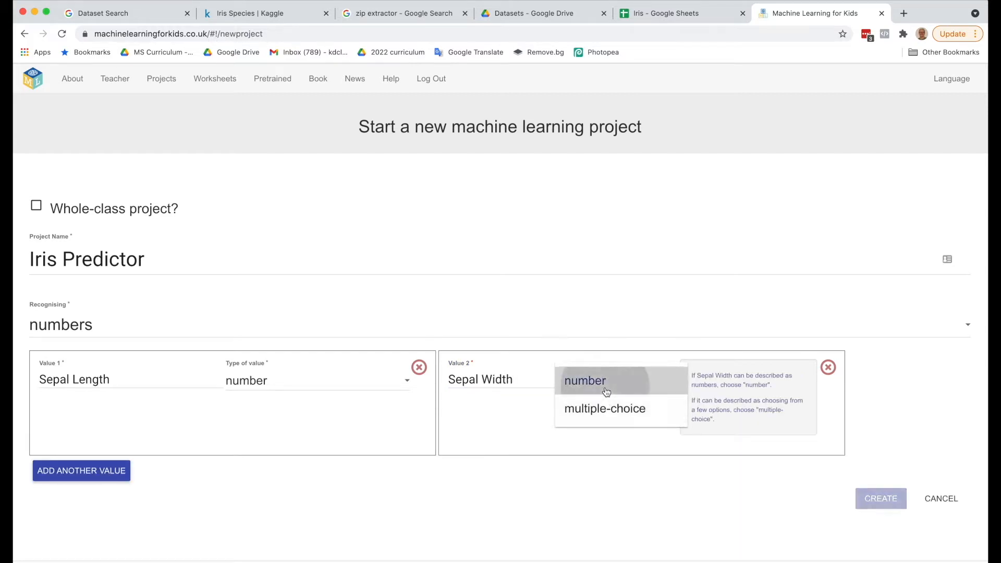
{"action": "left_click", "coordinate": [81, 470]}
{"action": "type", "text": "Petal W"}
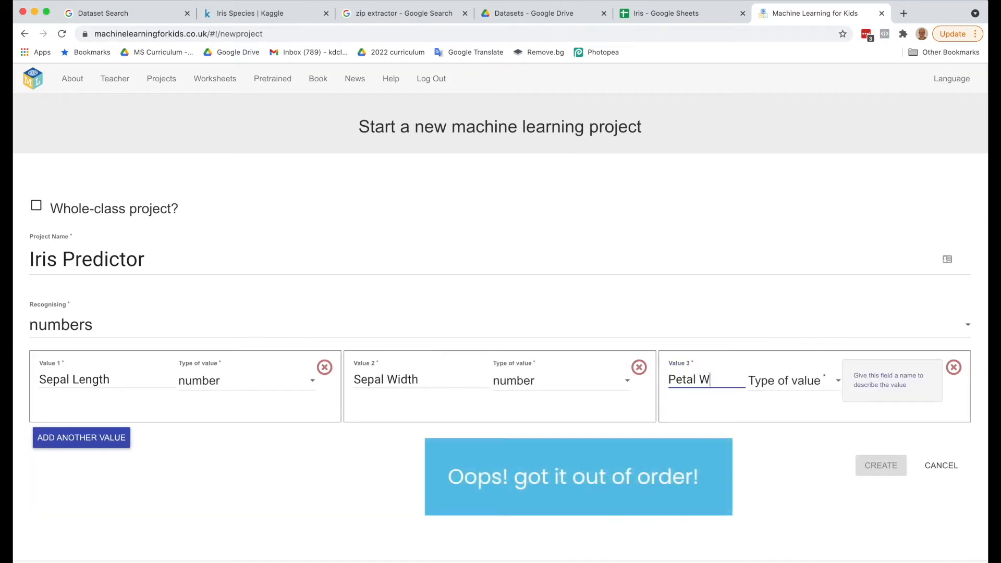
Add number values Petal Width and Petal Length, then create the Iris Predictor project
{"action": "left_click", "coordinate": [791, 380]}
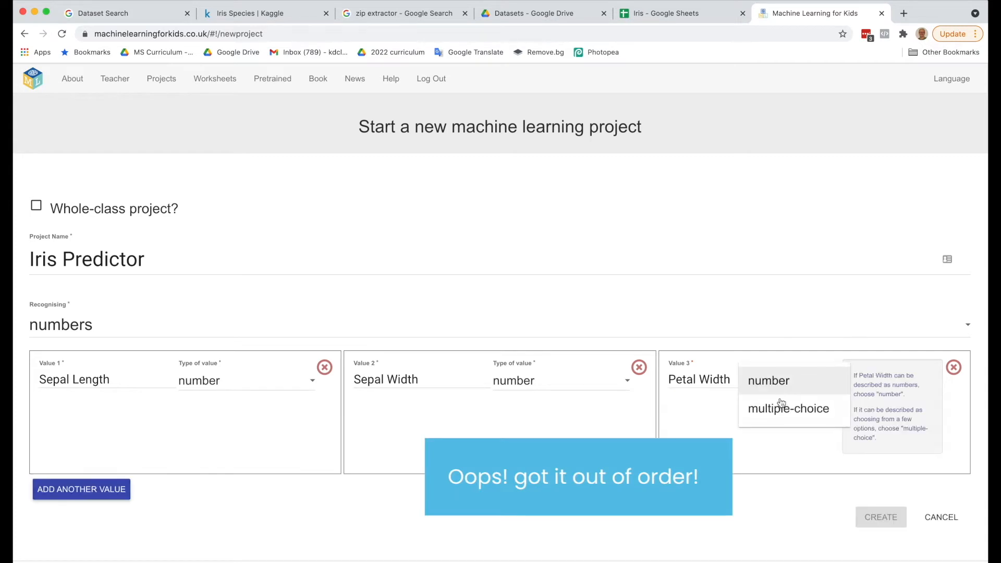
{"action": "left_click", "coordinate": [768, 381]}
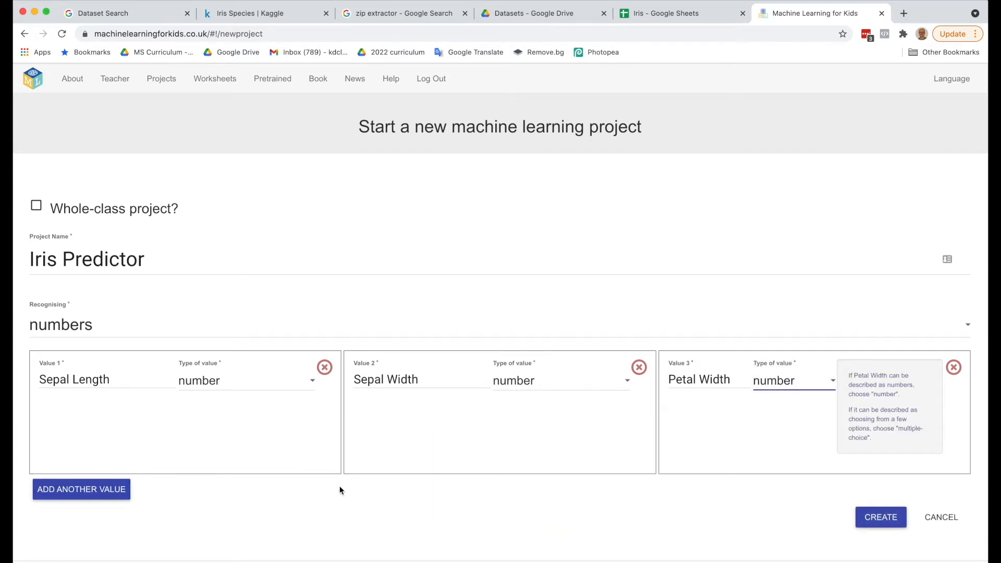
{"action": "left_click", "coordinate": [81, 489]}
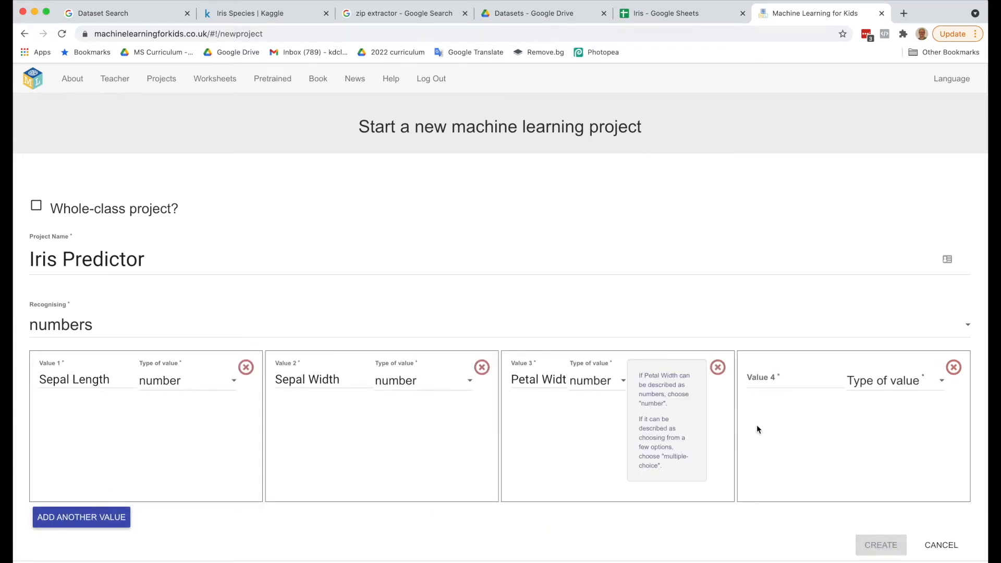
{"action": "type", "text": "P"}
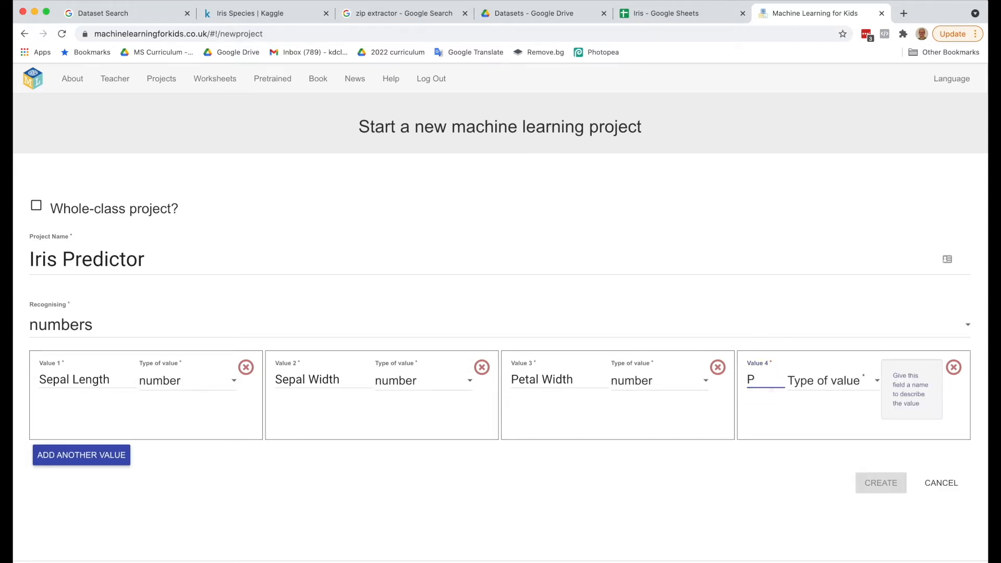
{"action": "type", "text": "ength"}
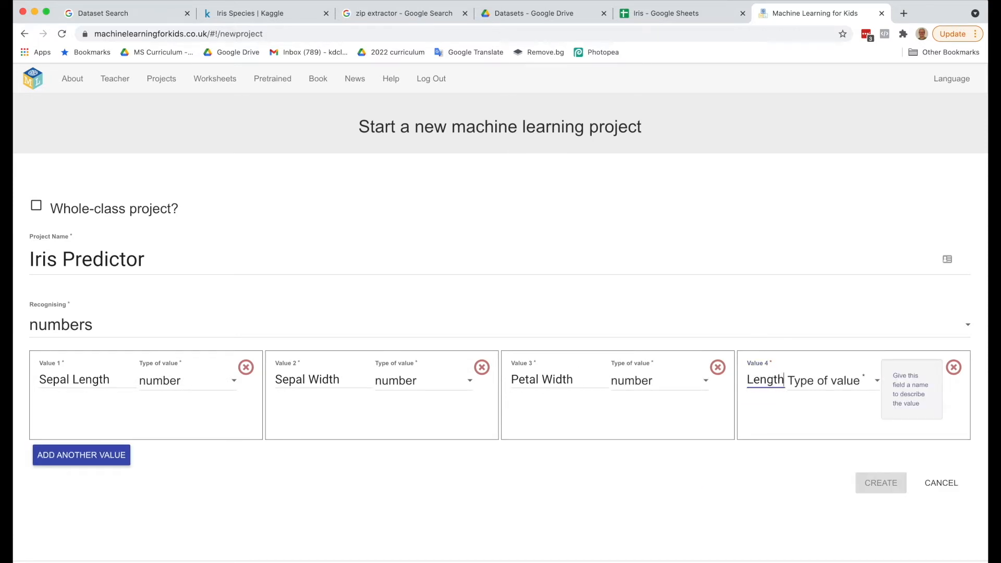
{"action": "left_click", "coordinate": [829, 381]}
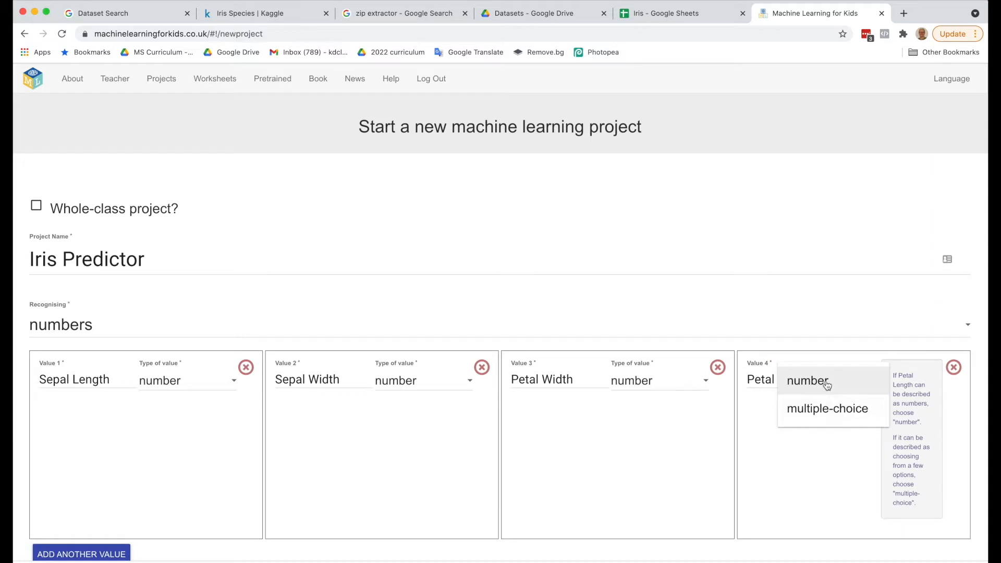
{"action": "left_click", "coordinate": [807, 380]}
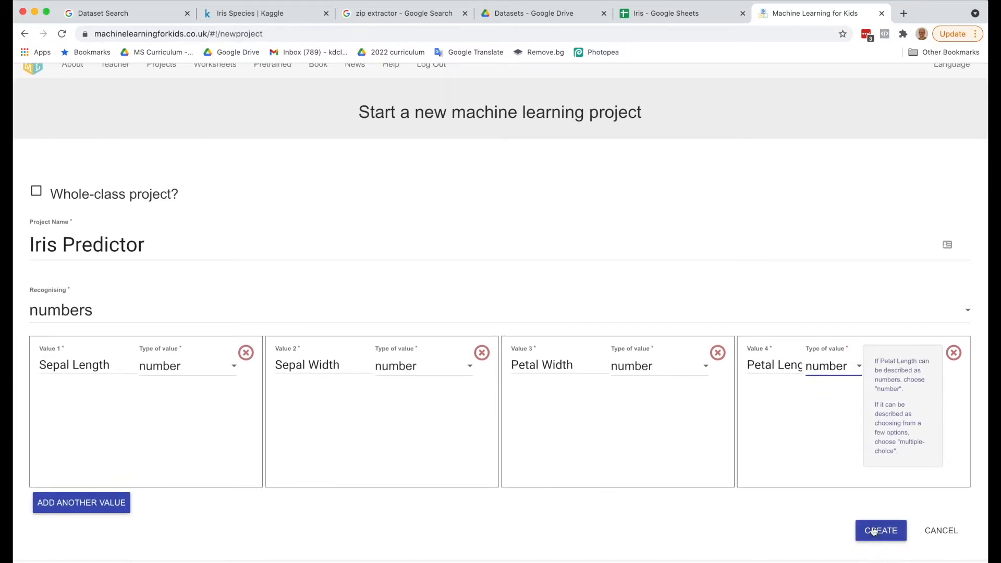
{"action": "left_click", "coordinate": [880, 529]}
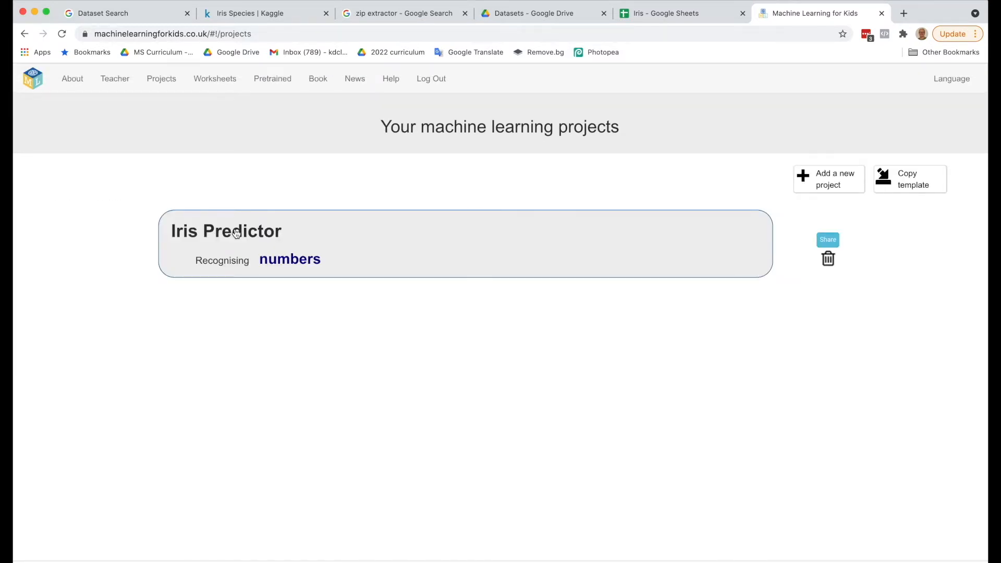
Open the project's training page and add a first label named Iris_Setosa
{"action": "left_click", "coordinate": [226, 231]}
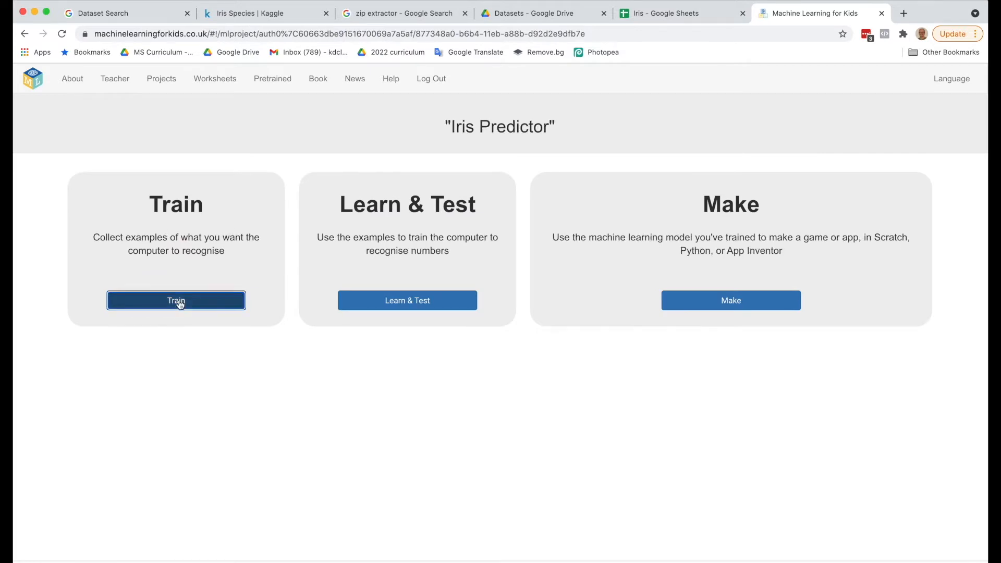
{"action": "left_click", "coordinate": [175, 300]}
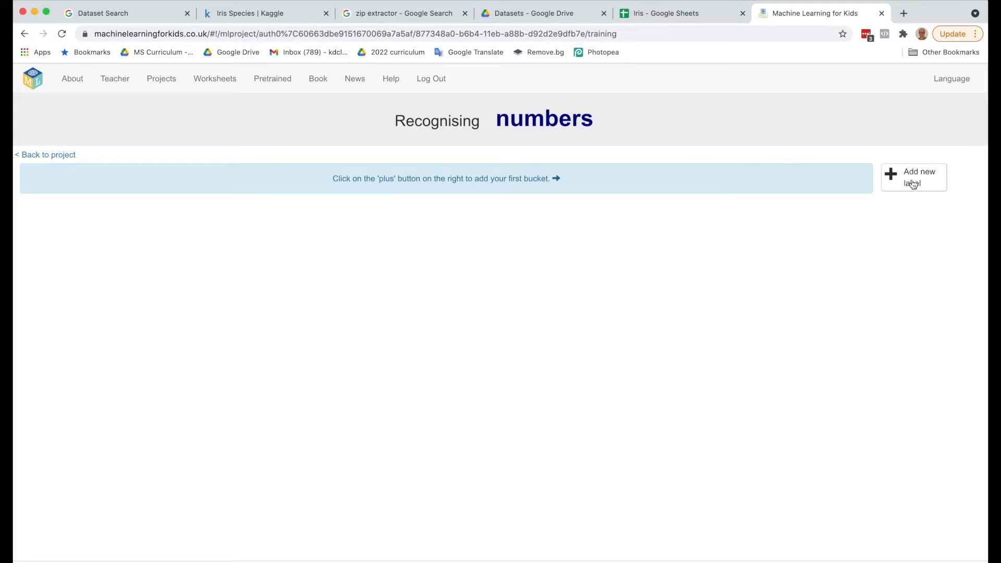
{"action": "left_click", "coordinate": [912, 178]}
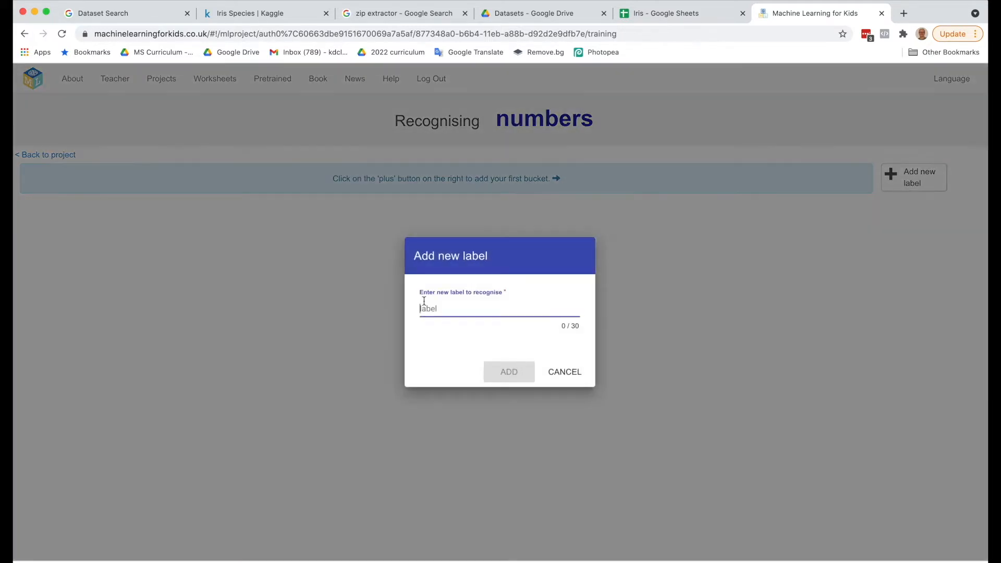
{"action": "type", "text": "1"}
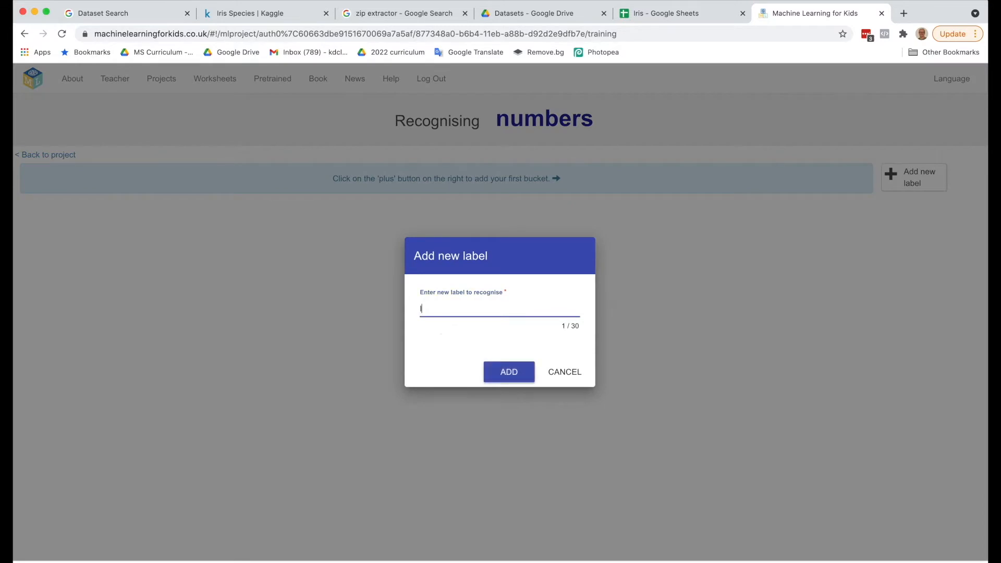
{"action": "type", "text": "Iris Setosa"}
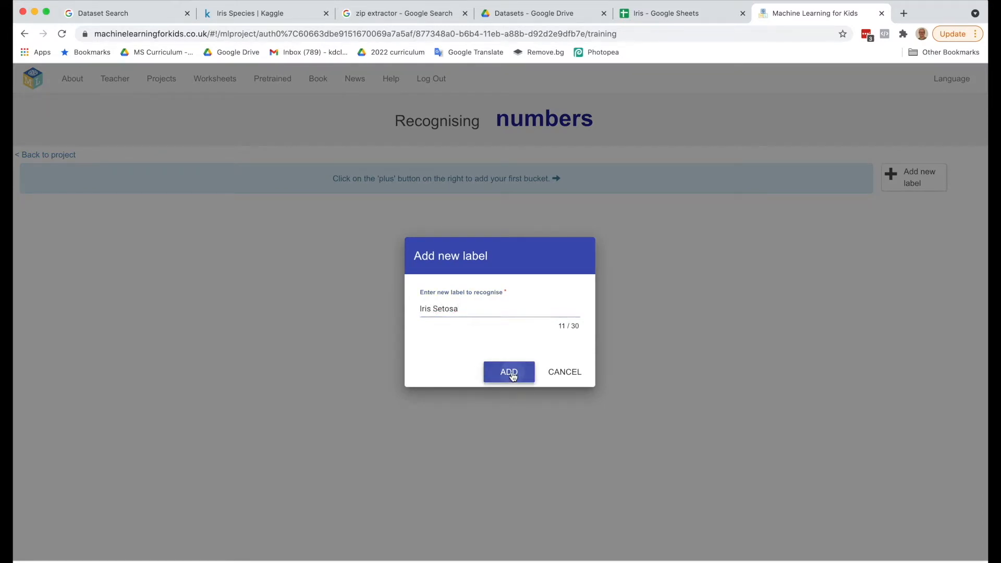
{"action": "left_click", "coordinate": [508, 371]}
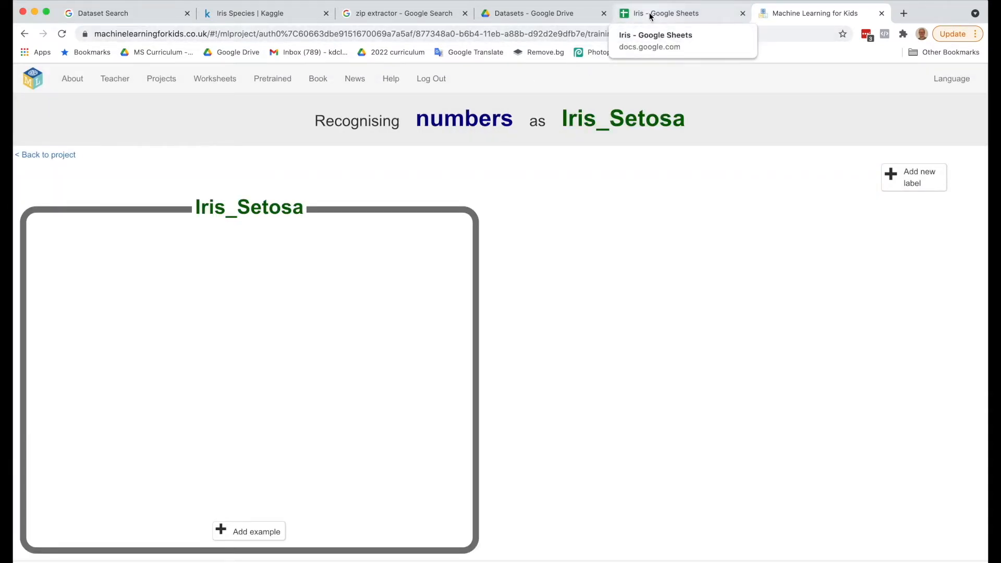
Place the Iris spreadsheet beside the Iris_Setosa training page
{"action": "left_click", "coordinate": [664, 12]}
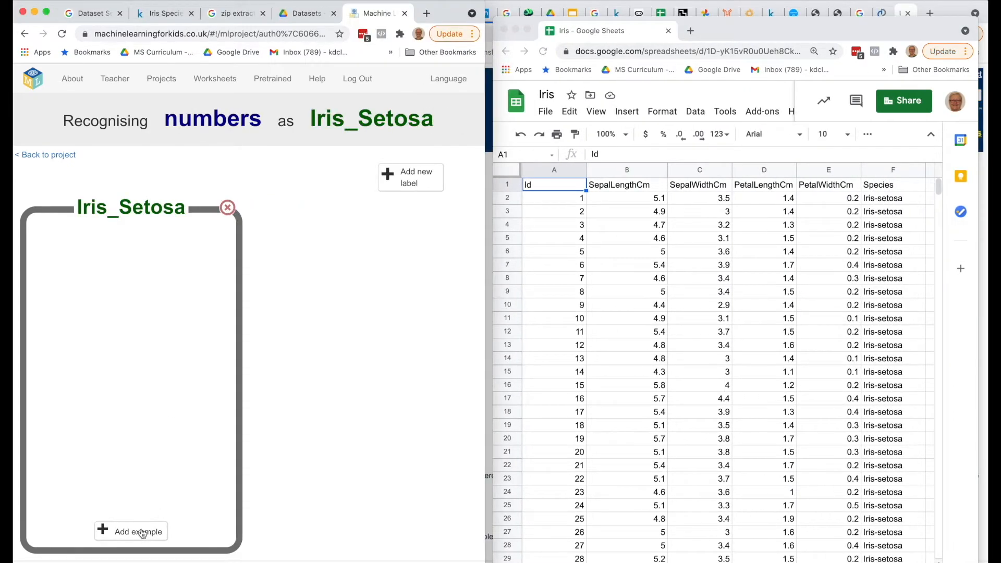
Begin an Iris_Setosa example with sepal length 5.1 and sepal width 3.5
{"action": "left_click", "coordinate": [131, 530]}
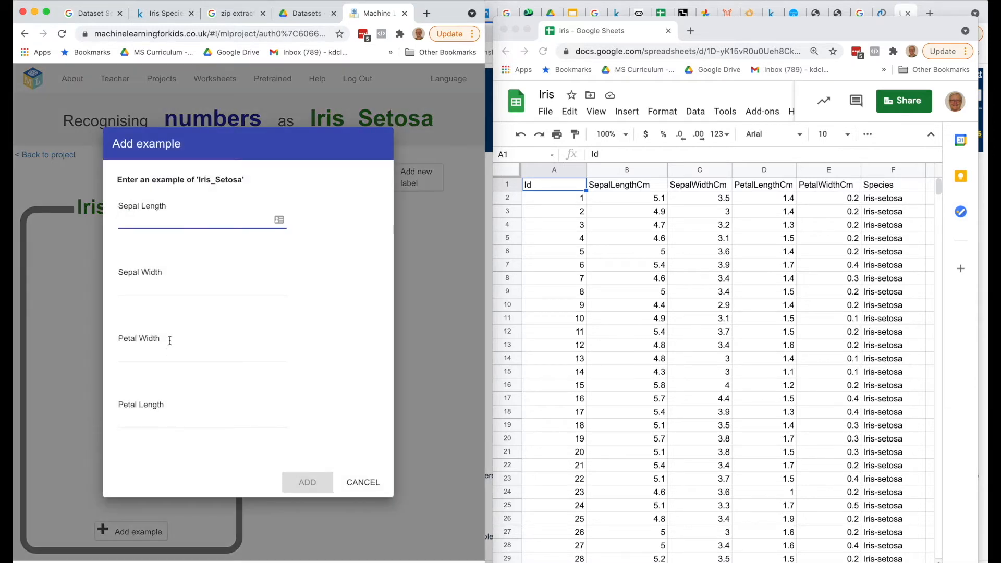
{"action": "mouse_move", "coordinate": [201, 381]}
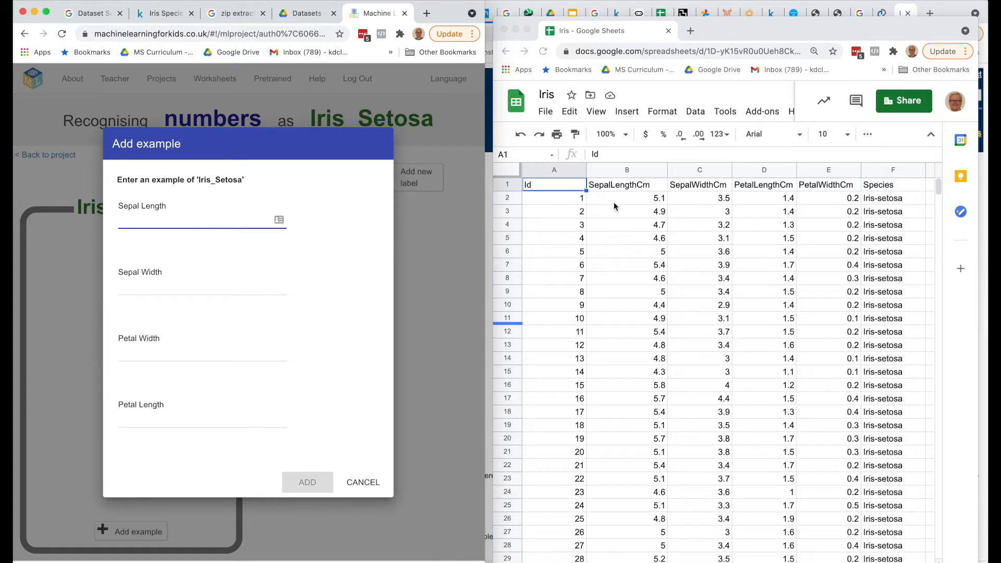
{"action": "left_click", "coordinate": [306, 482]}
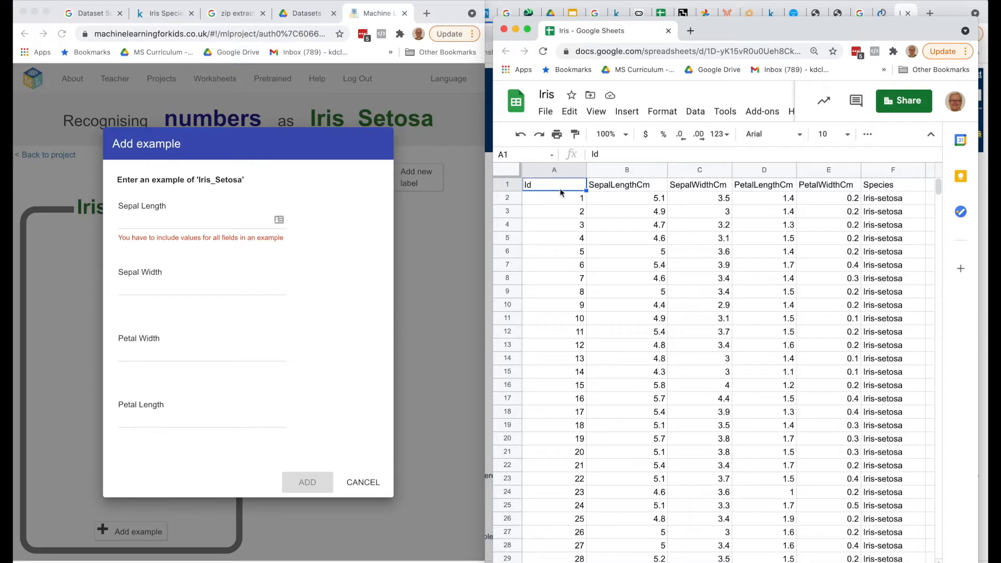
{"action": "mouse_move", "coordinate": [572, 346]}
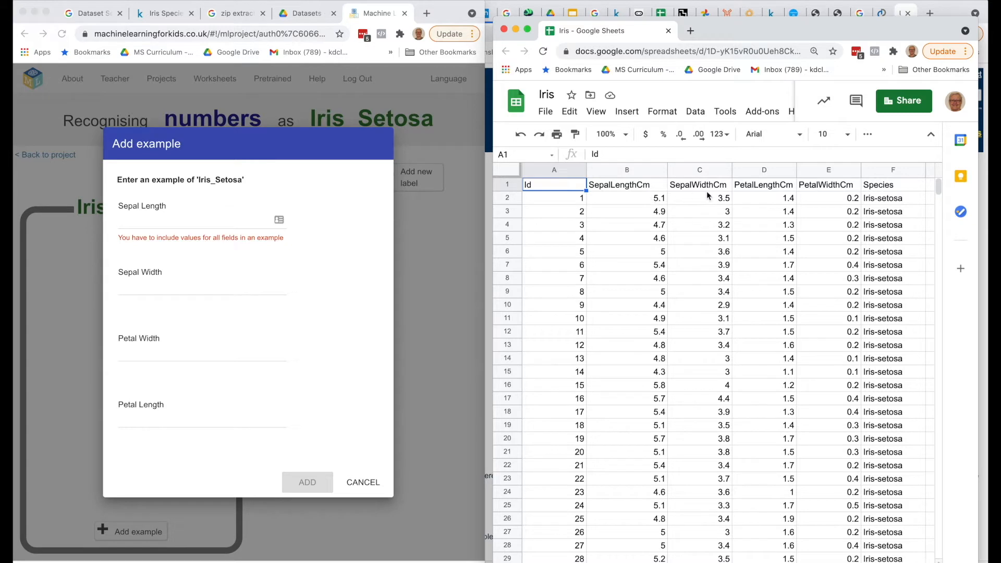
{"action": "mouse_move", "coordinate": [791, 207]}
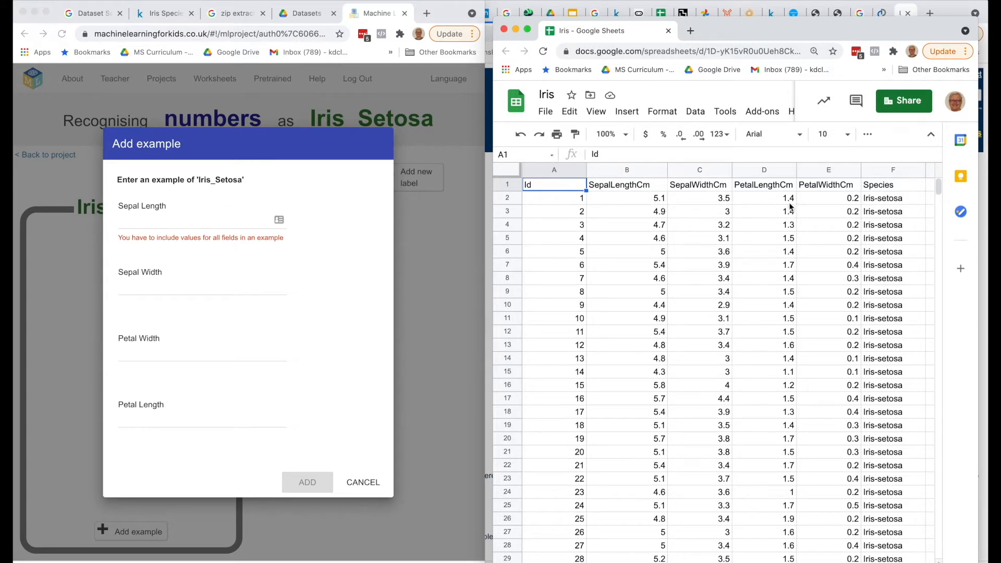
{"action": "left_click", "coordinate": [198, 220]}
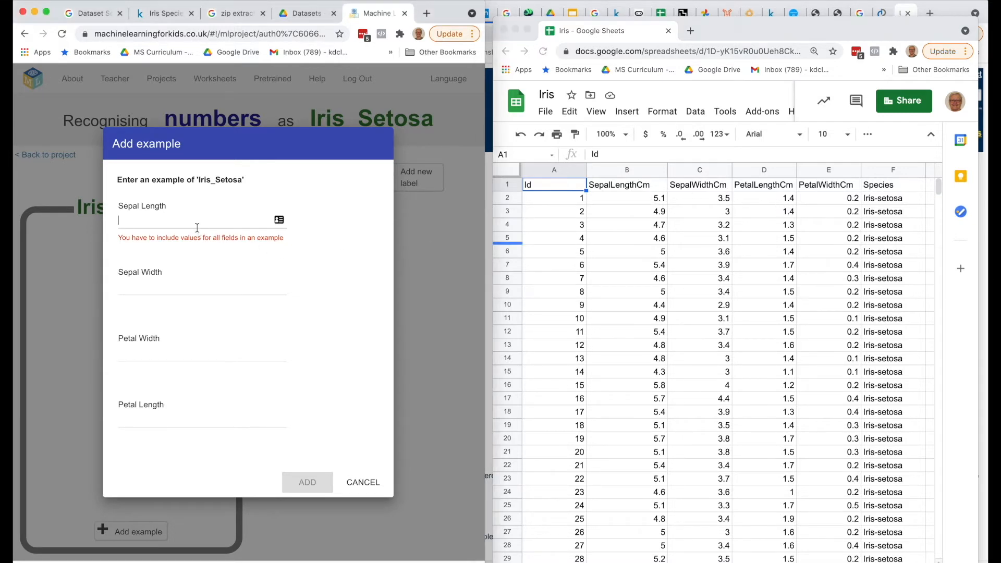
{"action": "type", "text": "5.1"}
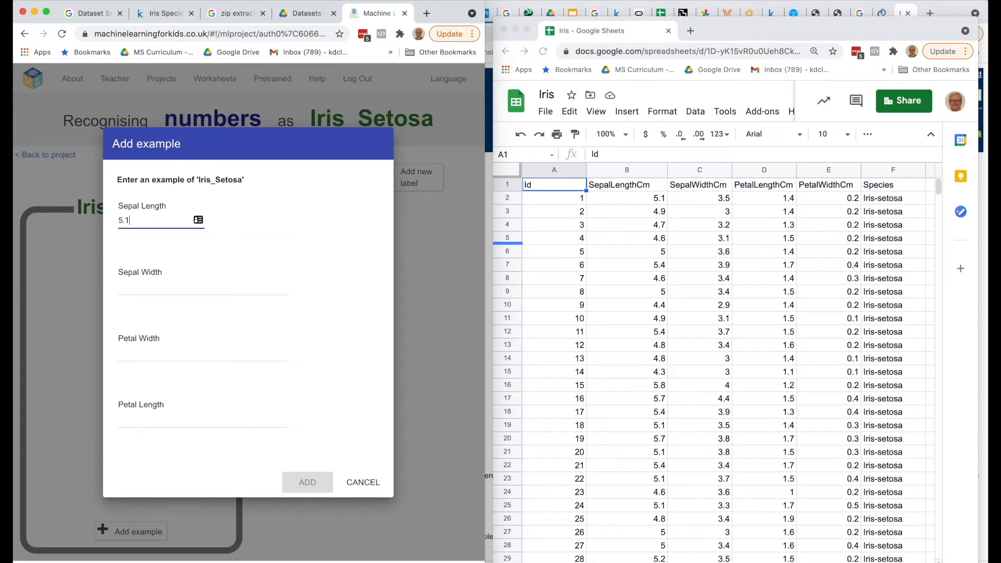
{"action": "left_click", "coordinate": [201, 286]}
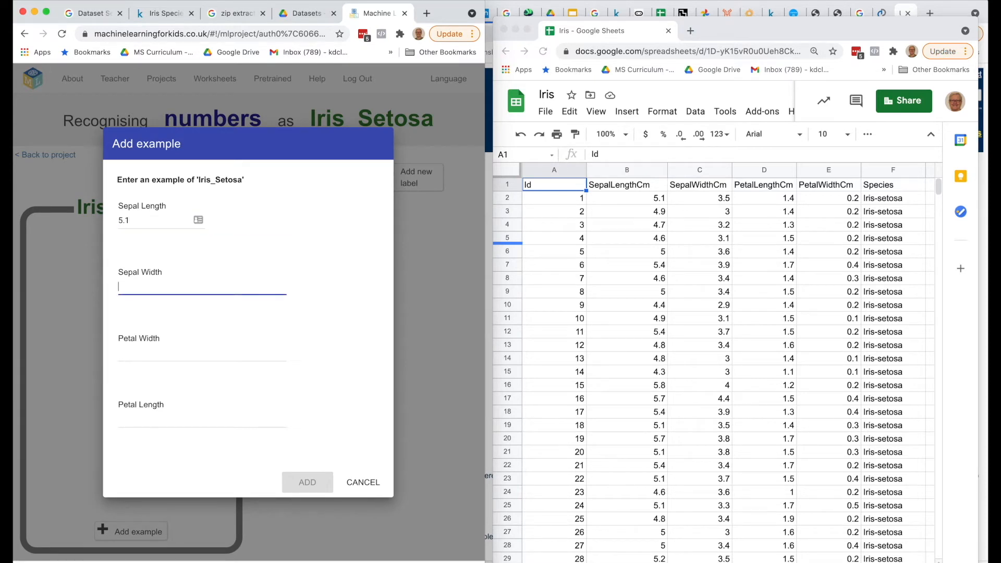
{"action": "type", "text": "3.5"}
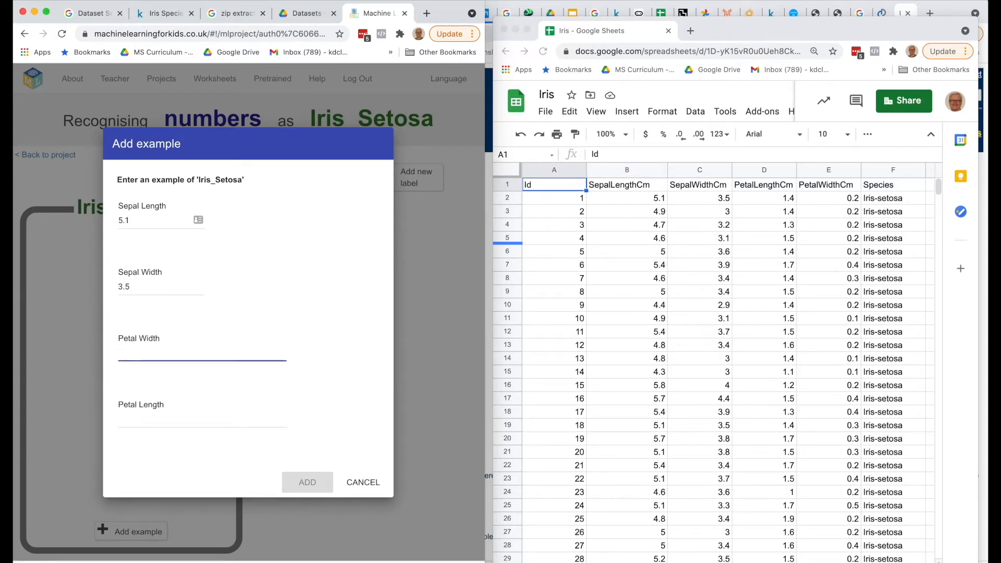
{"action": "type", "text": "1.4"}
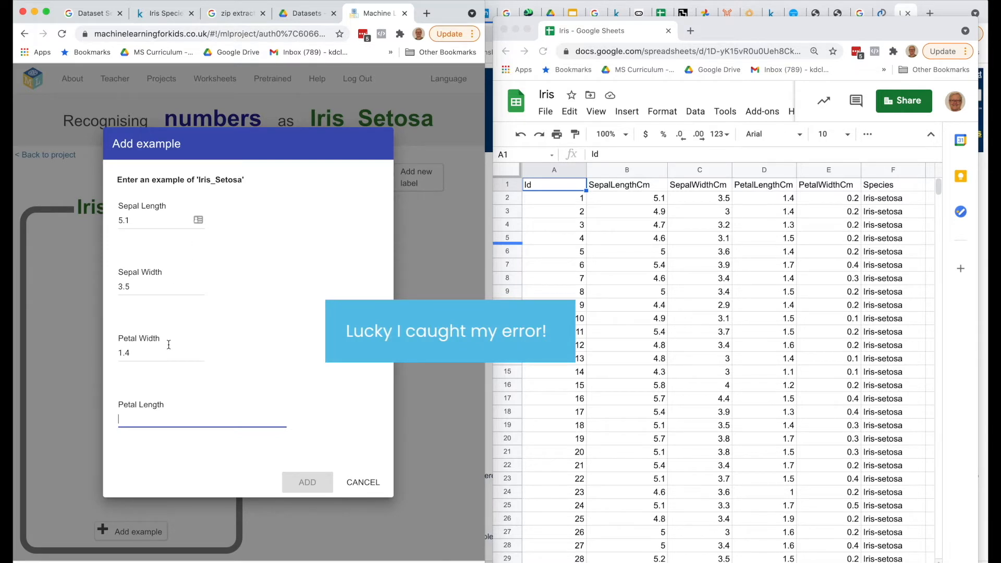
Correct petal width to 0.2, enter petal length 1.4 and save the example
{"action": "left_click", "coordinate": [307, 482]}
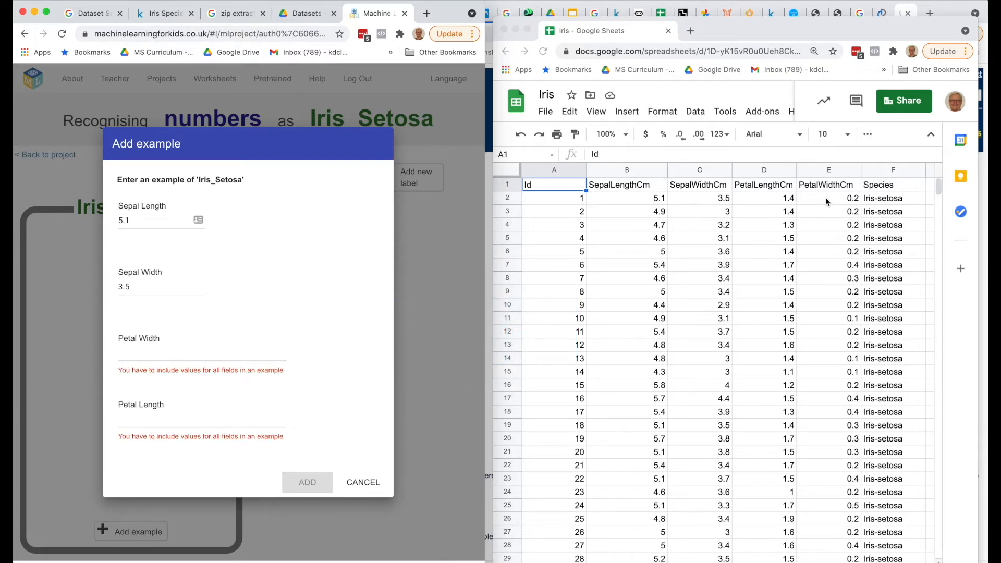
{"action": "type", "text": "0.2"}
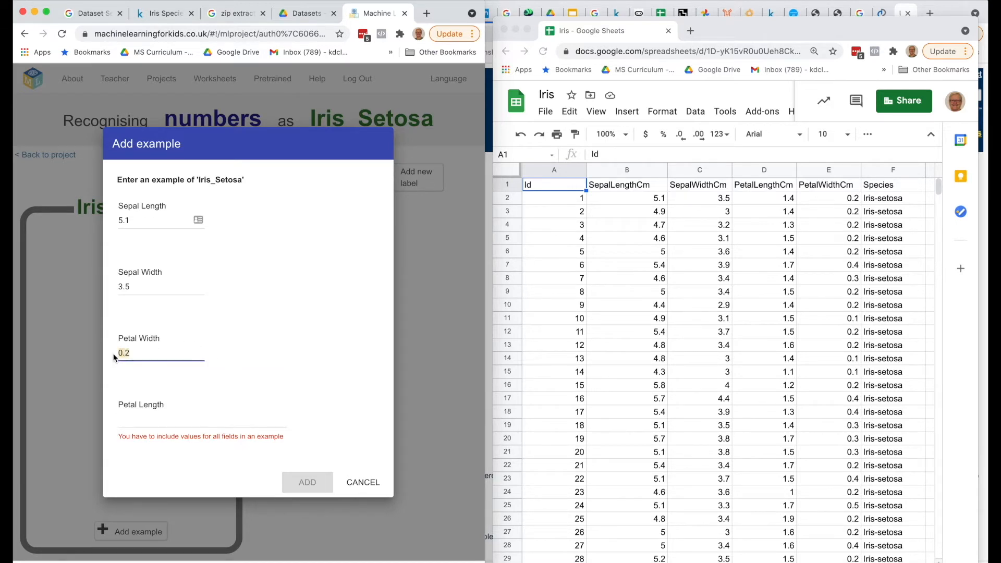
{"action": "key", "text": "Backspace"}
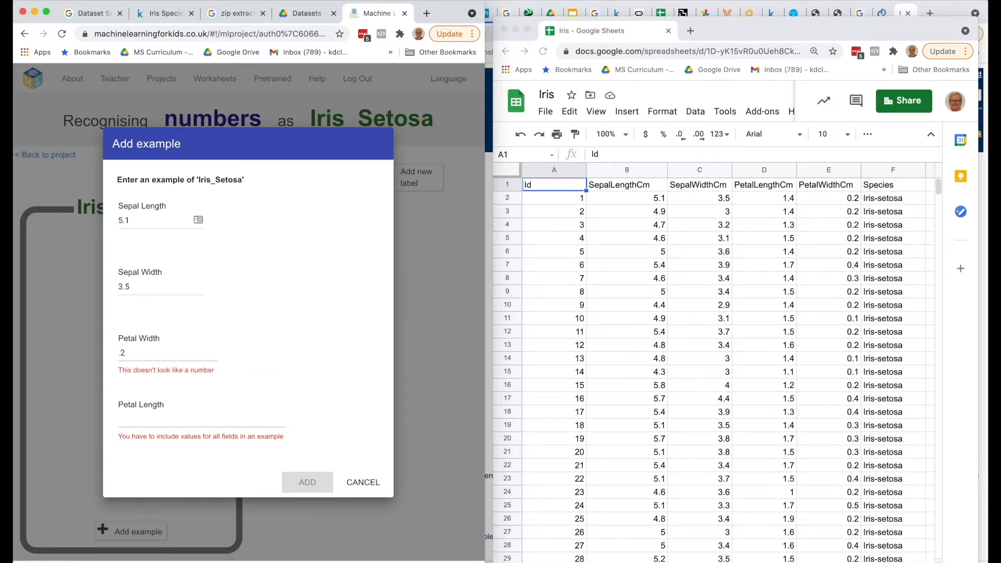
{"action": "type", "text": "0"}
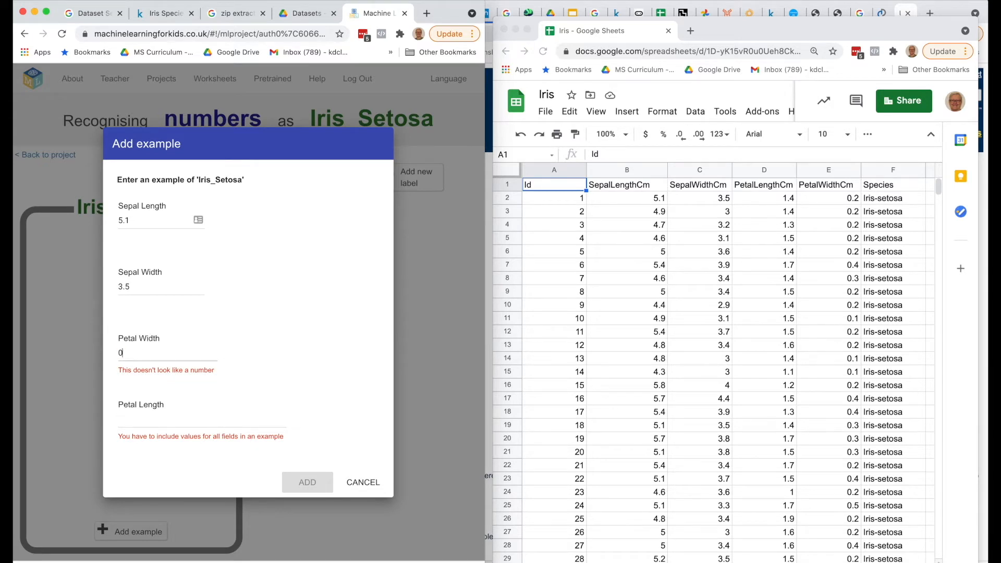
{"action": "type", "text": ".2"}
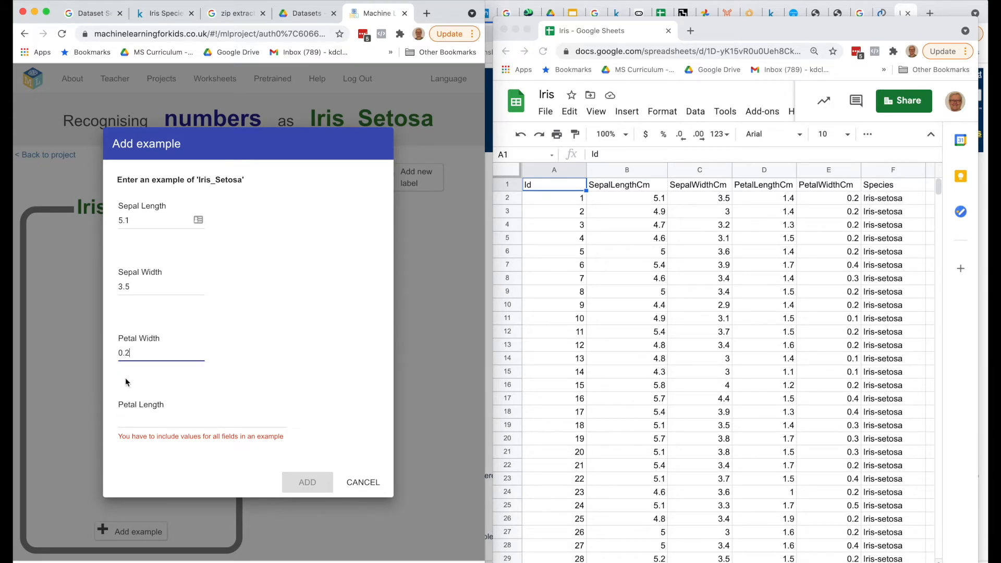
{"action": "left_click", "coordinate": [159, 420]}
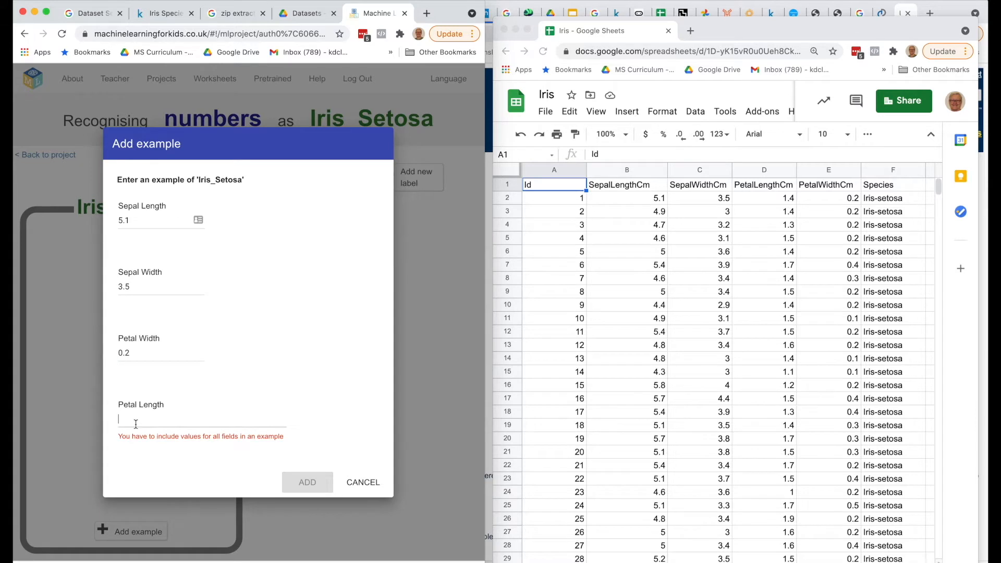
{"action": "type", "text": "1.4"}
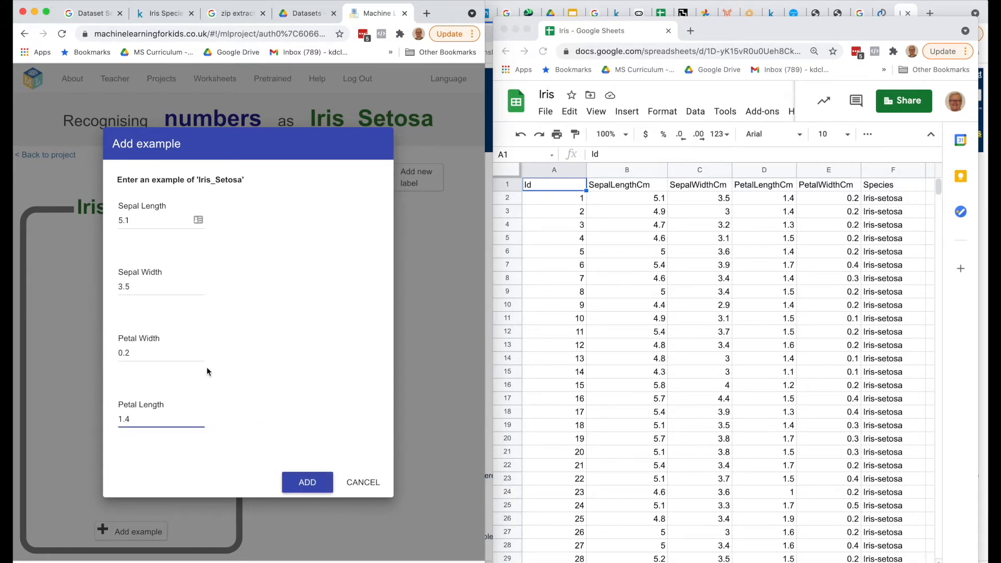
{"action": "mouse_move", "coordinate": [703, 178]}
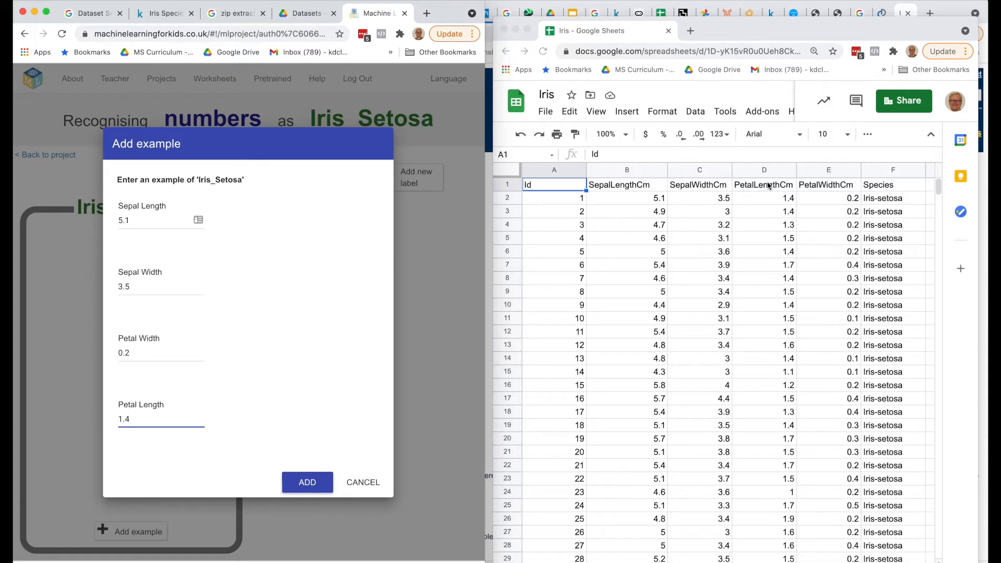
{"action": "mouse_move", "coordinate": [229, 324]}
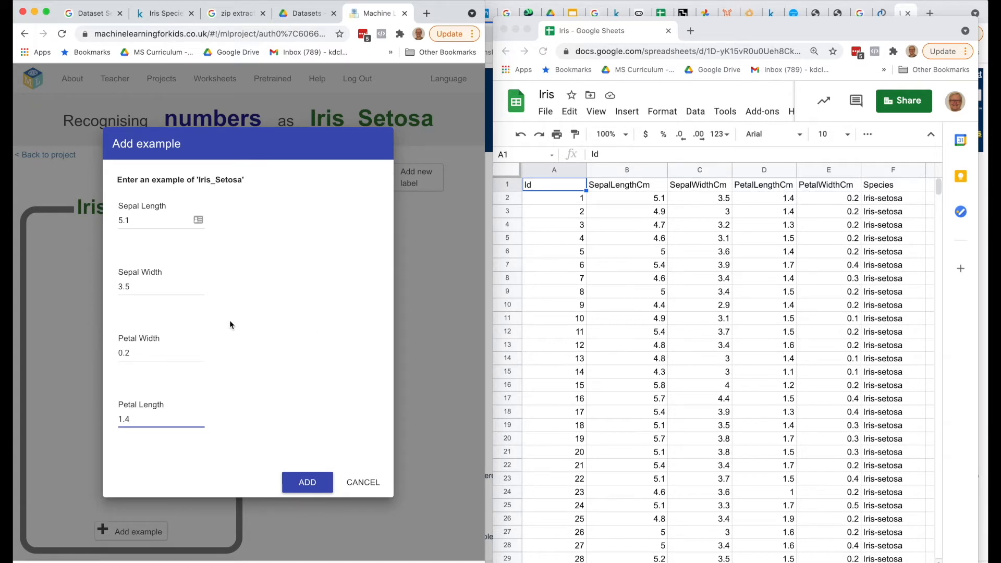
{"action": "mouse_move", "coordinate": [215, 475]}
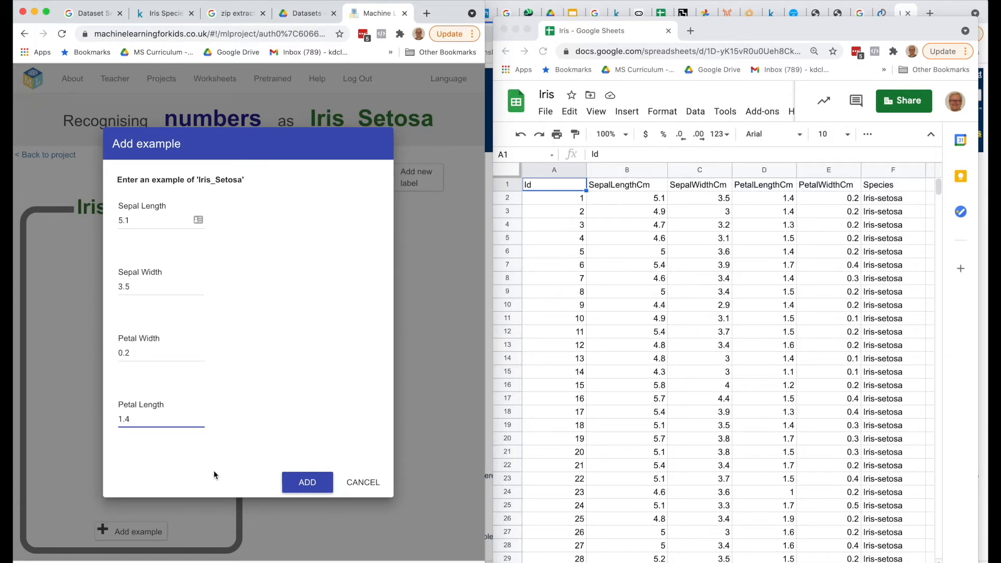
{"action": "left_click", "coordinate": [306, 481]}
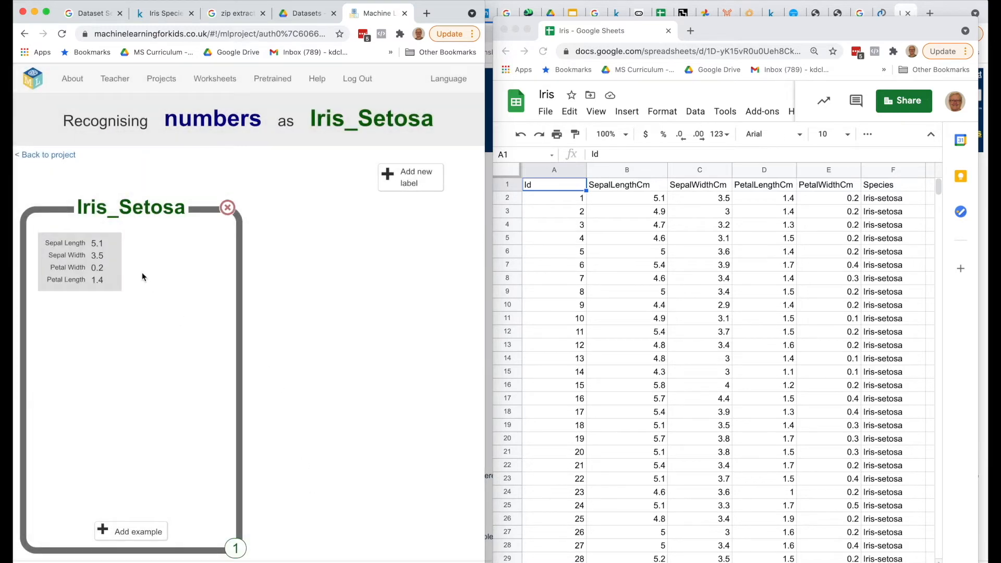
Add a second Iris_Setosa example: 4.9, 3, 0.2, 1.4
{"action": "left_click", "coordinate": [132, 530]}
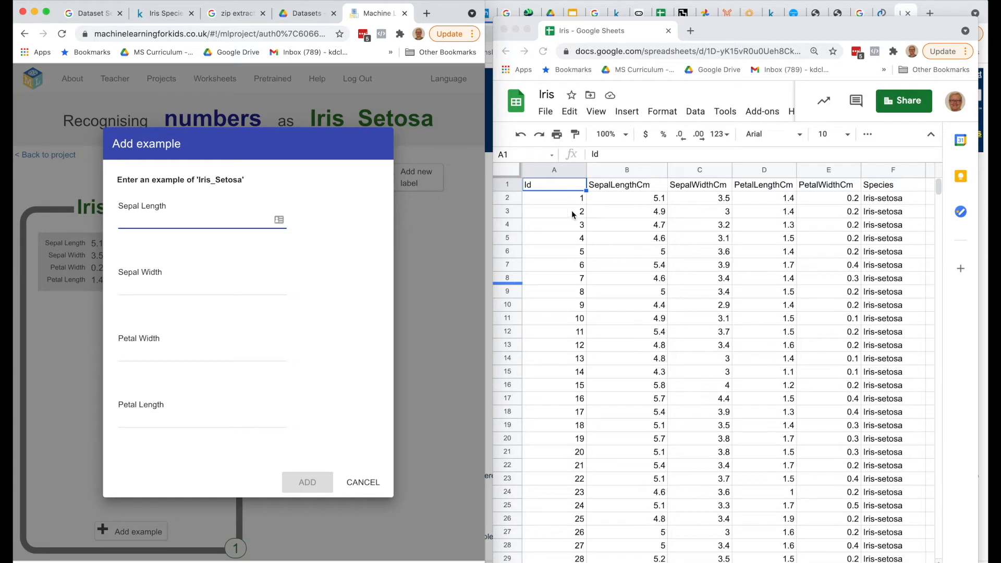
{"action": "type", "text": "4.9"}
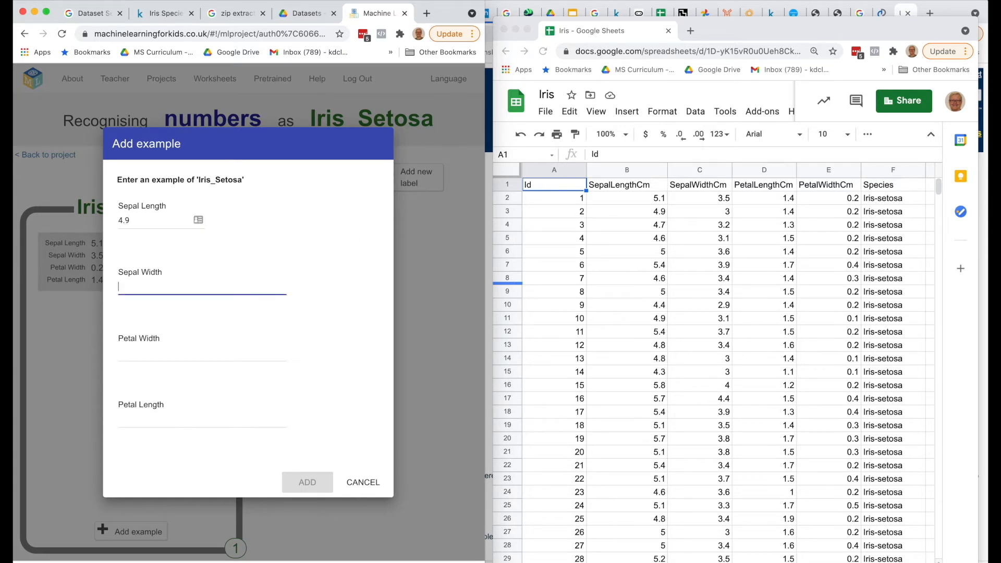
{"action": "type", "text": "3"}
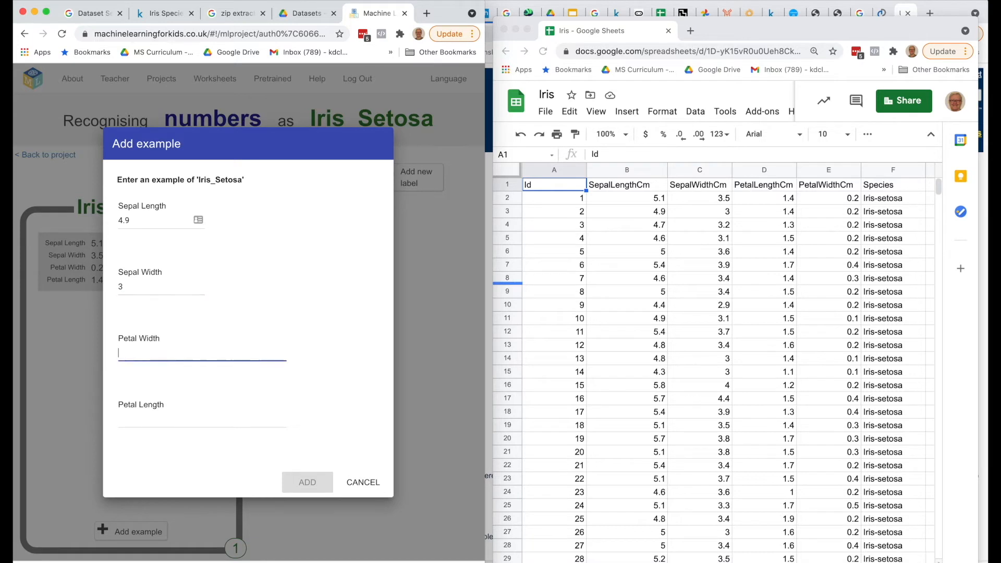
{"action": "type", "text": "0.2"}
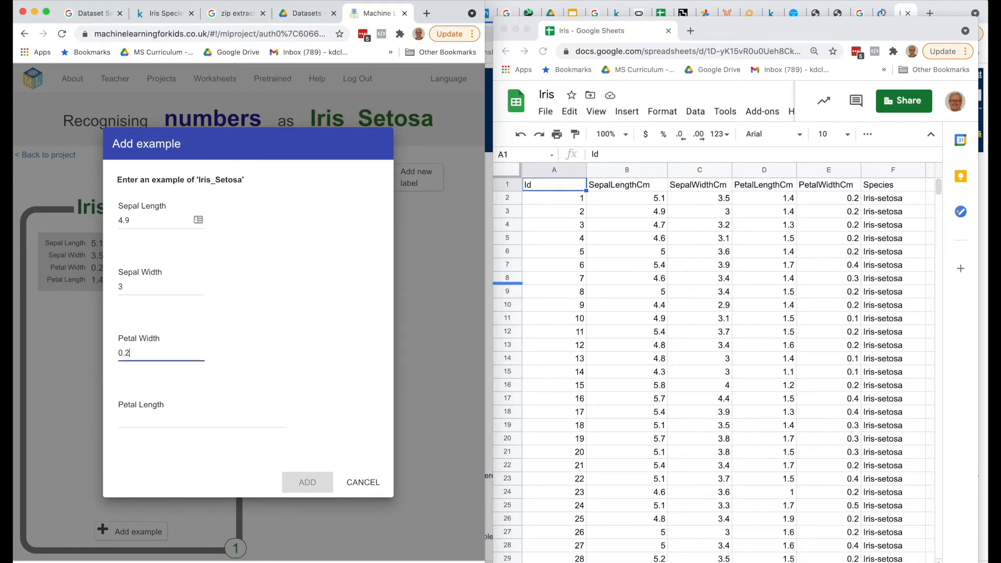
{"action": "type", "text": "1"}
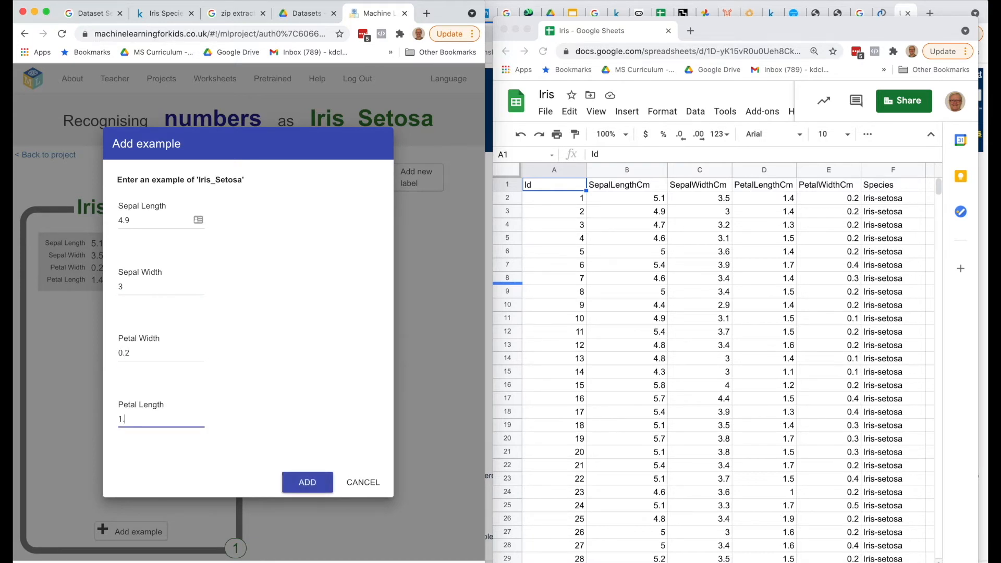
{"action": "type", "text": ".4"}
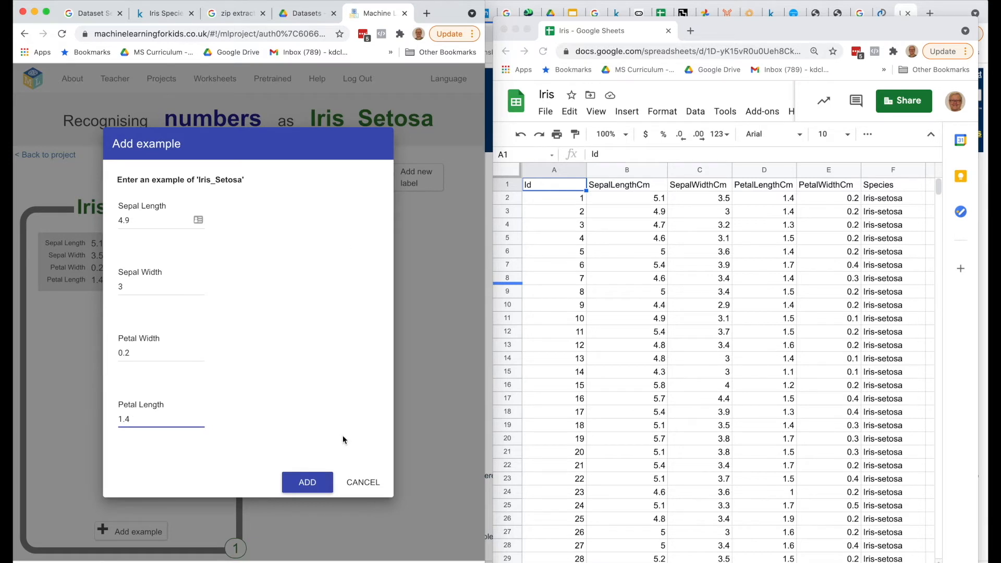
{"action": "left_click", "coordinate": [306, 482]}
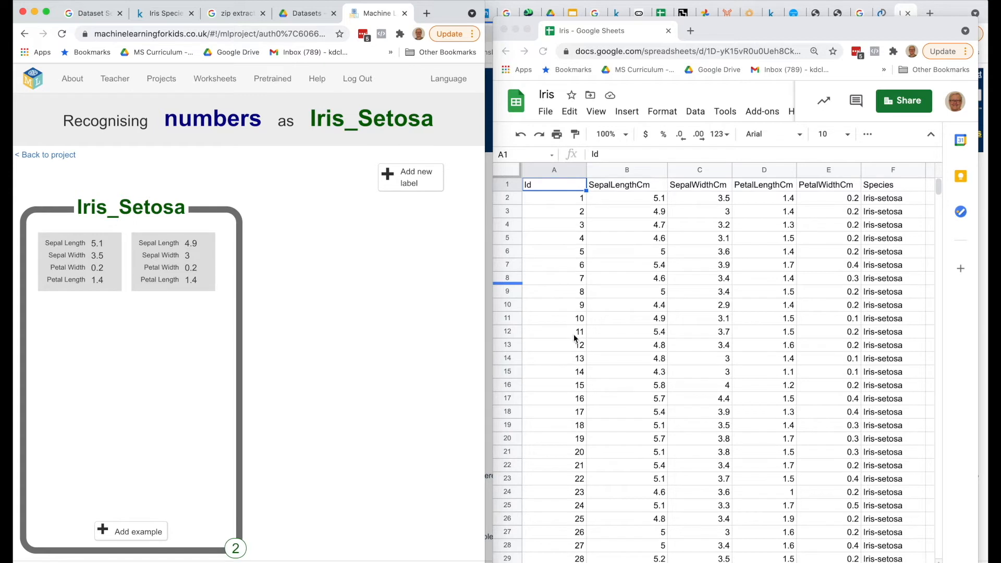
{"action": "mouse_move", "coordinate": [574, 349]}
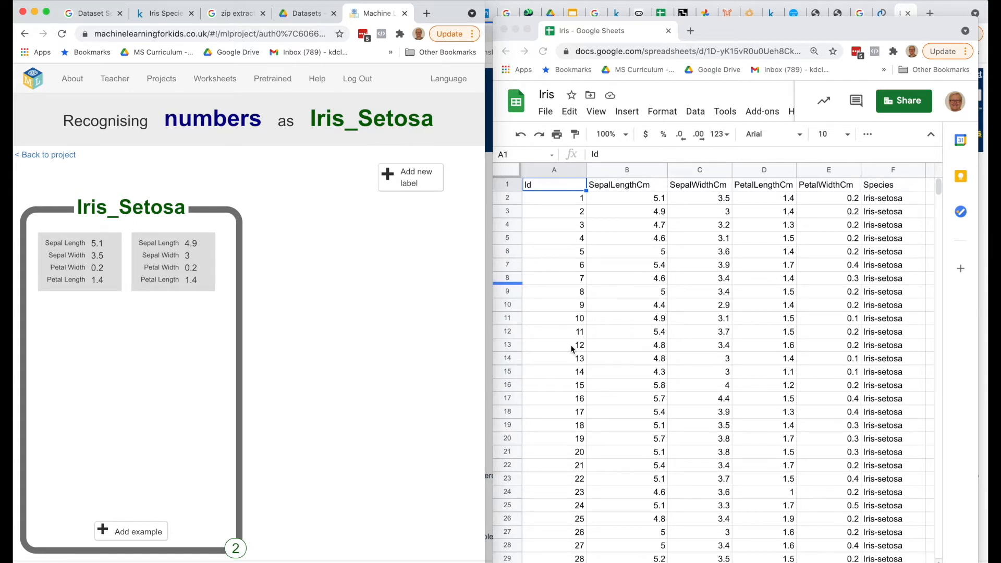
{"action": "mouse_move", "coordinate": [635, 349]}
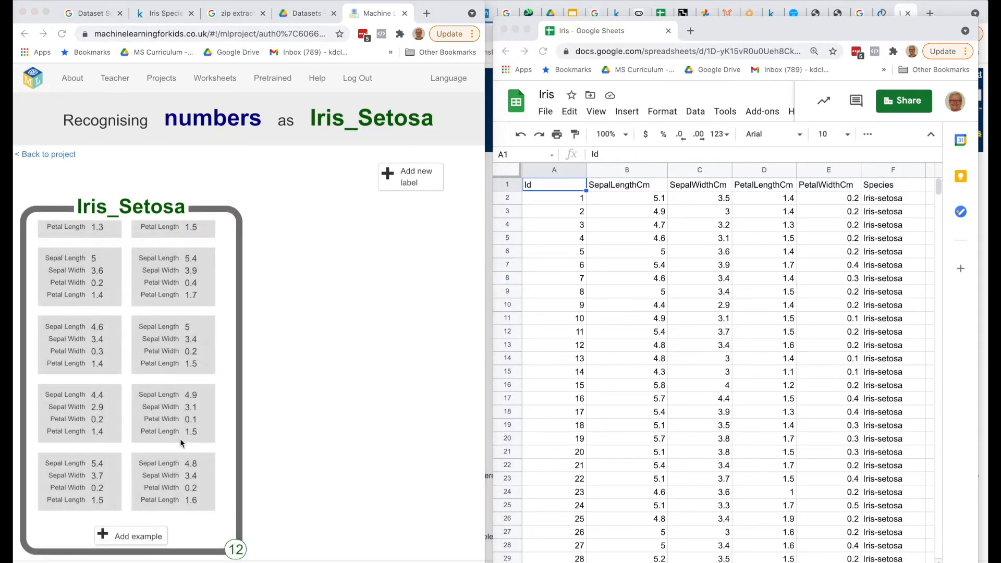
{"action": "mouse_move", "coordinate": [618, 351]}
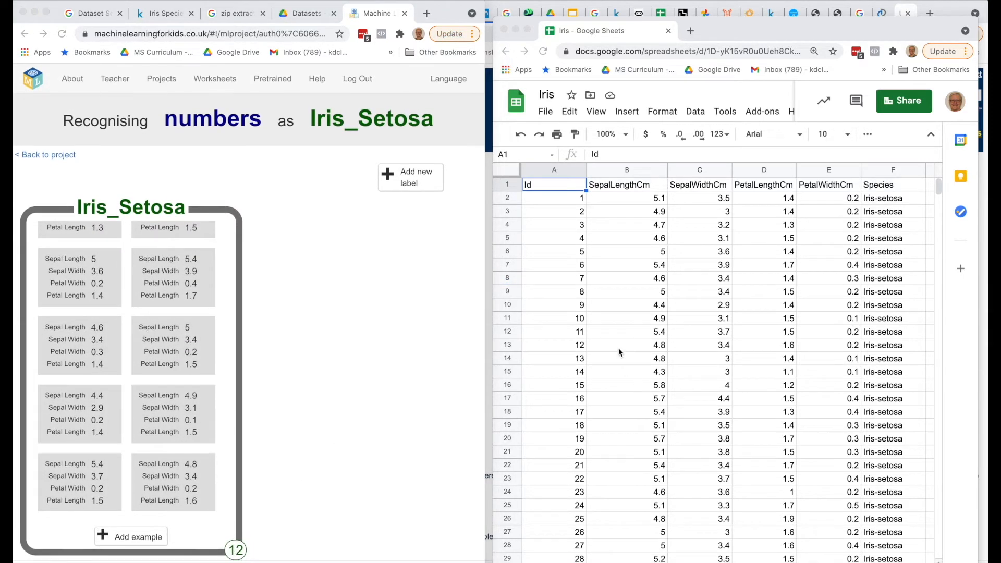
{"action": "left_click", "coordinate": [627, 345]}
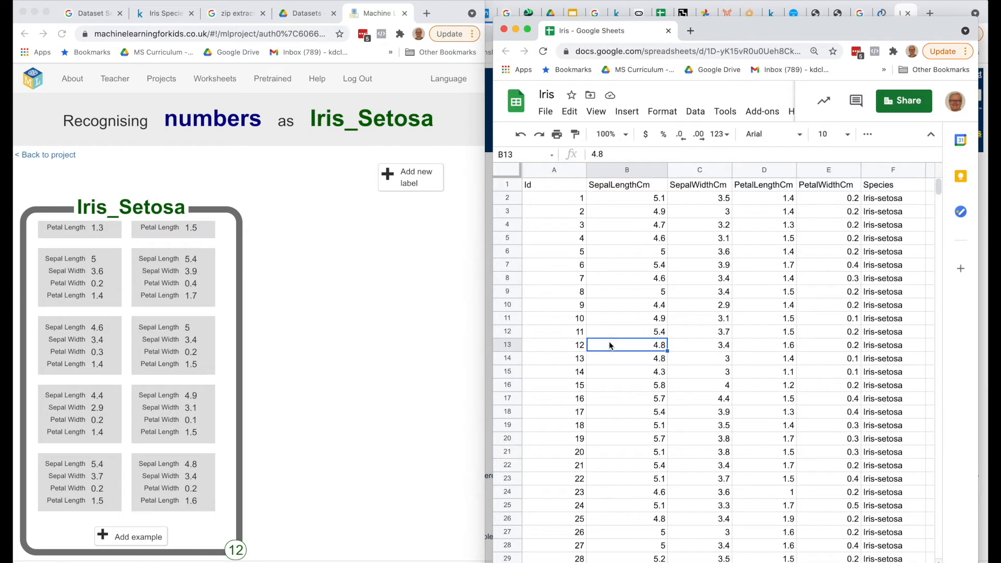
{"action": "scroll", "scroll_direction": "down", "scroll_amount": 3}
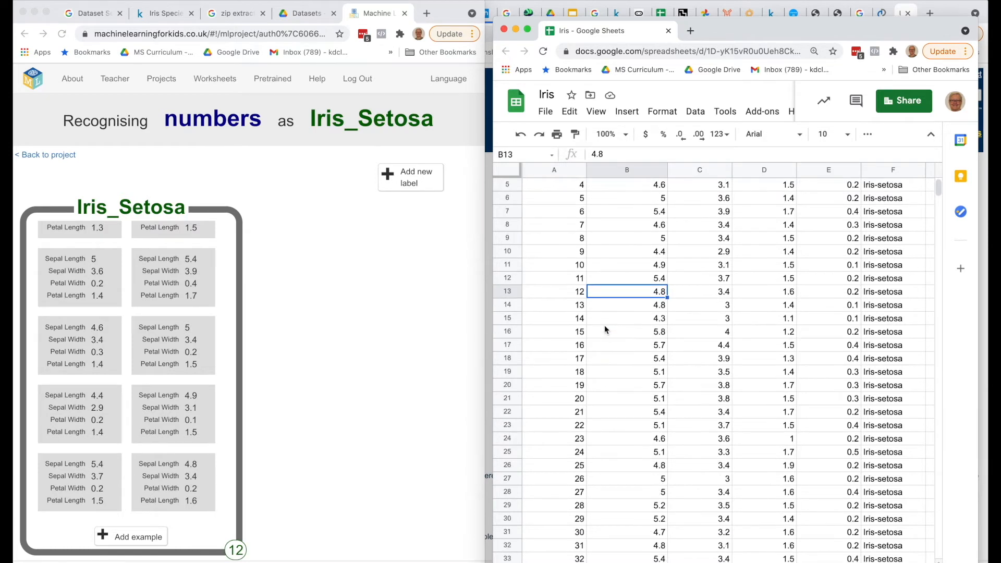
{"action": "scroll", "scroll_direction": "down", "scroll_amount": 3}
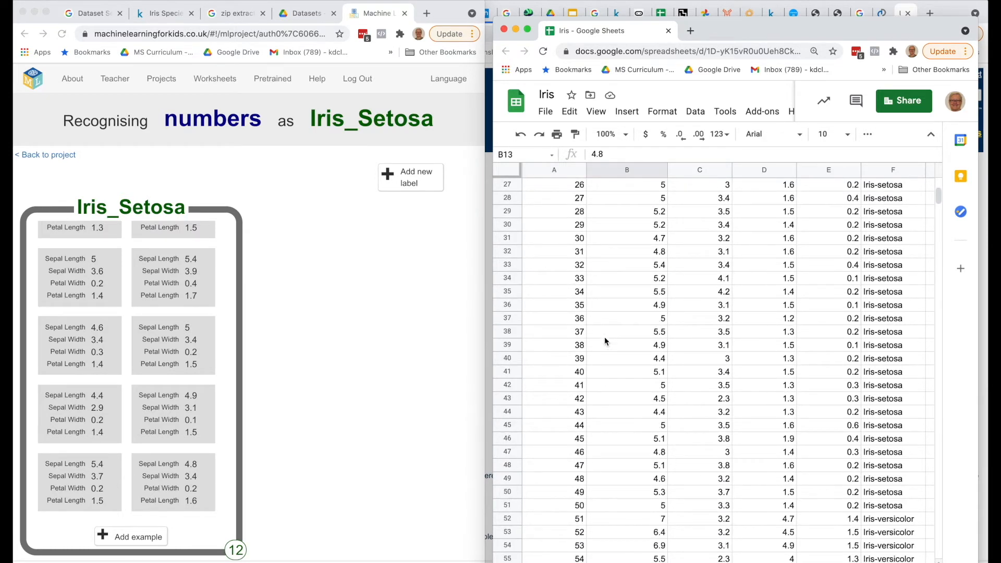
{"action": "mouse_move", "coordinate": [601, 510]}
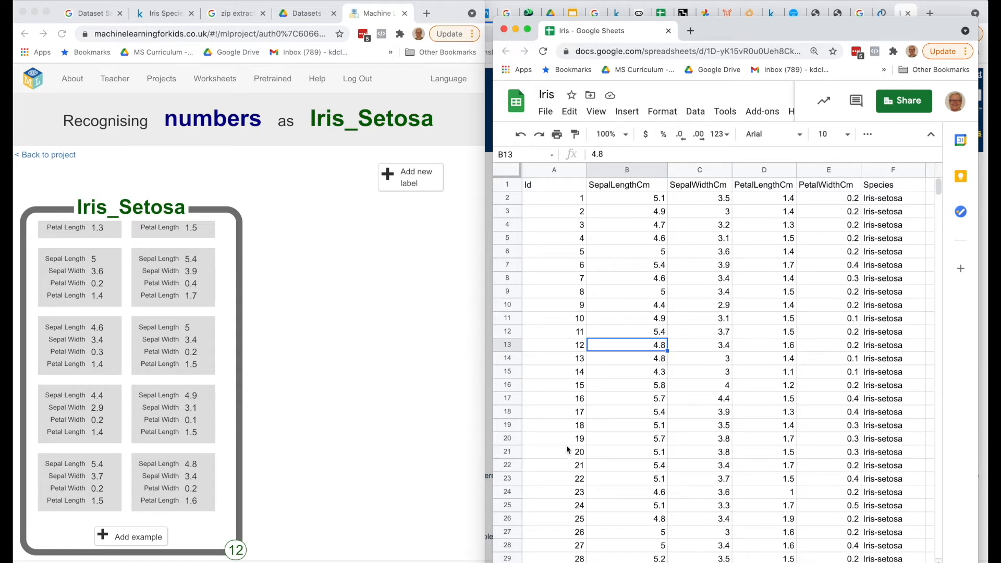
{"action": "scroll", "scroll_direction": "down", "scroll_amount": 3}
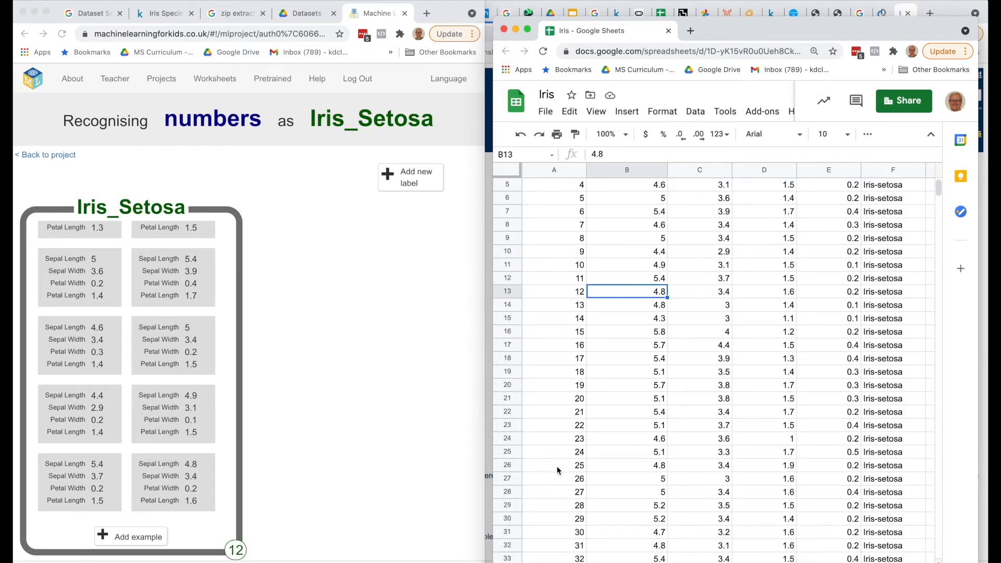
{"action": "scroll", "scroll_direction": "down", "scroll_amount": 3}
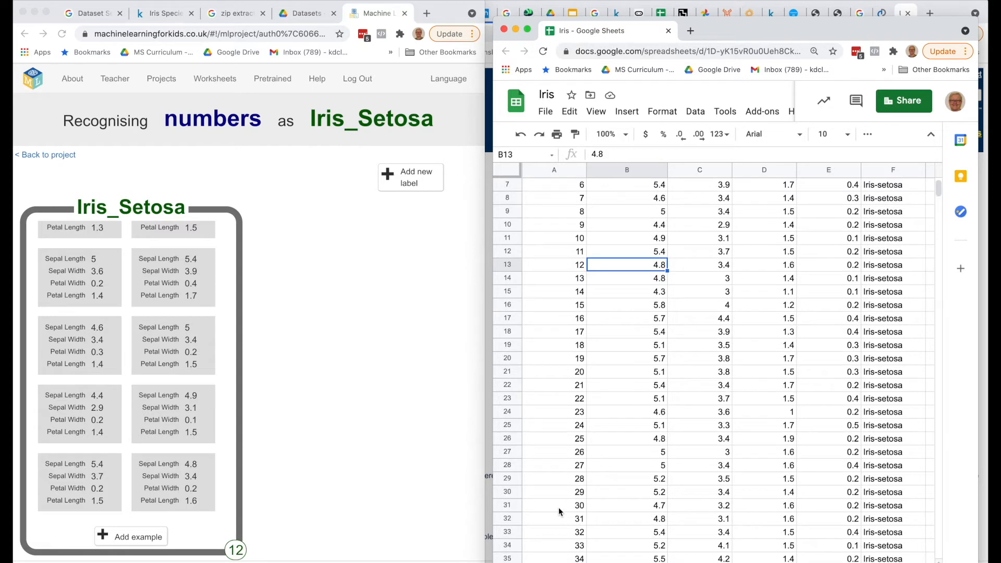
{"action": "mouse_move", "coordinate": [548, 444]}
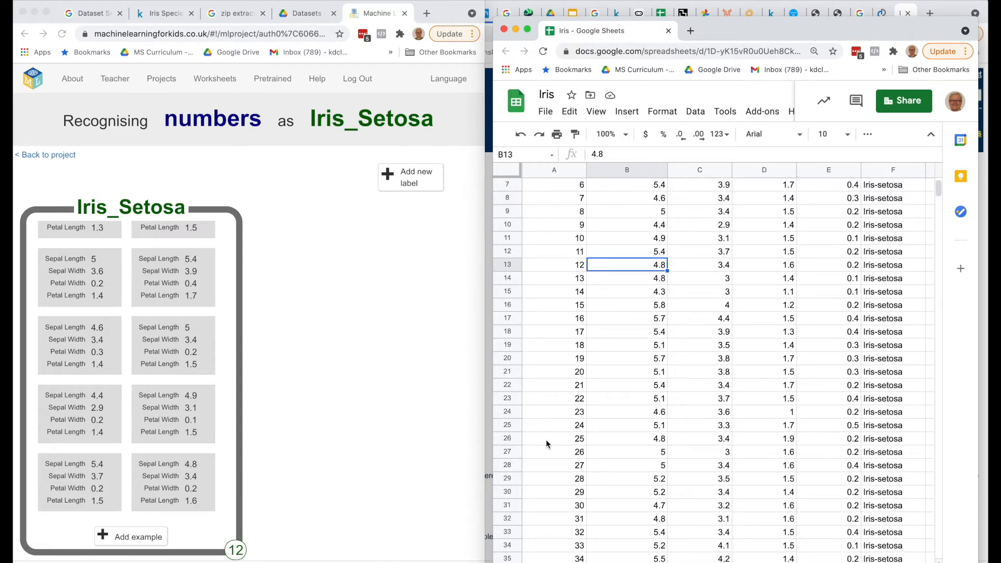
{"action": "scroll", "scroll_direction": "down", "scroll_amount": 3}
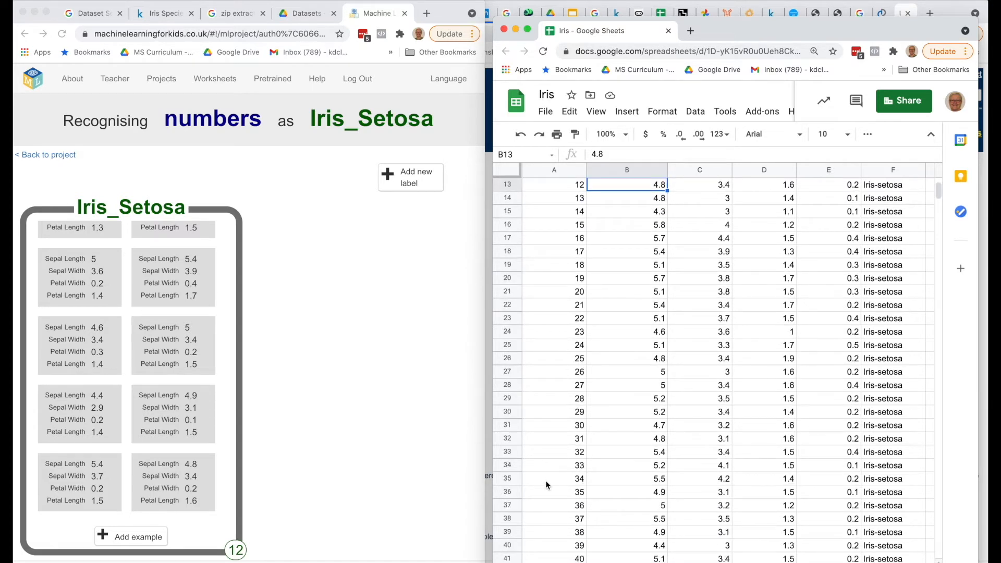
{"action": "scroll", "scroll_direction": "down", "scroll_amount": 3}
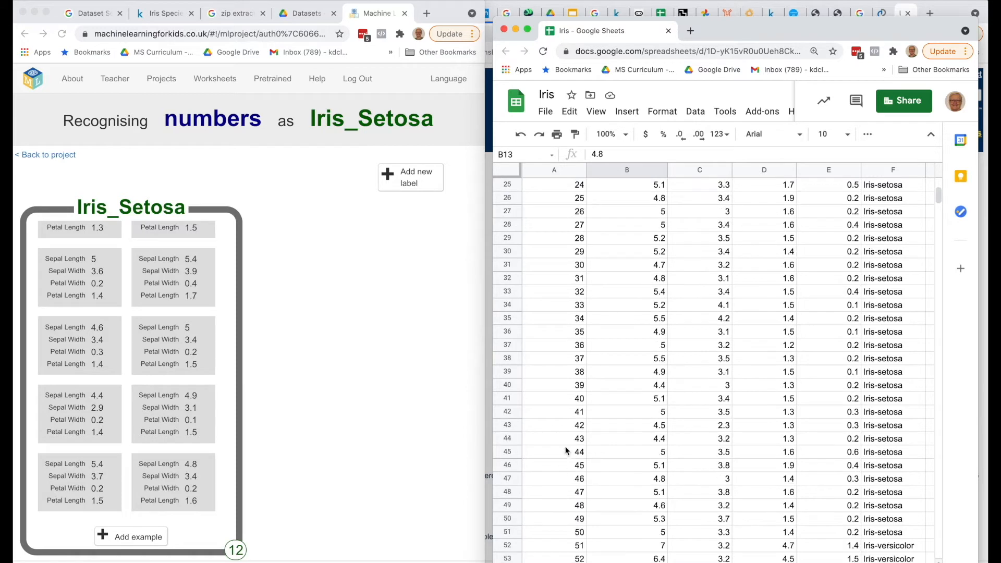
{"action": "mouse_move", "coordinate": [576, 475]}
{"action": "type", "text": "Iris"}
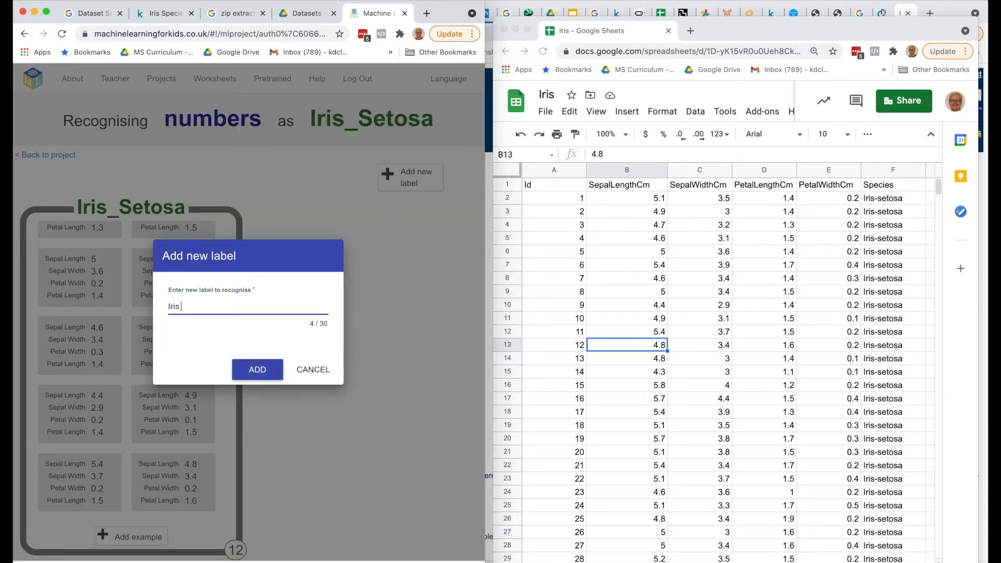
Create the Iris Versicolor label, pick sheet row 51 and start its first example
{"action": "type", "text": "Versicolor"}
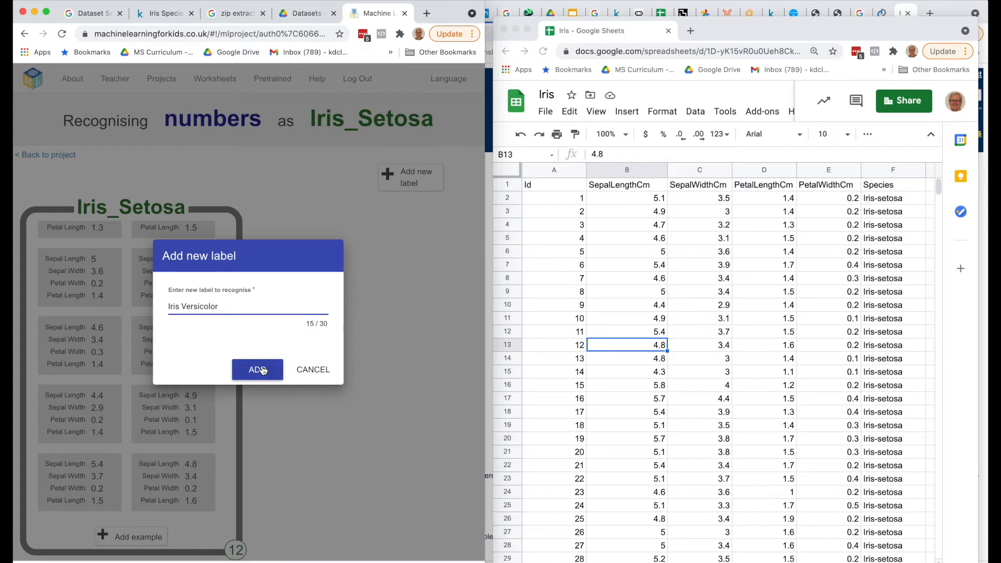
{"action": "left_click", "coordinate": [256, 369]}
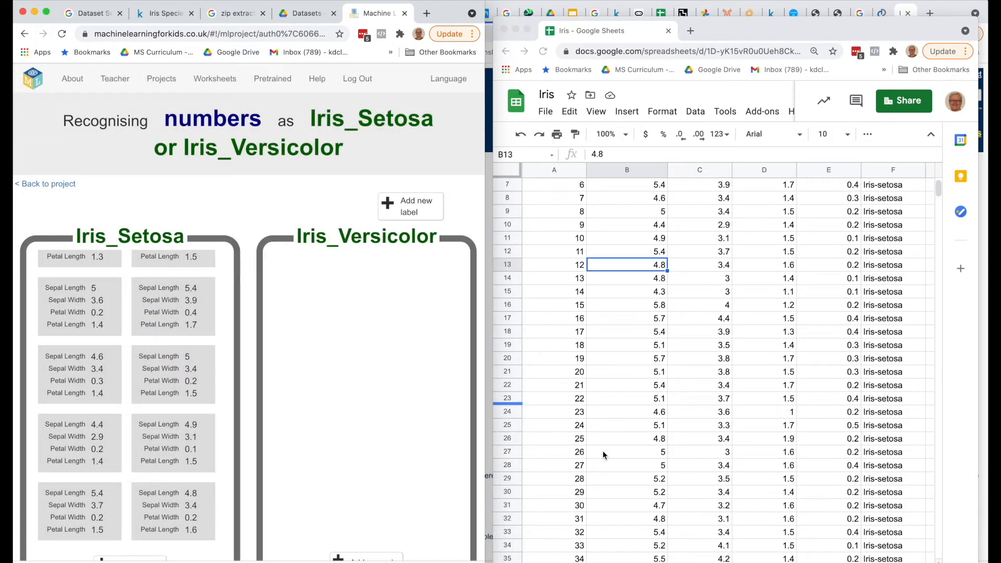
{"action": "scroll", "scroll_direction": "down", "scroll_amount": 3}
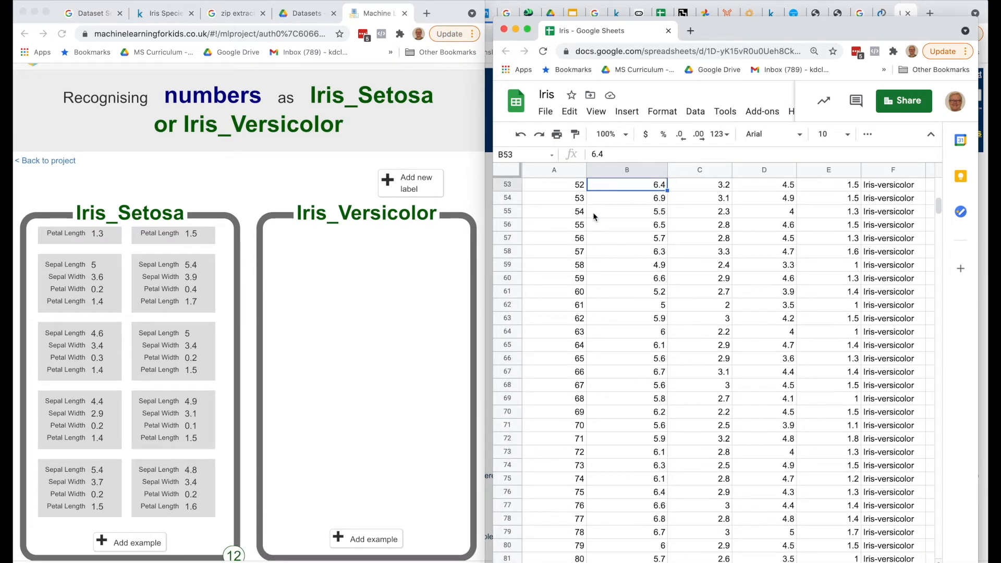
{"action": "left_click", "coordinate": [554, 198]}
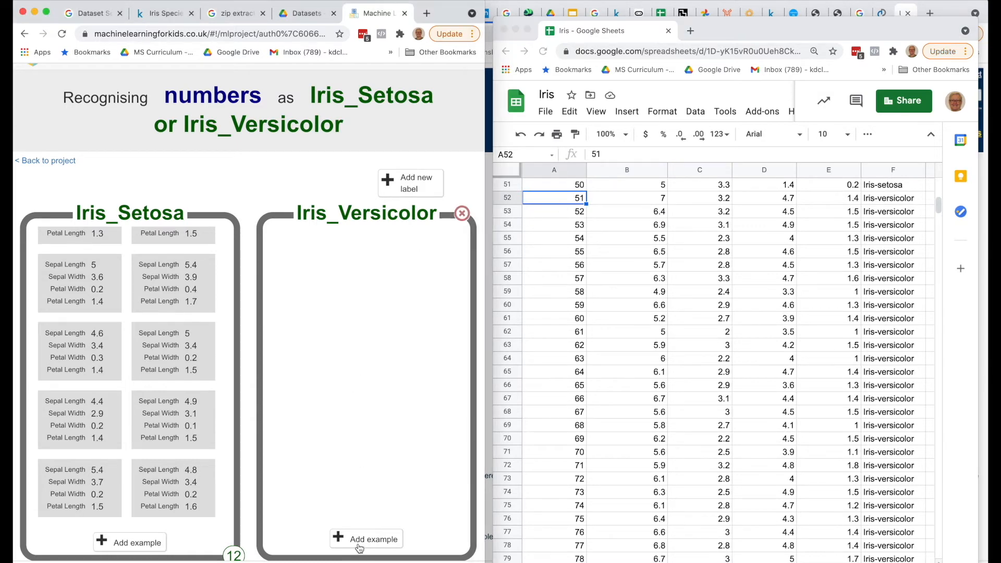
{"action": "left_click", "coordinate": [366, 539]}
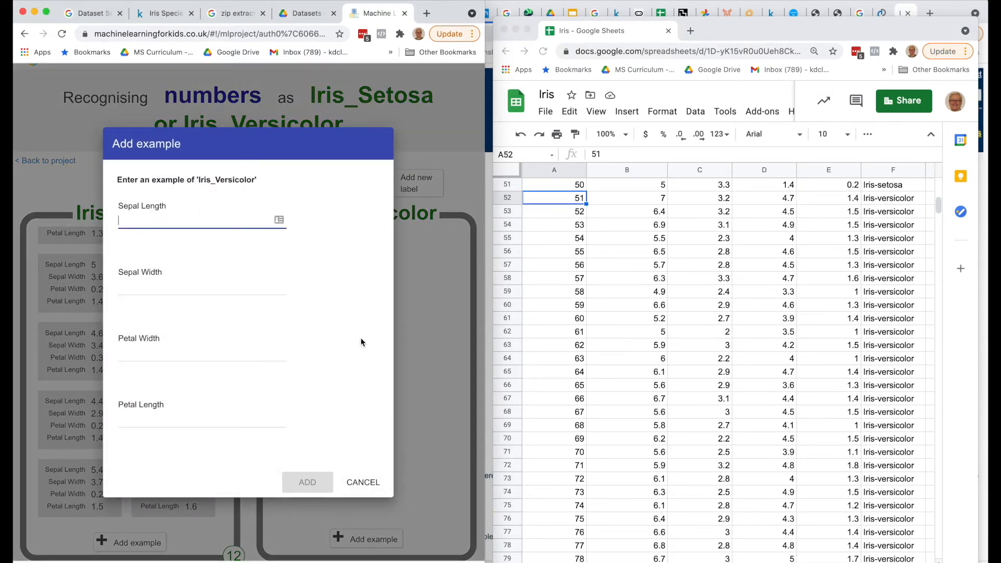
Save an Iris_Versicolor example of 7, 3.2, 1.4, 4.7 and scroll the sheet onward
{"action": "type", "text": "7"}
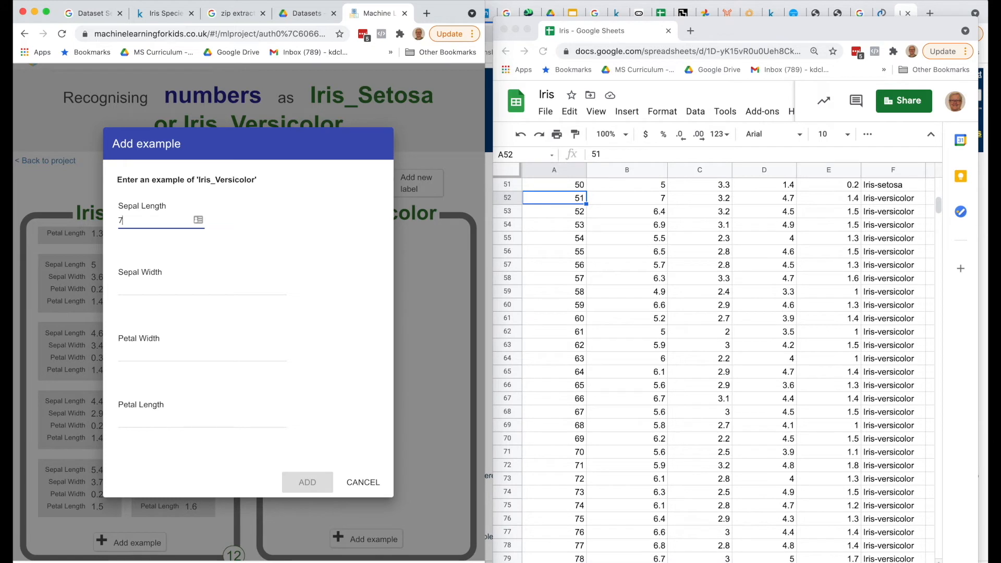
{"action": "type", "text": "3.2"}
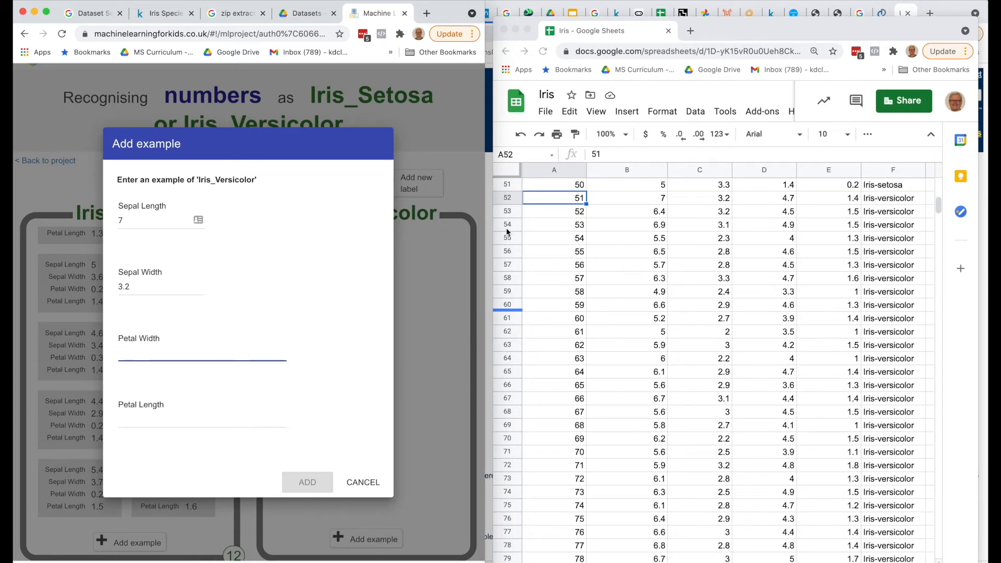
{"action": "type", "text": "1.4"}
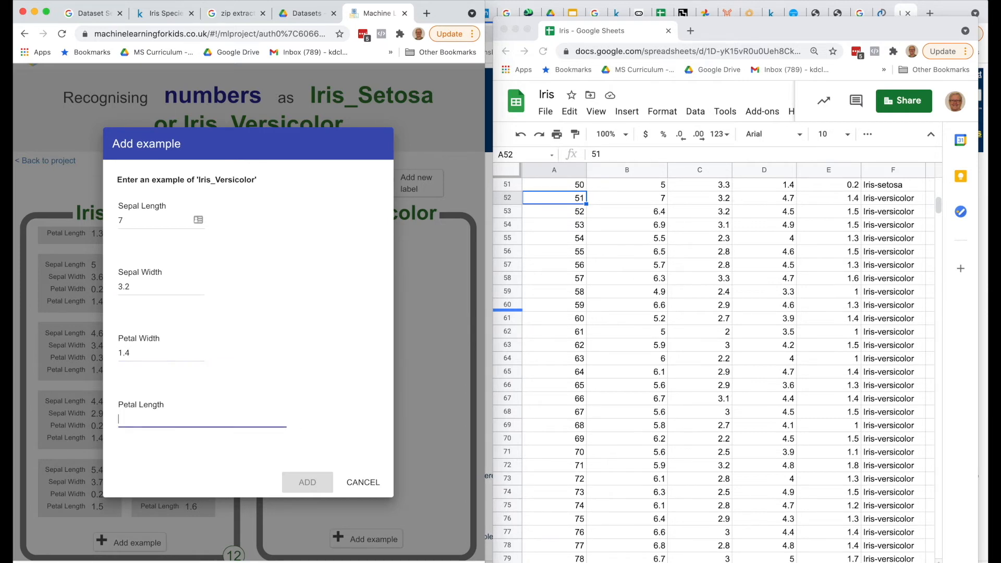
{"action": "type", "text": "4.7"}
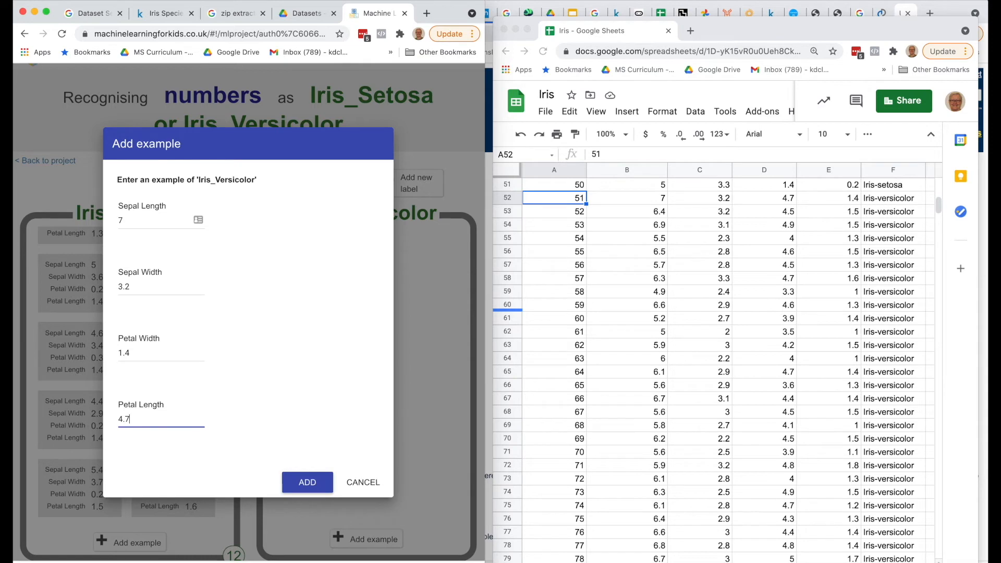
{"action": "left_click", "coordinate": [306, 482]}
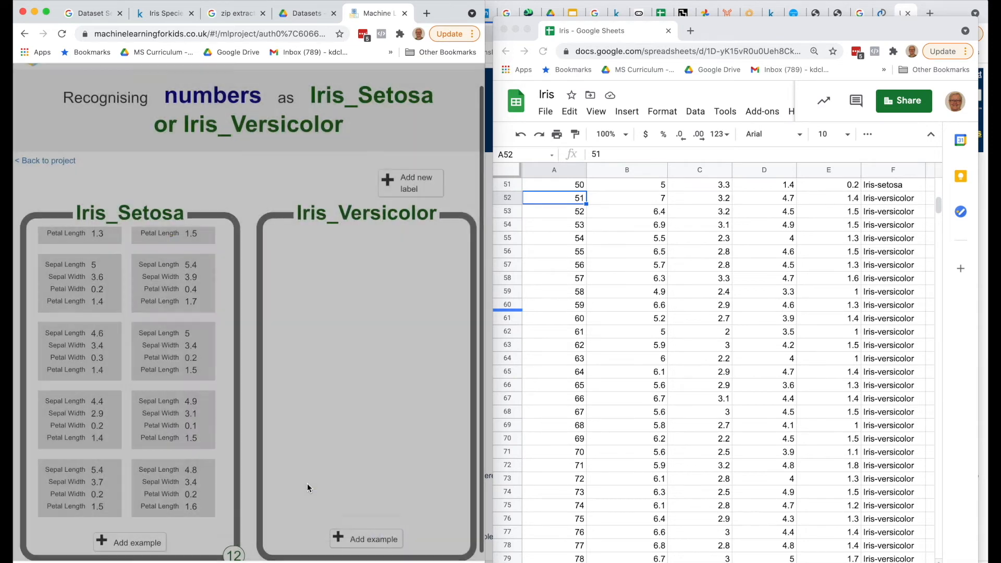
{"action": "left_click", "coordinate": [366, 537]}
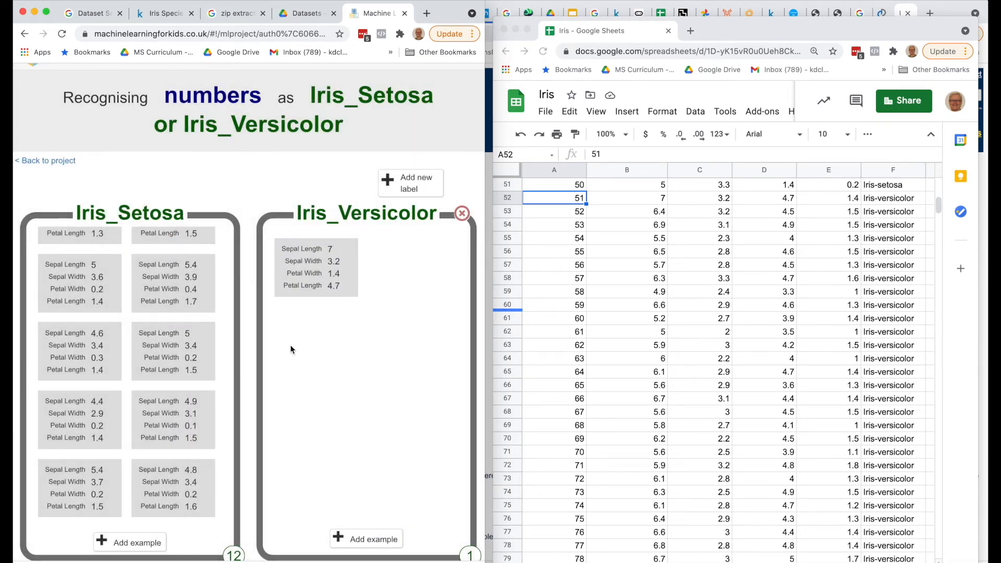
{"action": "mouse_move", "coordinate": [328, 333]}
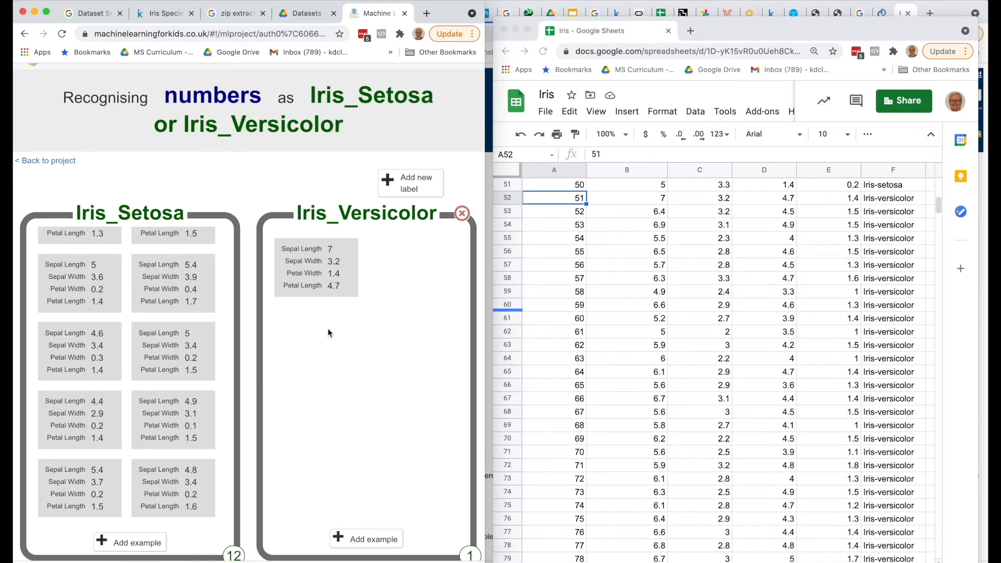
{"action": "mouse_move", "coordinate": [414, 158]}
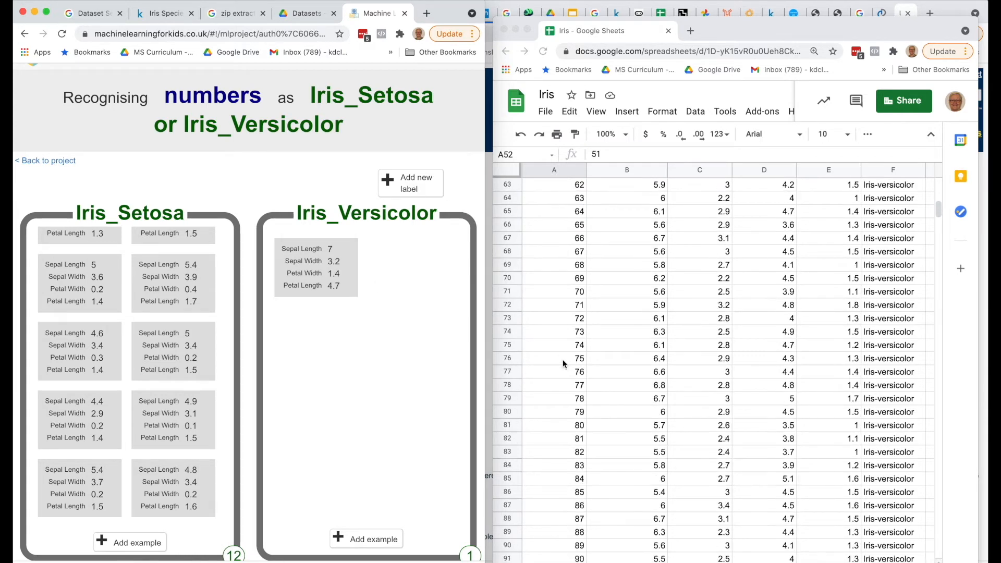
{"action": "scroll", "scroll_direction": "down", "scroll_amount": 3}
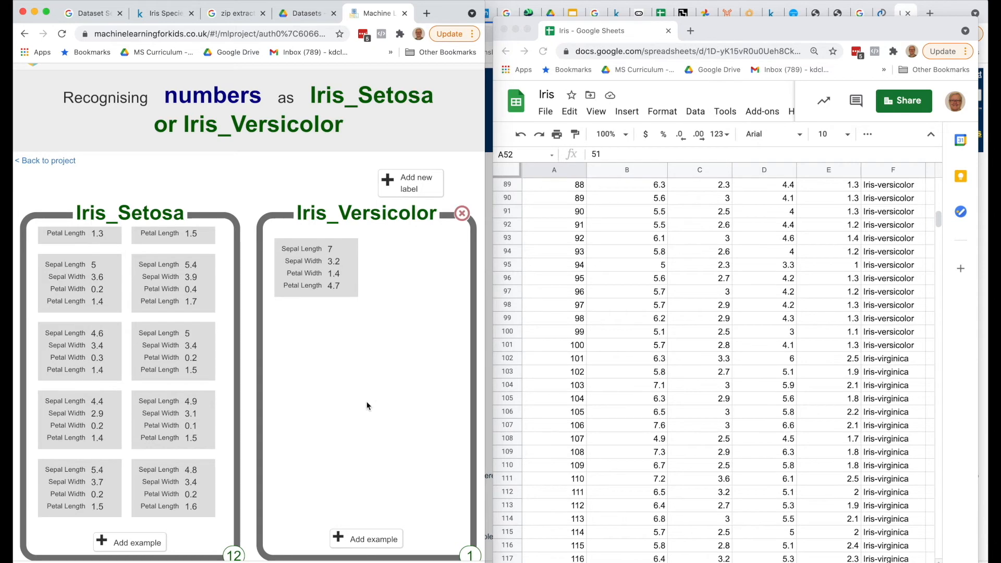
{"action": "scroll", "scroll_direction": "down", "scroll_amount": 3}
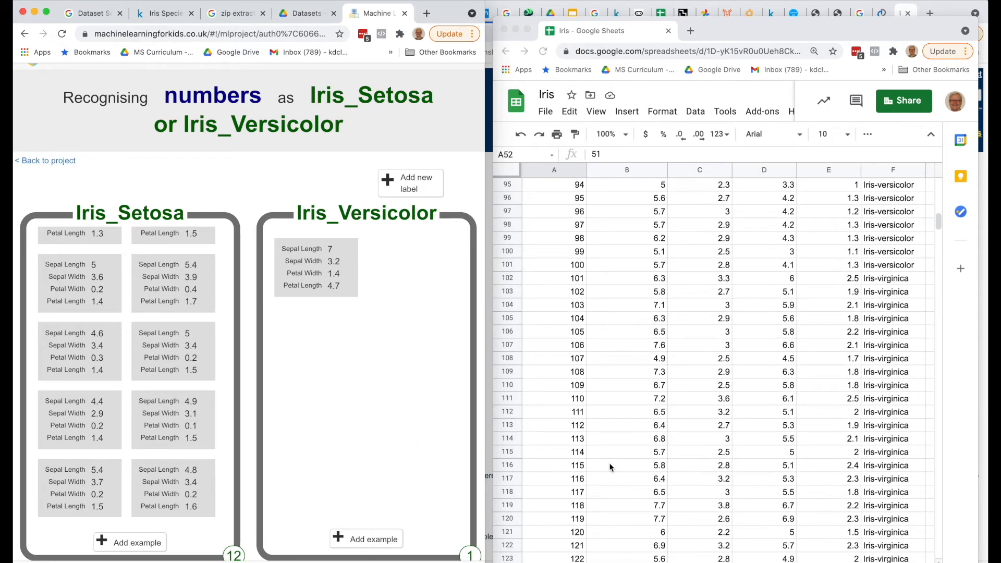
{"action": "mouse_move", "coordinate": [576, 297]}
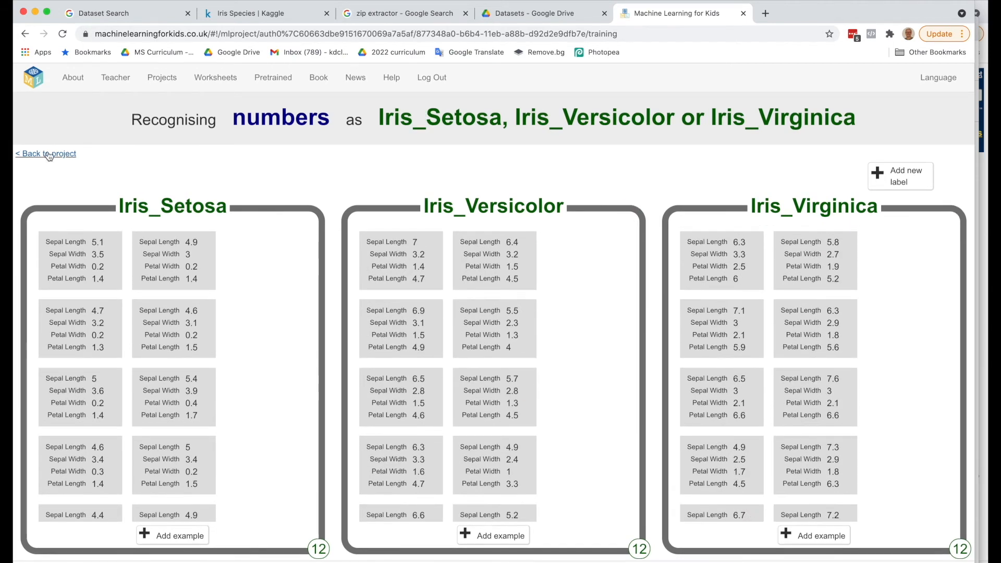
Return to the Iris Predictor overview and open its Learn & Test stage
{"action": "left_click", "coordinate": [45, 153]}
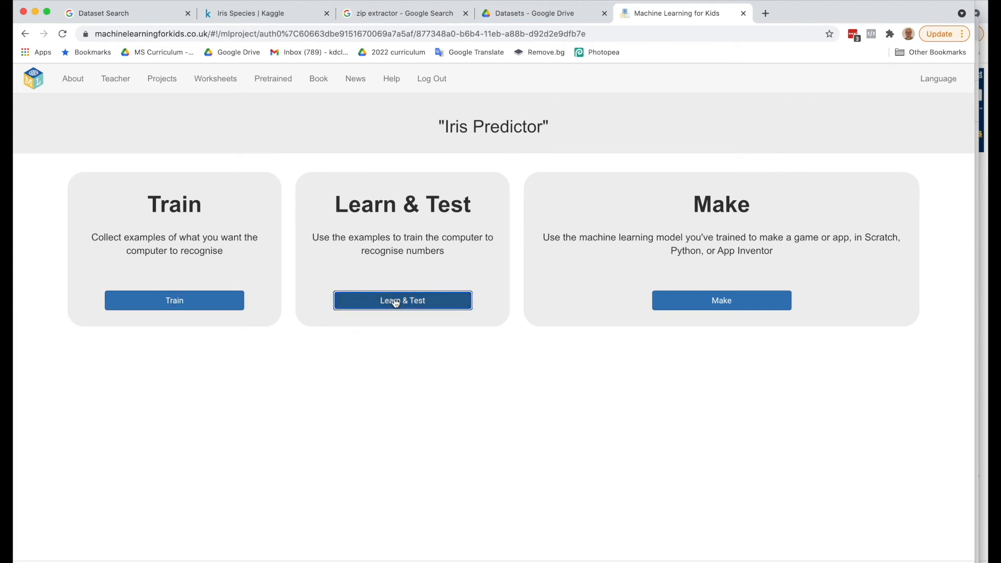
{"action": "left_click", "coordinate": [402, 300]}
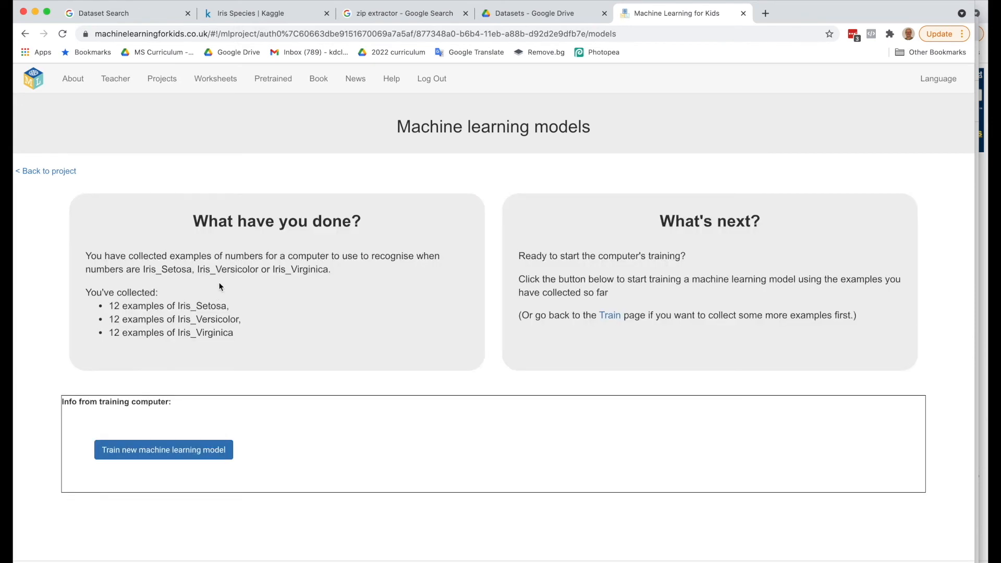
{"action": "mouse_move", "coordinate": [211, 300]}
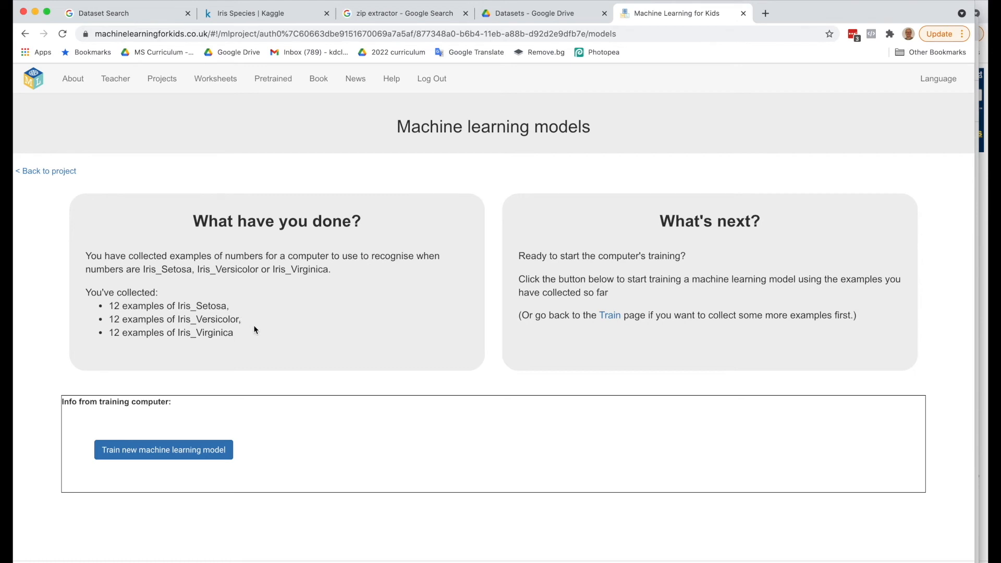
{"action": "mouse_move", "coordinate": [249, 337]}
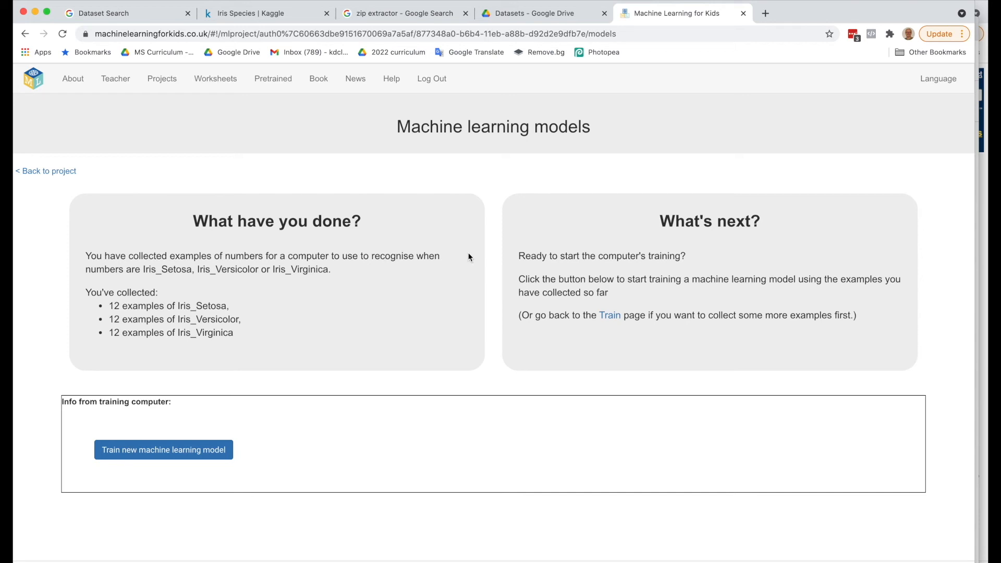
{"action": "mouse_move", "coordinate": [509, 305]}
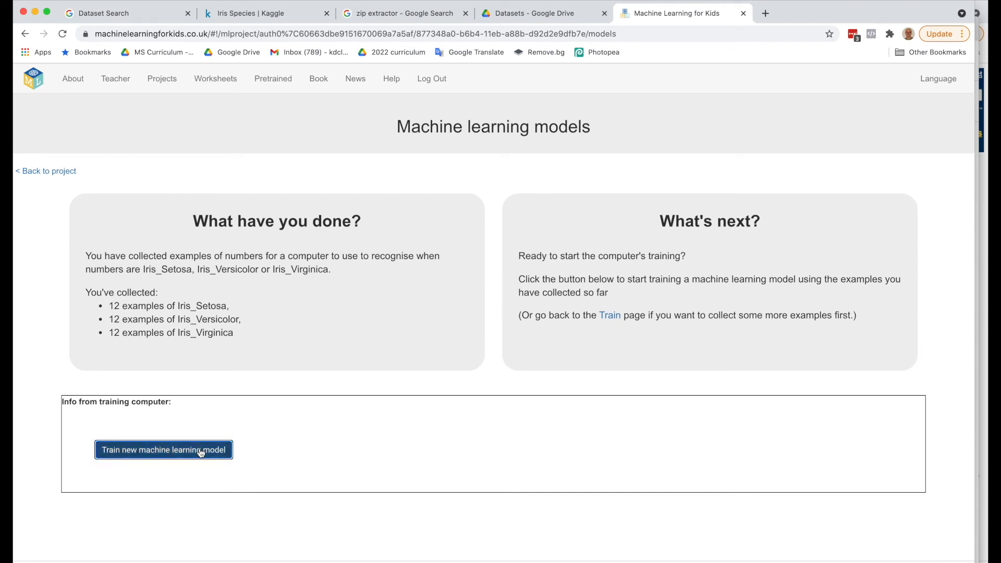
Train a new model on the 36 collected iris examples
{"action": "left_click", "coordinate": [163, 449]}
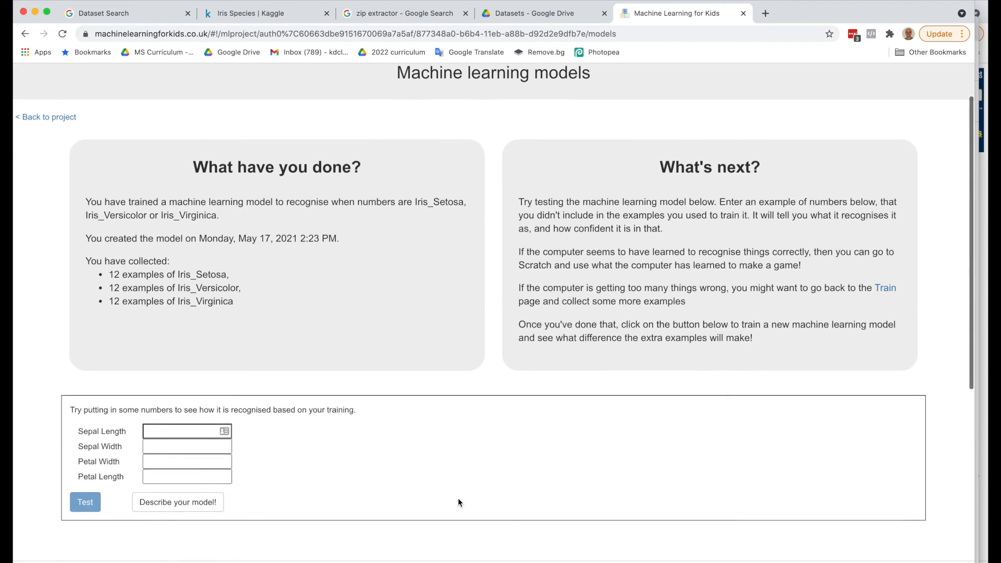
Scroll down to the model's test form beside the Iris spreadsheet
{"action": "scroll", "scroll_direction": "down", "scroll_amount": 3}
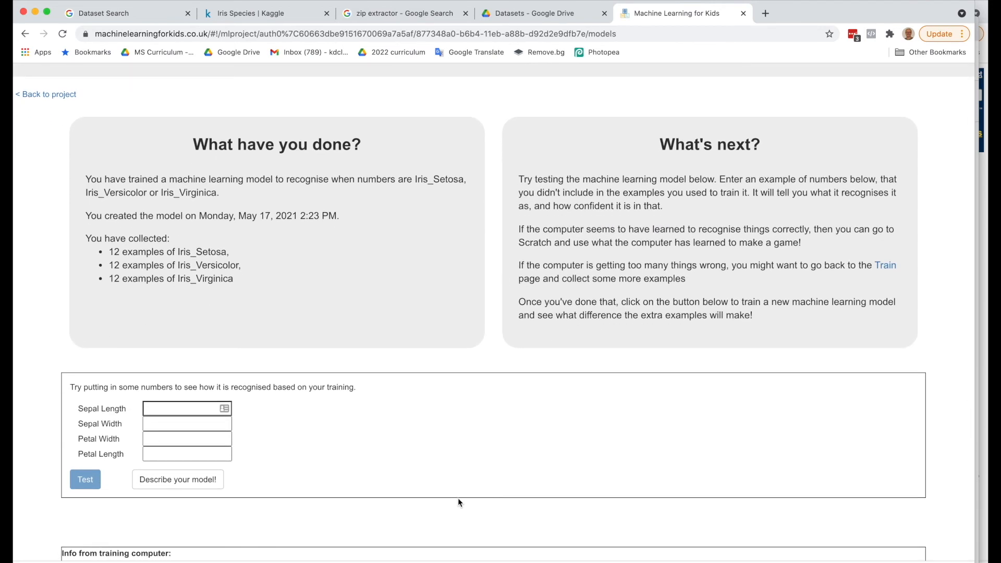
{"action": "mouse_move", "coordinate": [953, 396]}
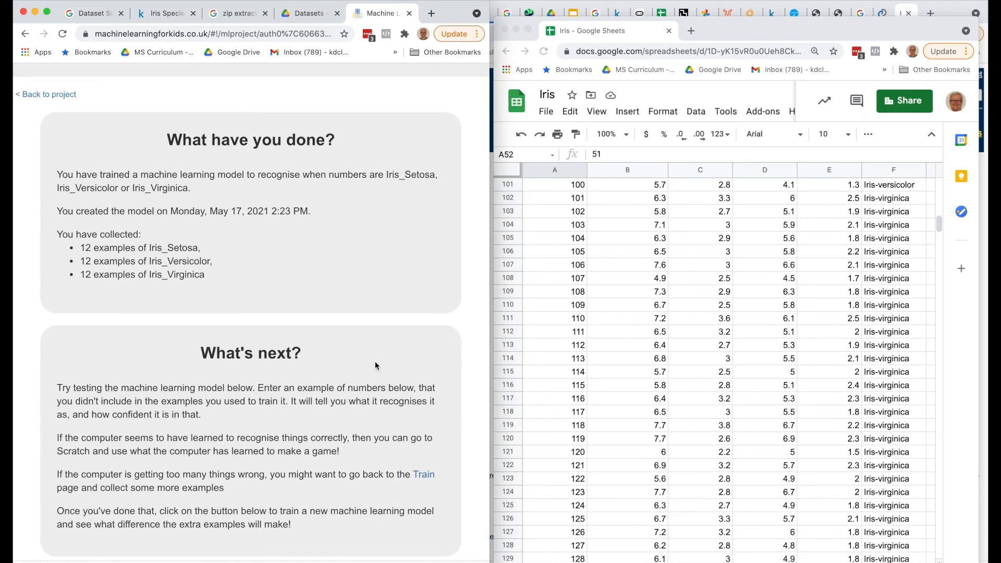
{"action": "scroll", "scroll_direction": "down", "scroll_amount": 3}
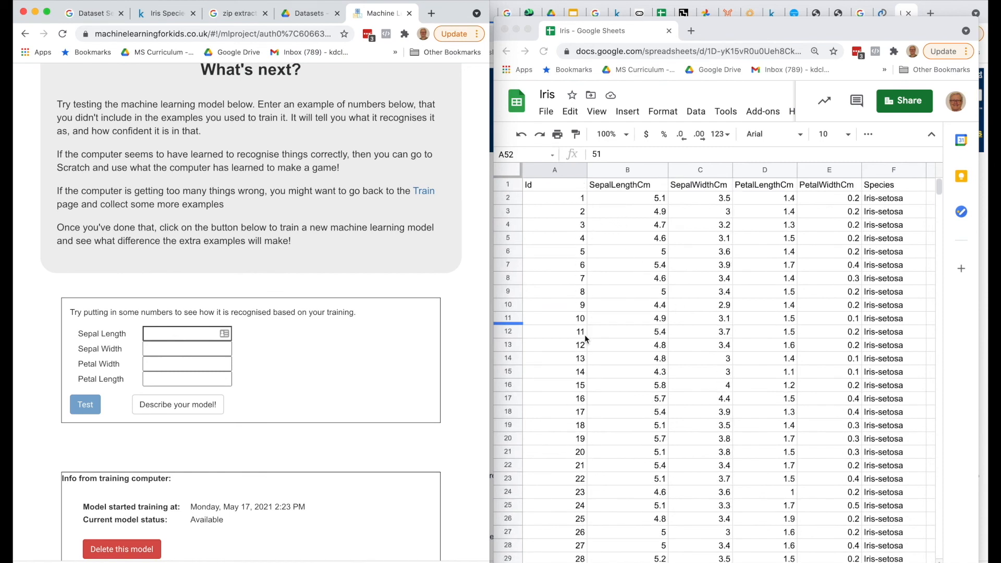
{"action": "scroll", "scroll_direction": "down", "scroll_amount": 3}
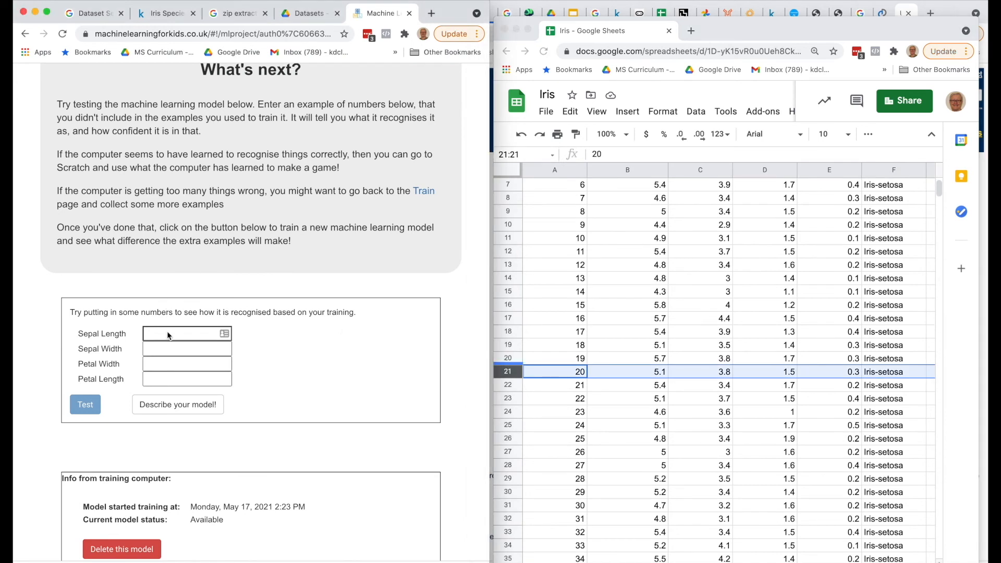
Test measurements 5.1, 3.8, 0.3, 1.5 and get Iris_Setosa at 100% confidence
{"action": "type", "text": "5.1"}
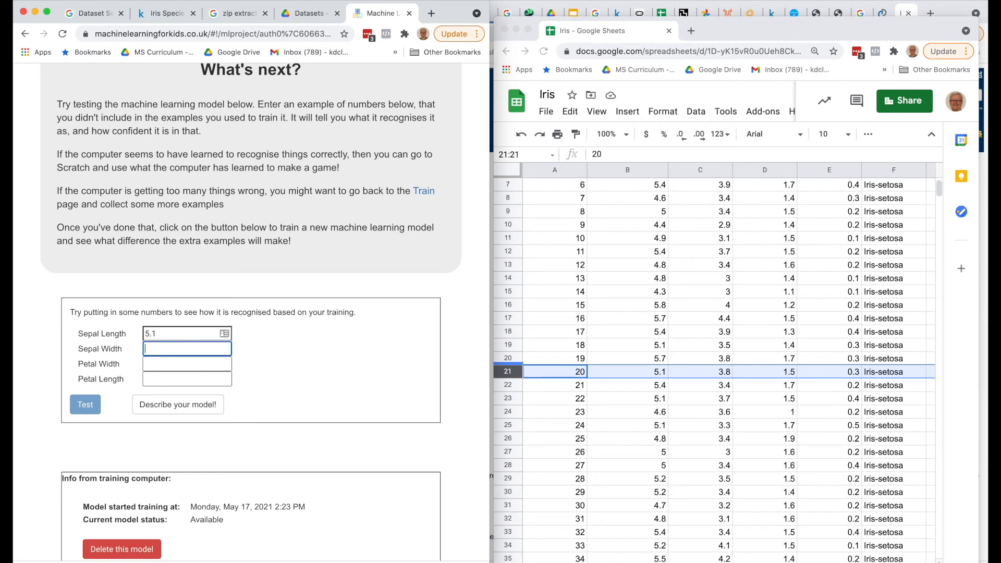
{"action": "type", "text": "3.8"}
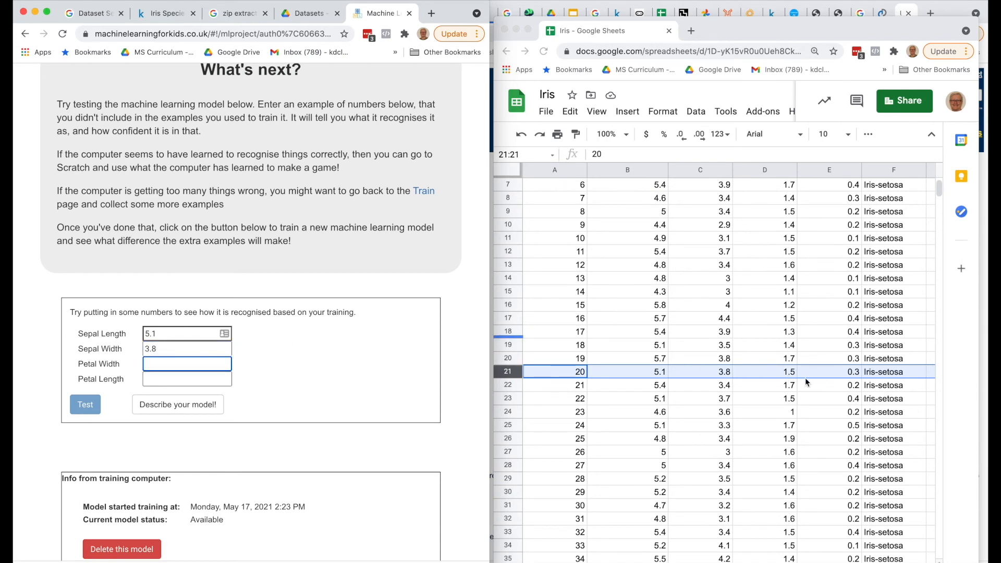
{"action": "type", "text": "0"}
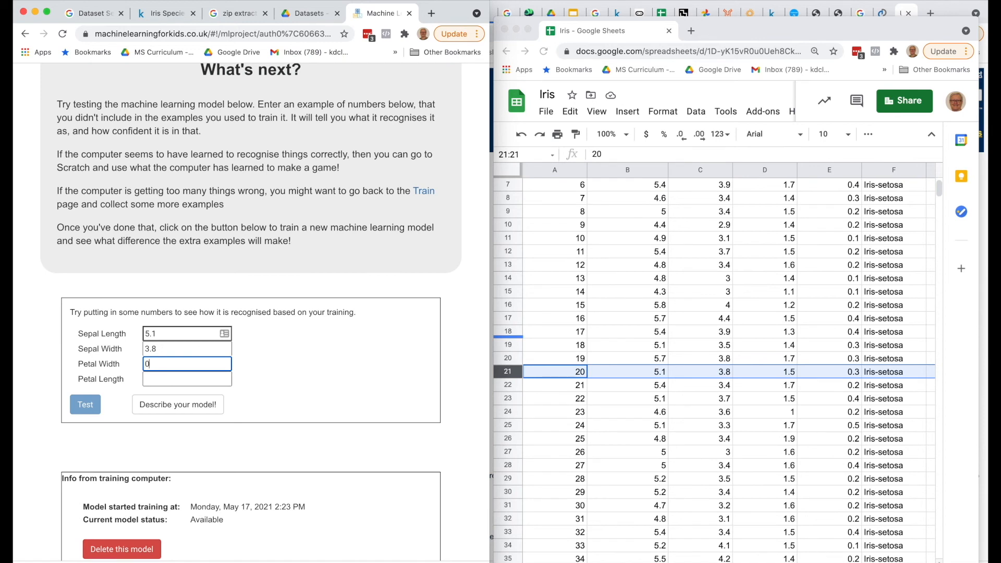
{"action": "type", "text": ".3"}
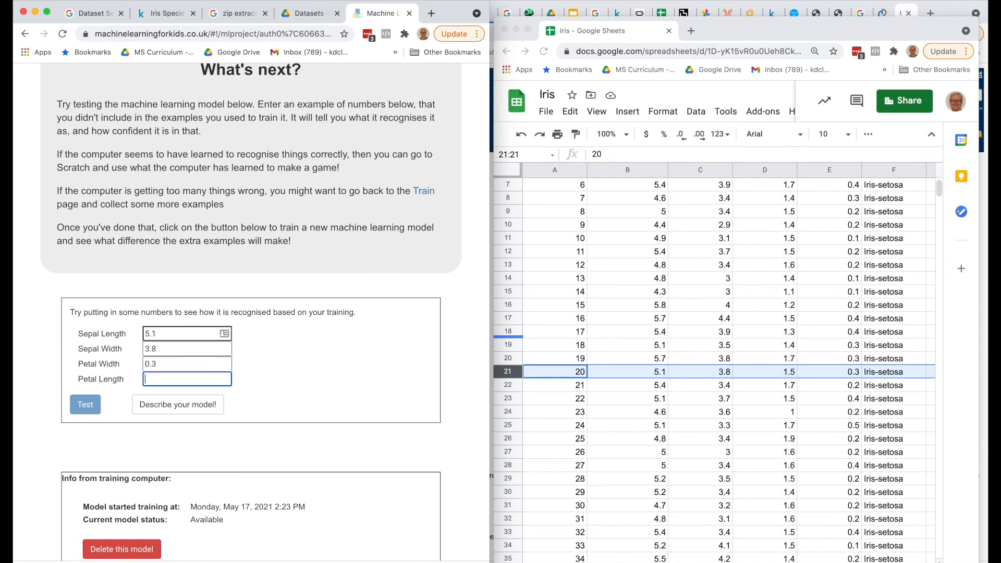
{"action": "type", "text": "1.5"}
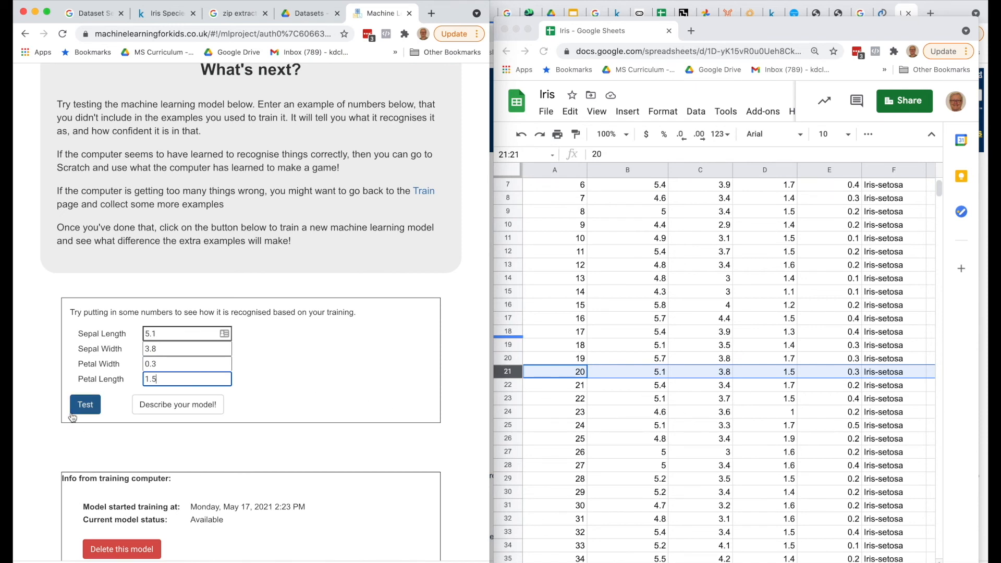
{"action": "left_click", "coordinate": [85, 405]}
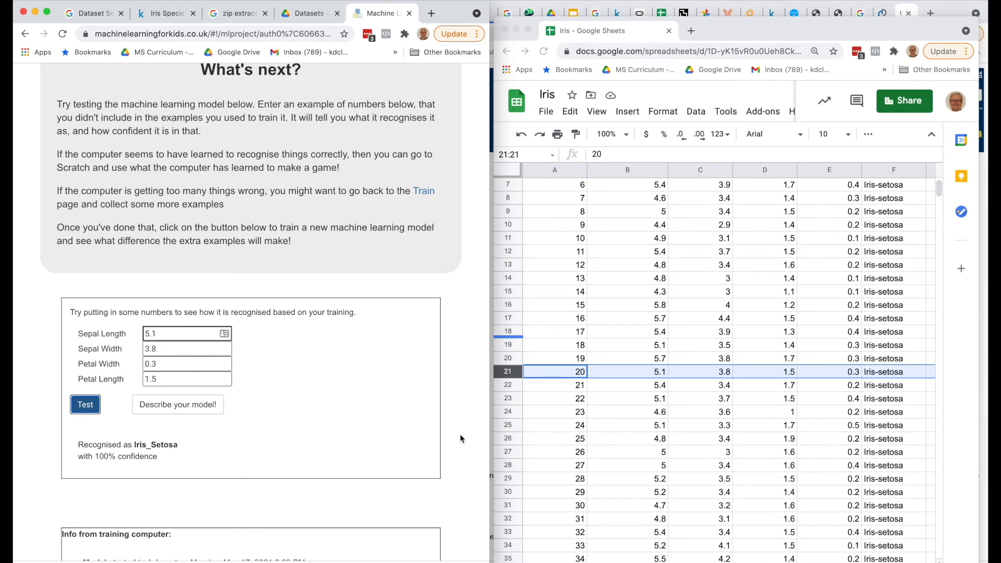
{"action": "mouse_move", "coordinate": [267, 398]}
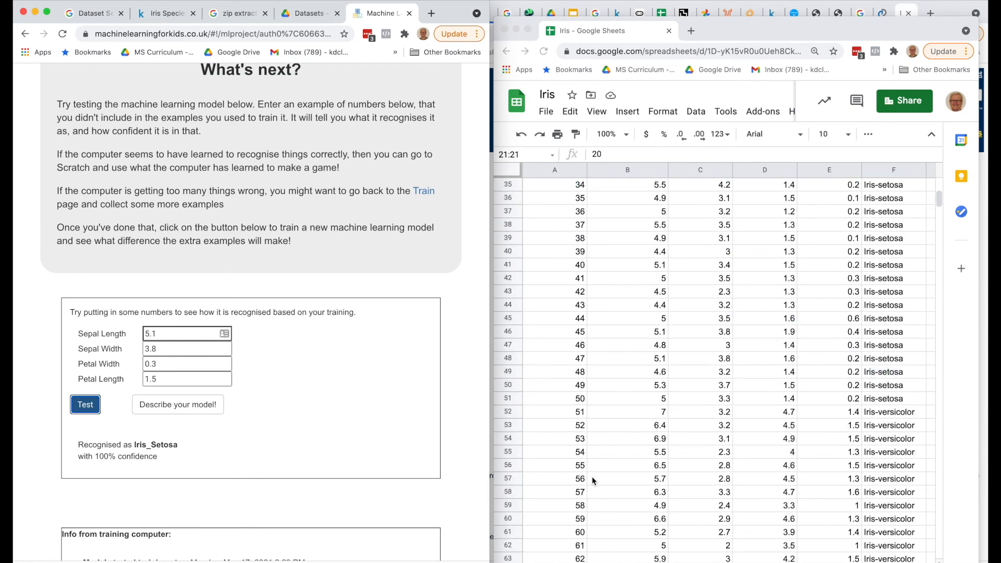
{"action": "scroll", "scroll_direction": "down", "scroll_amount": 3}
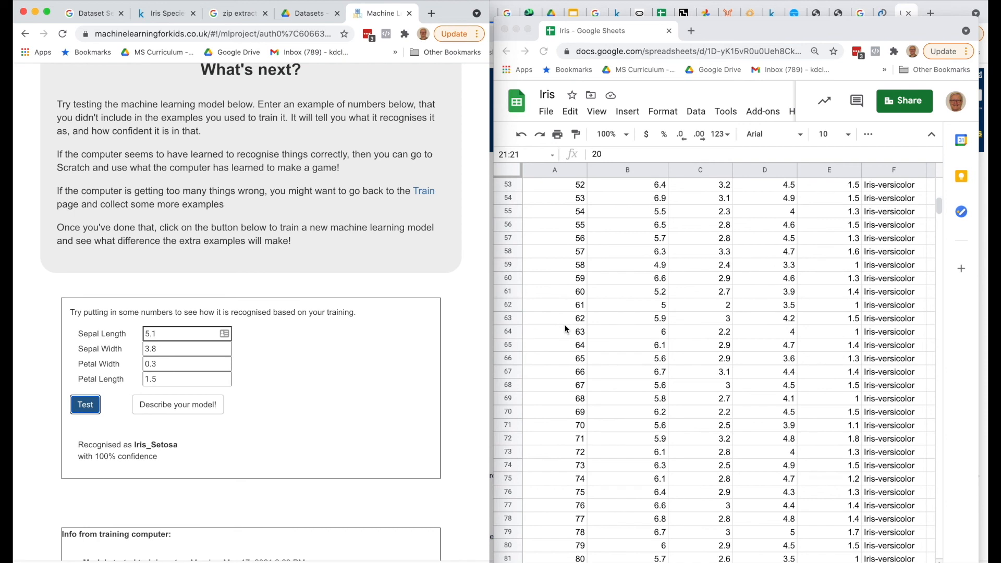
{"action": "mouse_move", "coordinate": [563, 431]}
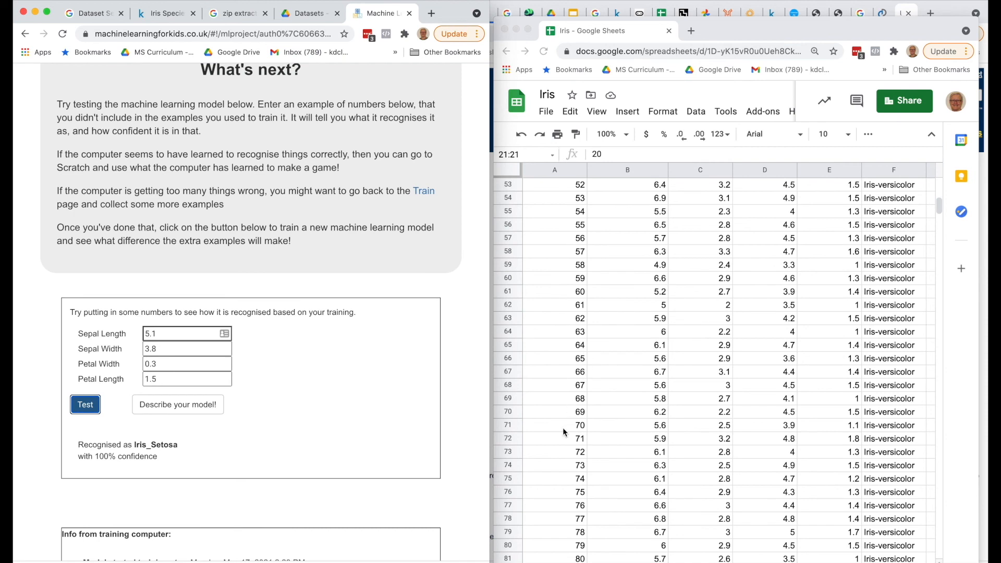
Test row 71's measurements 5.6, 2.5, 1.1, 3.9 and get Iris_Versicolor at 100% confidence
{"action": "left_click", "coordinate": [579, 425]}
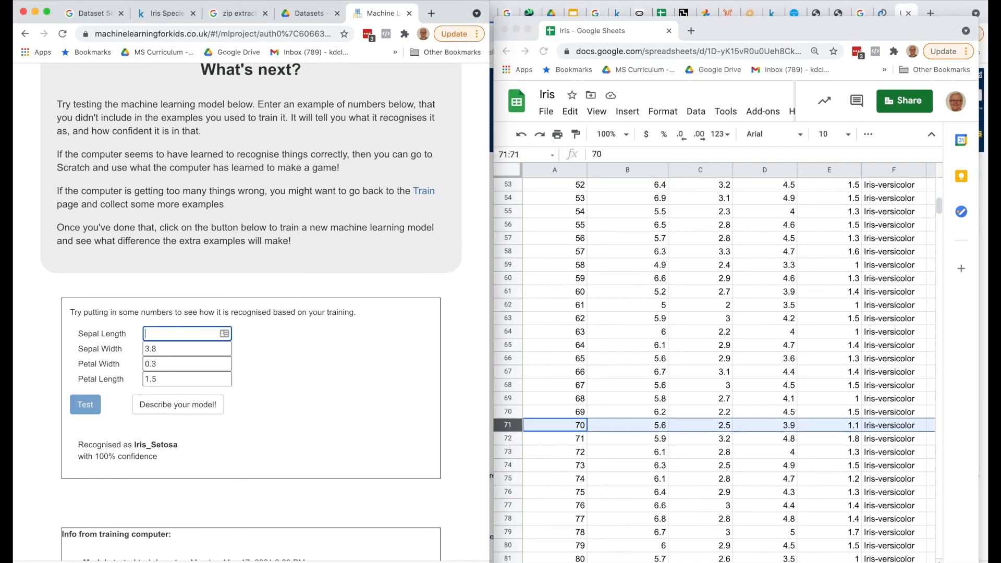
{"action": "type", "text": "5.6"}
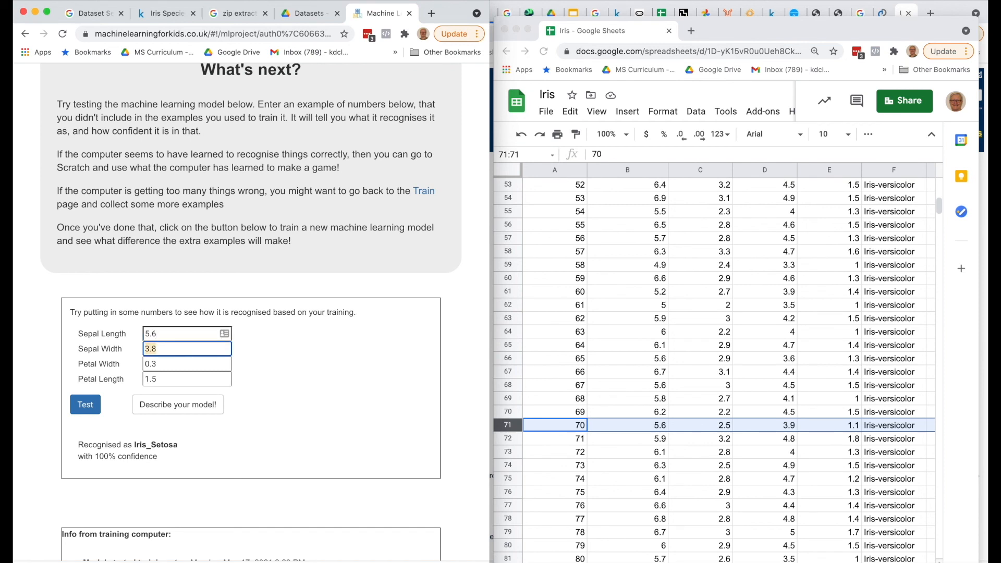
{"action": "left_click", "coordinate": [186, 362]}
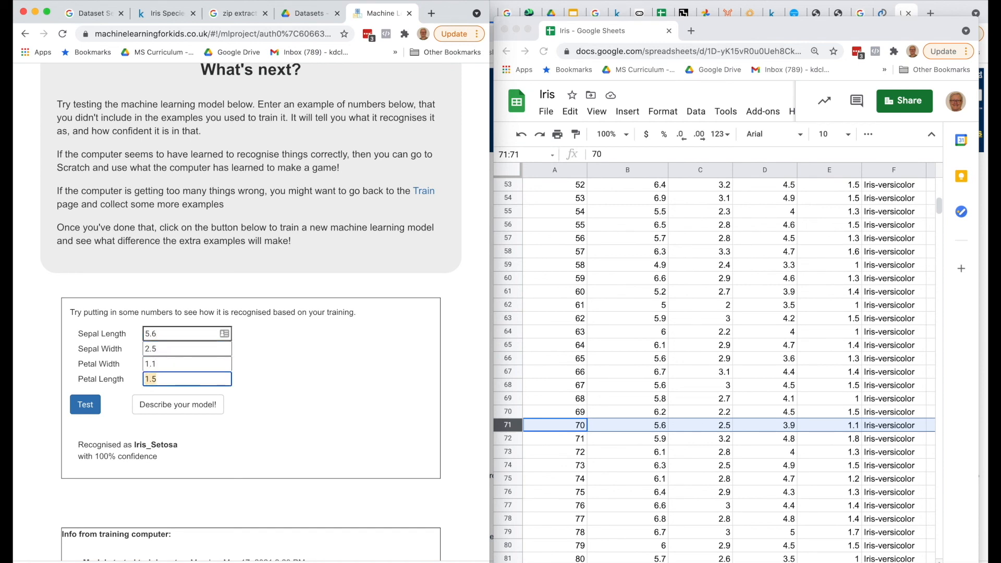
{"action": "type", "text": "3.9"}
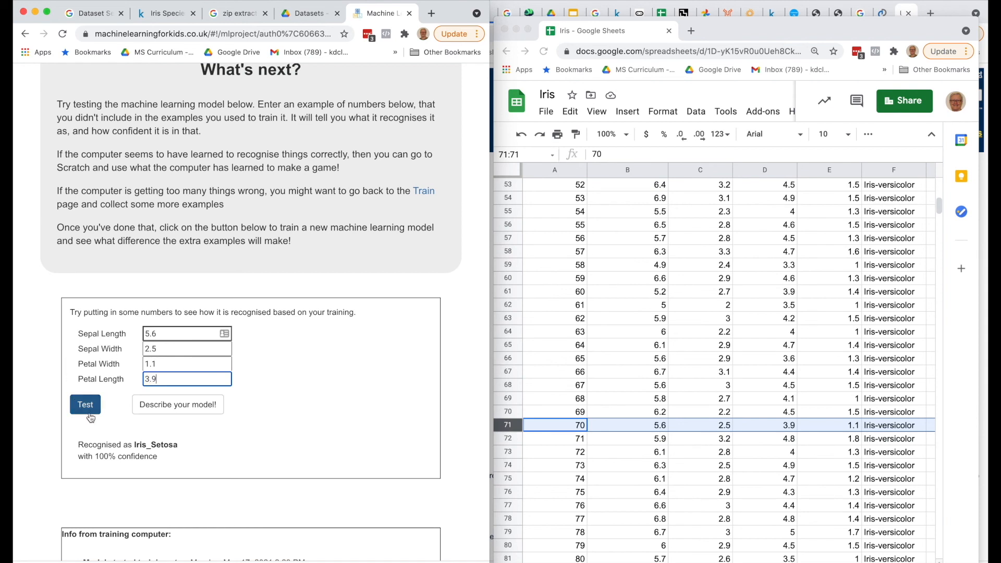
{"action": "left_click", "coordinate": [85, 405]}
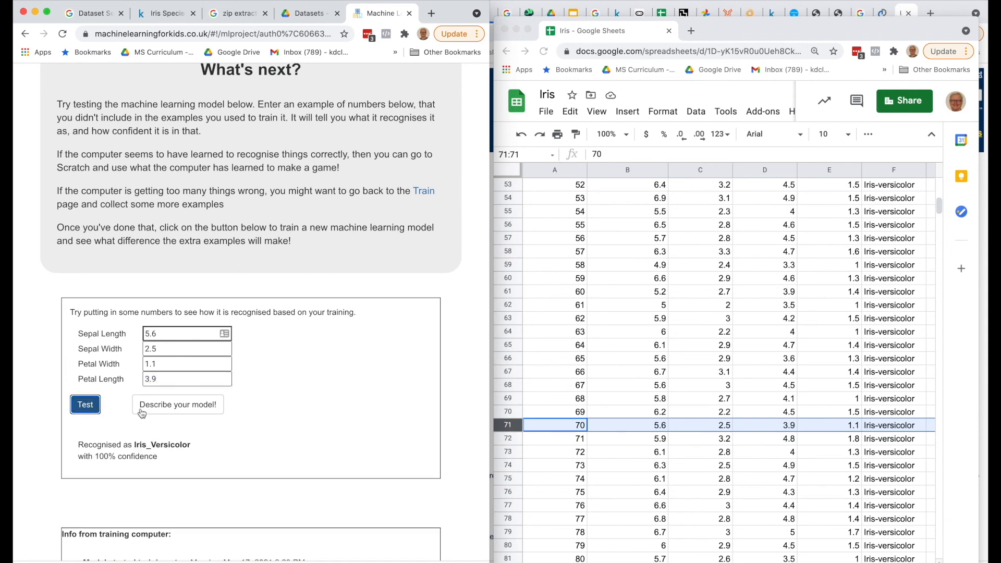
{"action": "scroll", "scroll_direction": "down", "scroll_amount": 3}
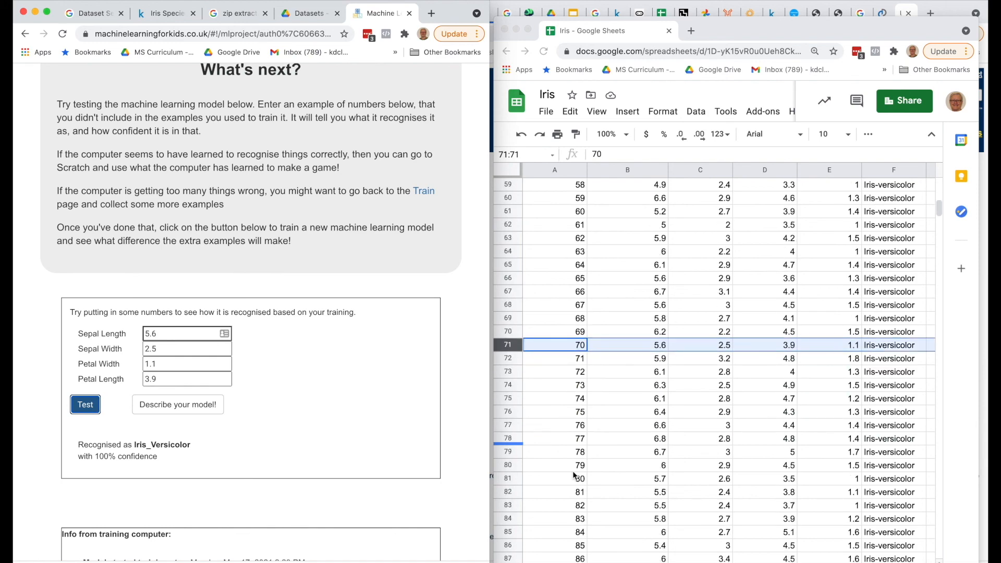
{"action": "scroll", "scroll_direction": "down", "scroll_amount": 3}
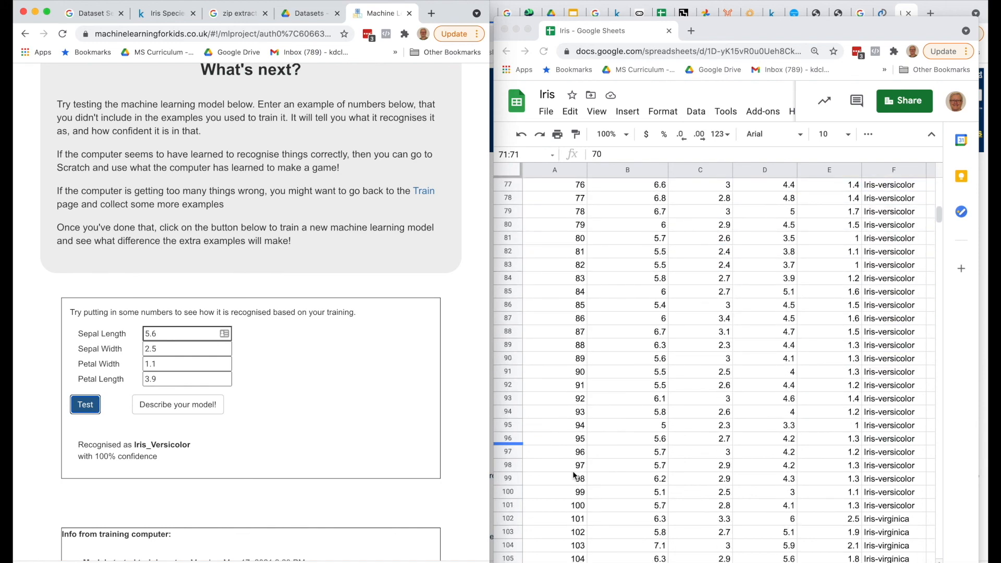
{"action": "scroll", "scroll_direction": "down", "scroll_amount": 3}
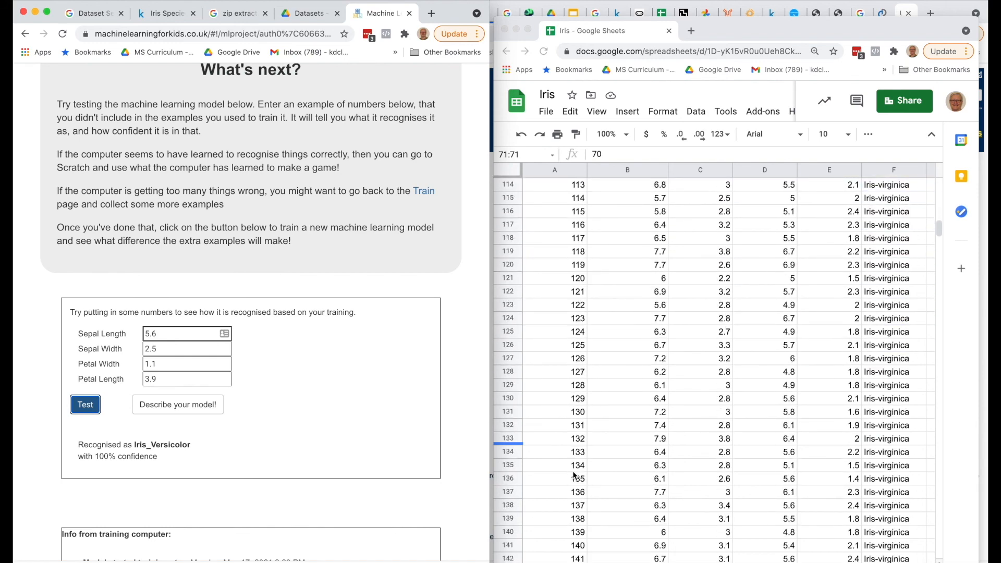
Test row 151's measurements 5.9, 3, 1.8, 5.1 and get Iris_Virginica at 100% confidence
{"action": "scroll", "scroll_direction": "down", "scroll_amount": 3}
{"action": "type", "text": "1."}
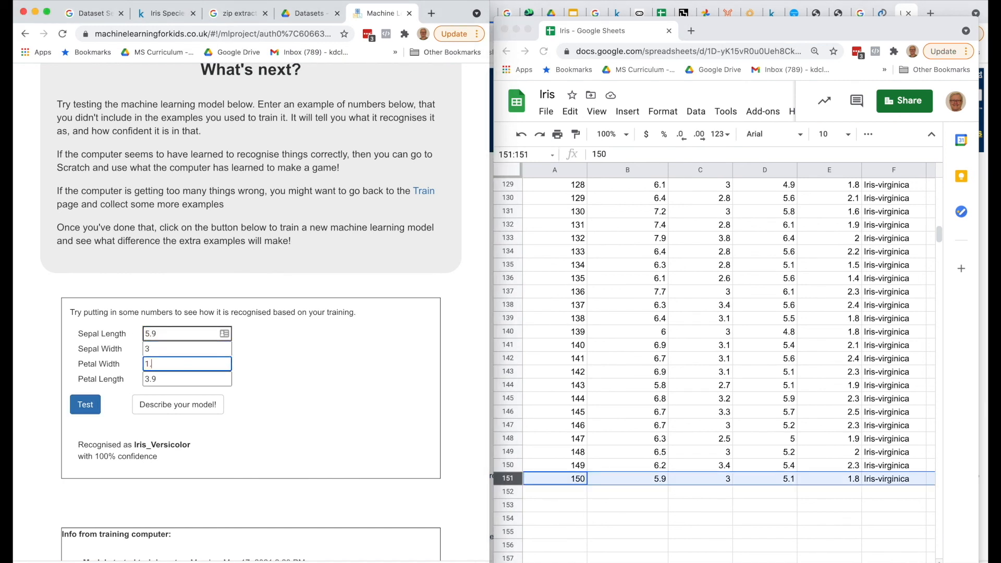
{"action": "type", "text": "5"}
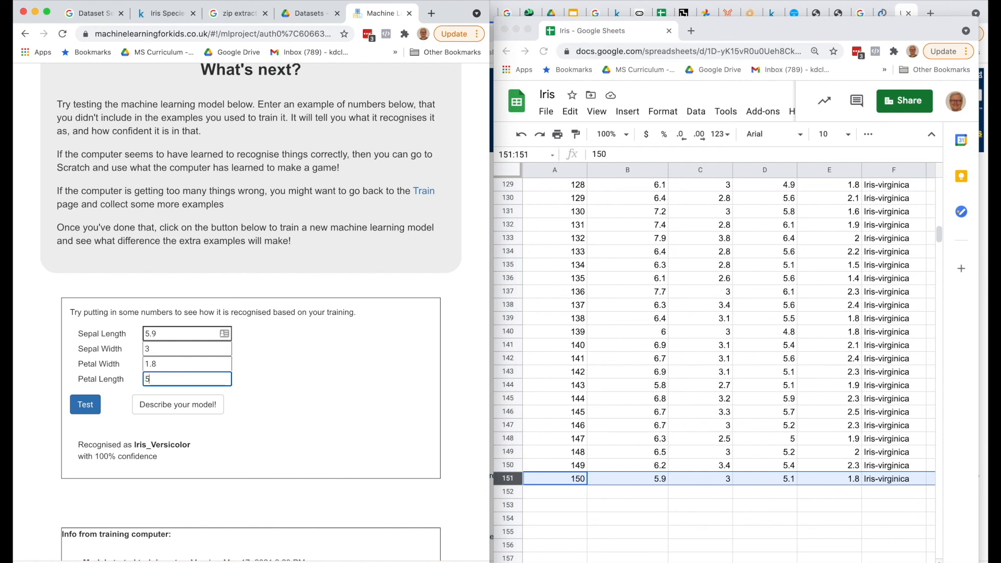
{"action": "left_click", "coordinate": [84, 404]}
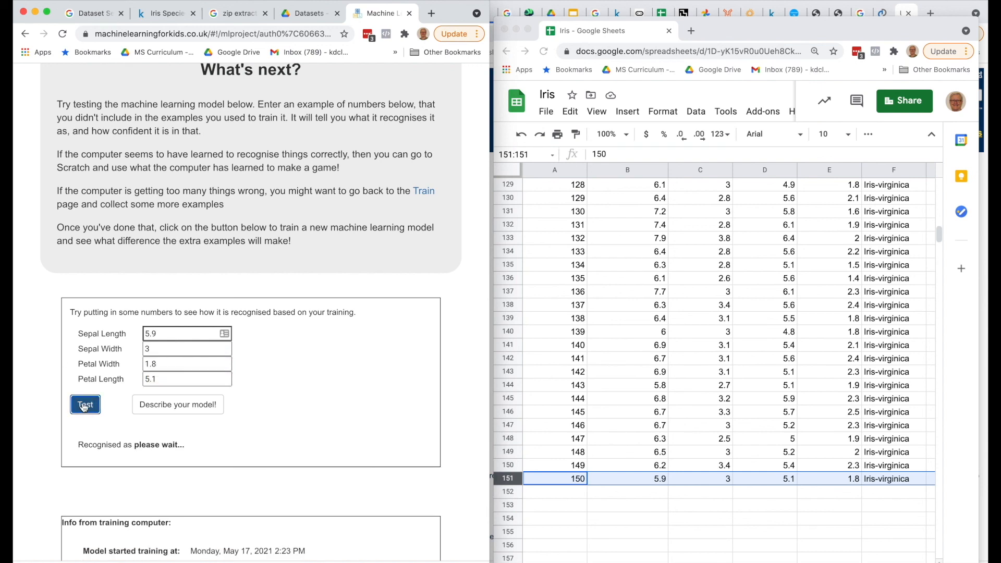
{"action": "left_click", "coordinate": [84, 405]}
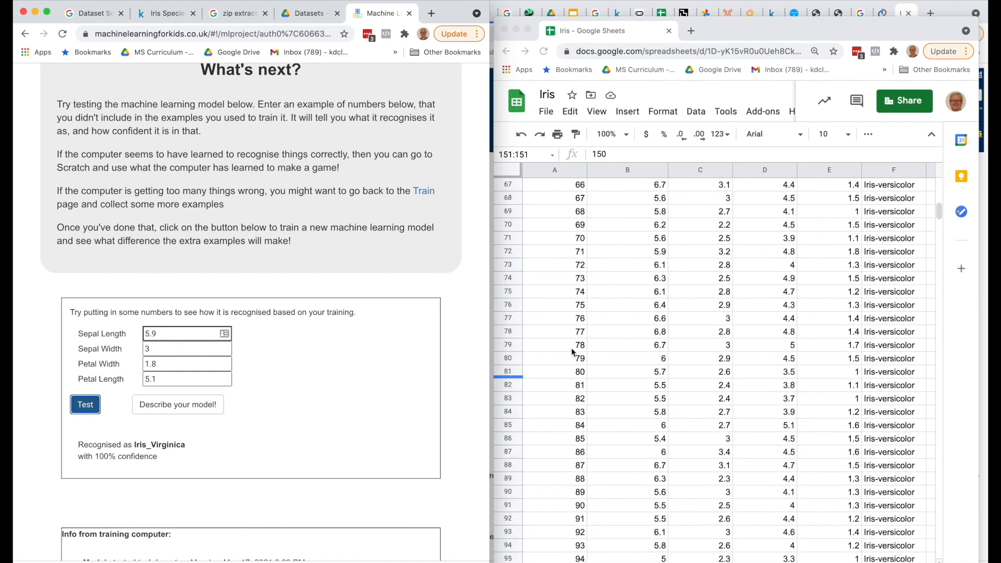
{"action": "scroll", "scroll_direction": "down", "scroll_amount": 3}
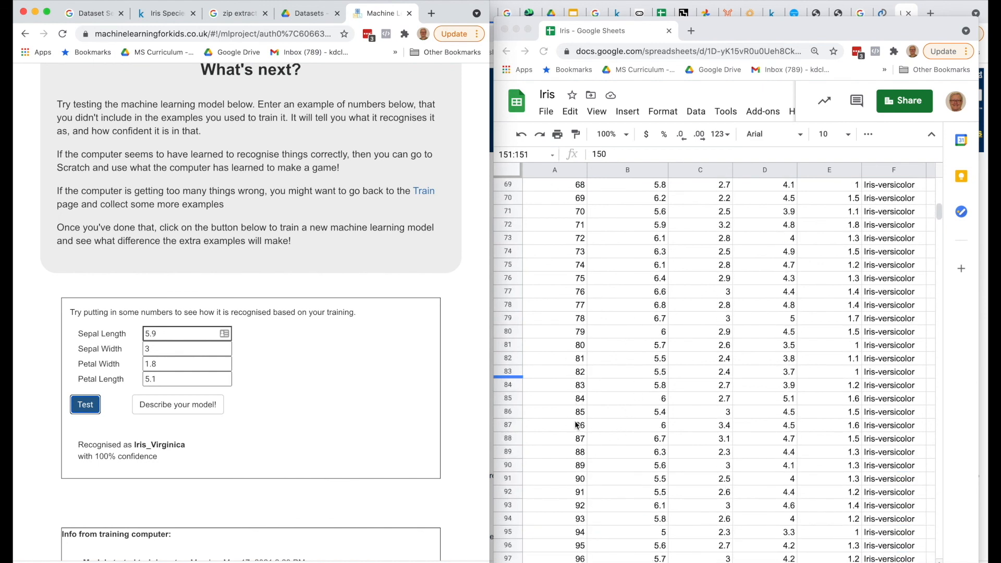